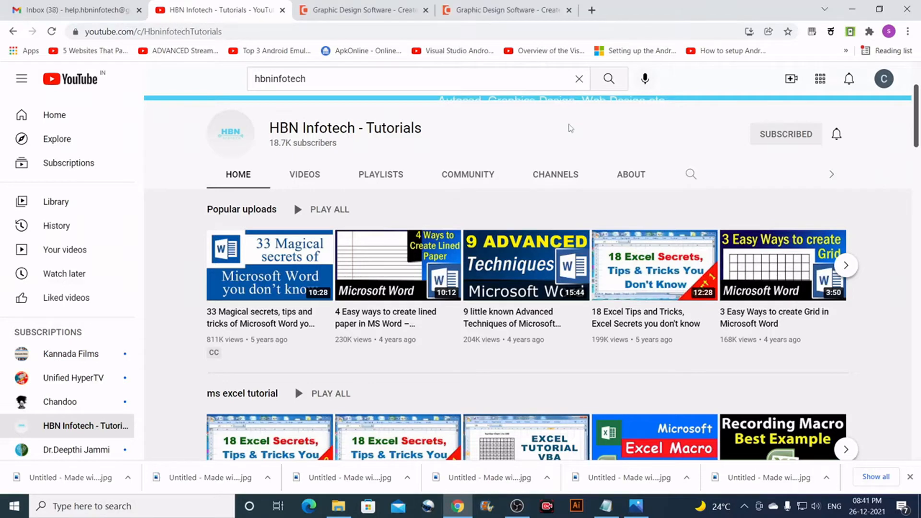
# Step: Switch to the signed-in DesignCap home page tab
pyautogui.click(362, 10)
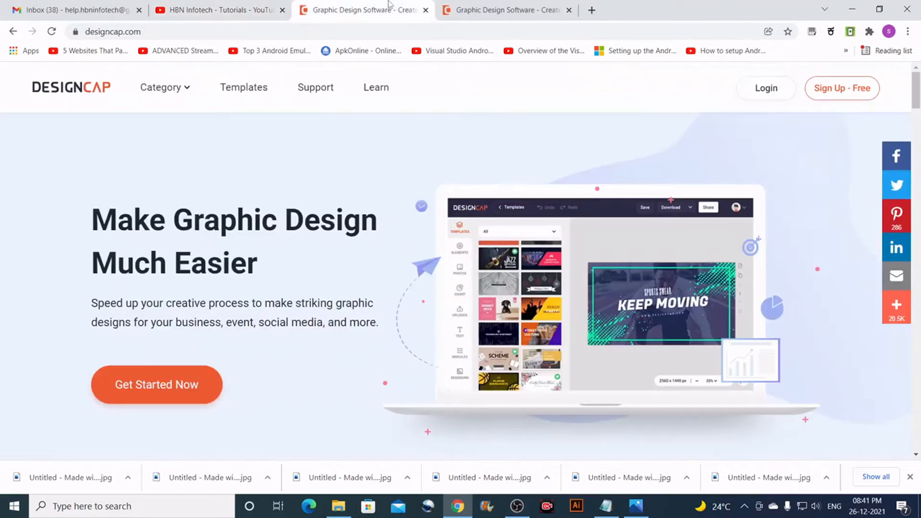
pyautogui.moveTo(446, 166)
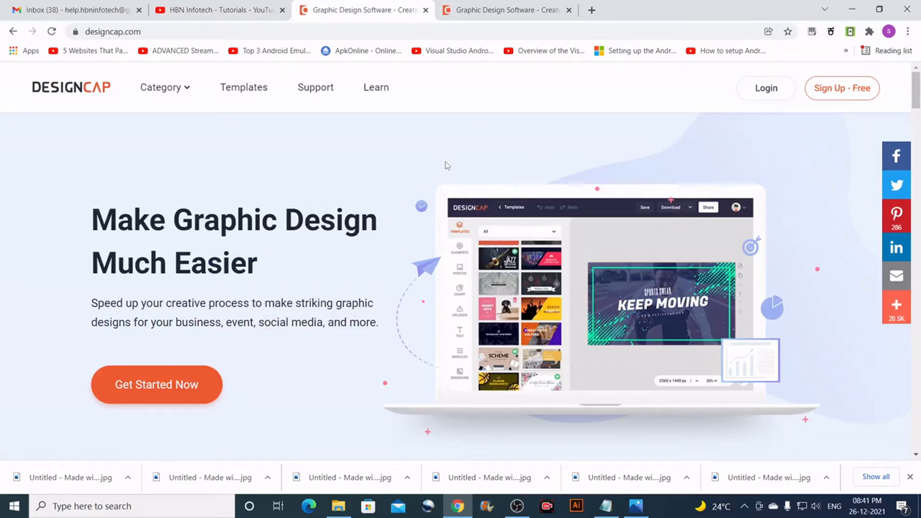
pyautogui.moveTo(836, 107)
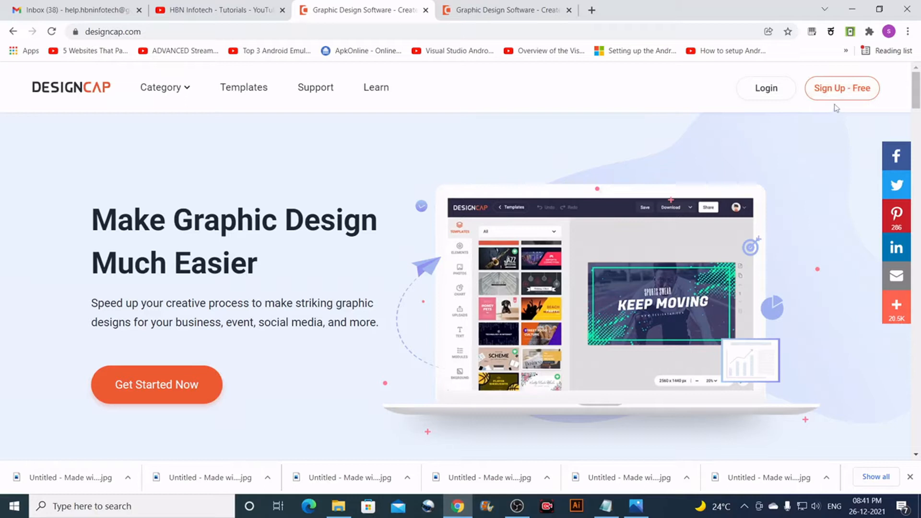
pyautogui.moveTo(579, 168)
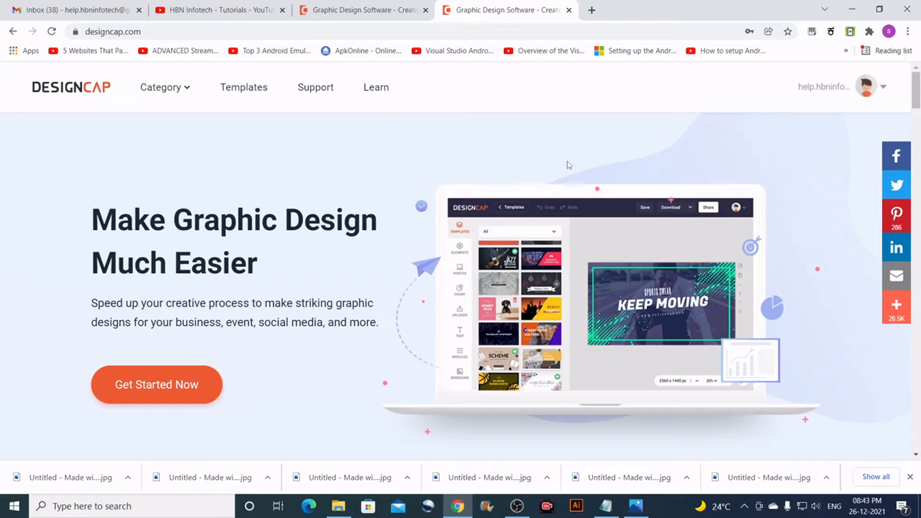
pyautogui.moveTo(162, 126)
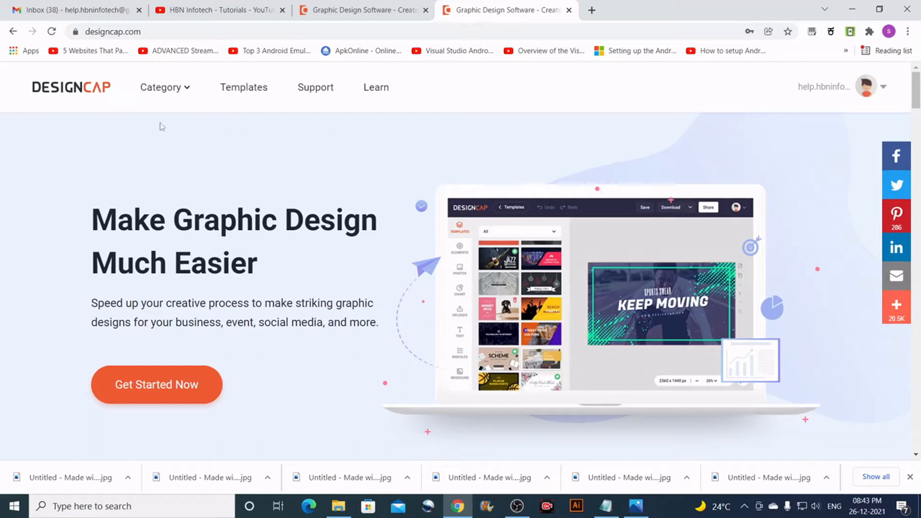
# Step: Show the Category menu with Marketing & Event, Document and Social Media Graphic options
pyautogui.click(165, 87)
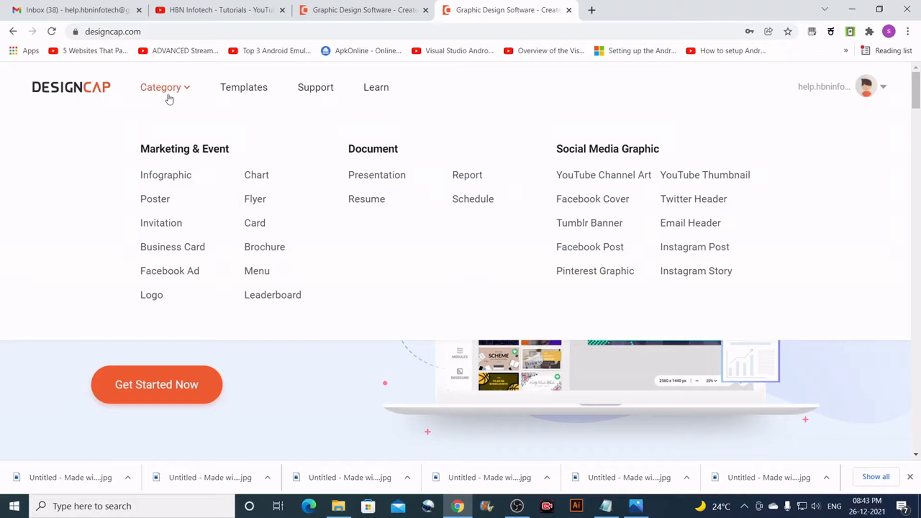
pyautogui.moveTo(166, 175)
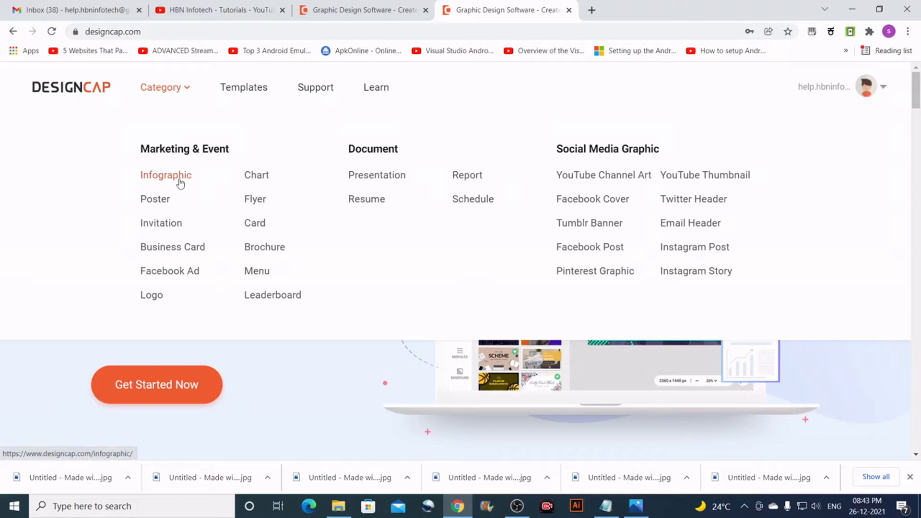
pyautogui.moveTo(169, 133)
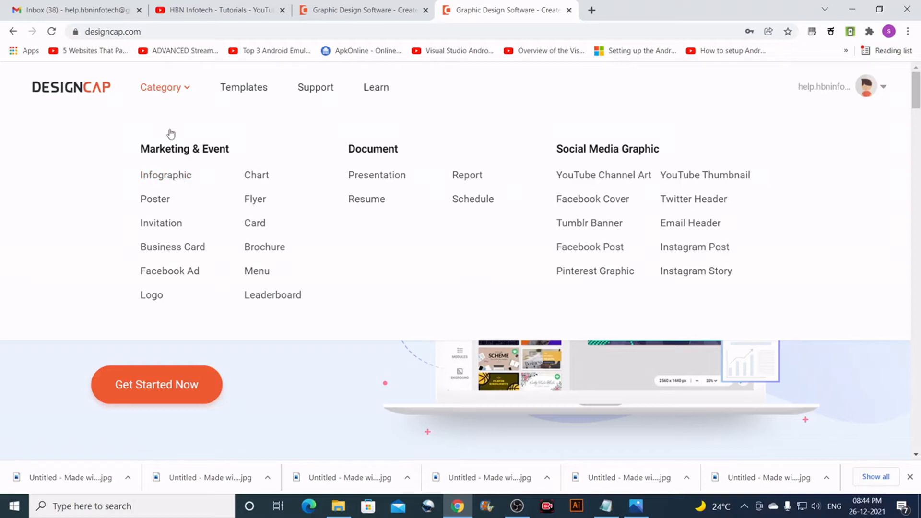
pyautogui.moveTo(155, 199)
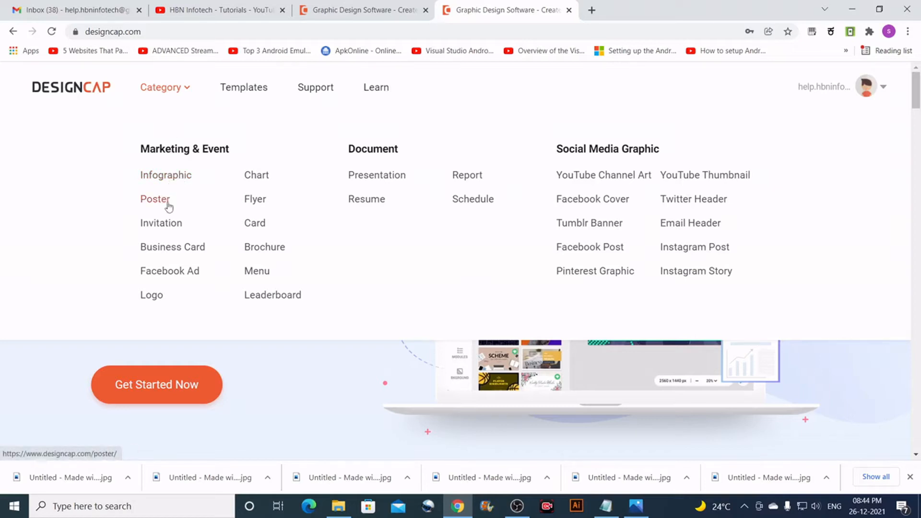
pyautogui.moveTo(186, 269)
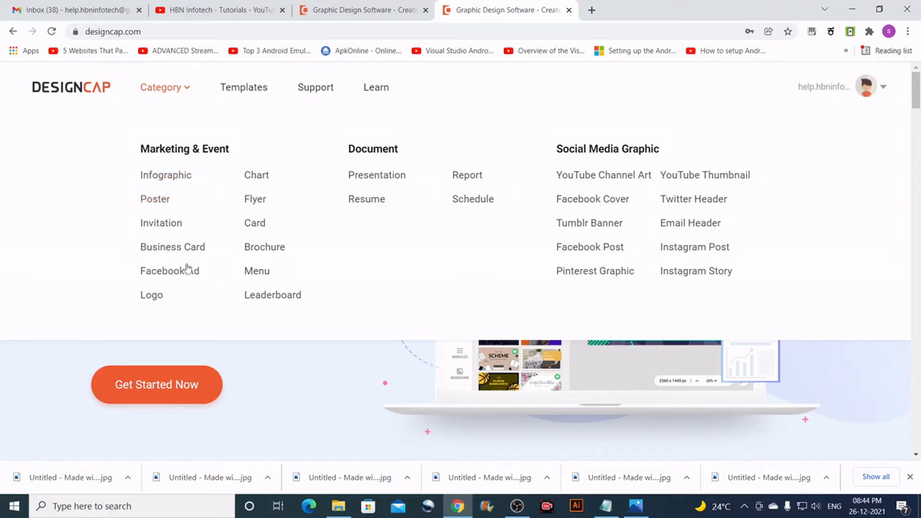
pyautogui.moveTo(218, 272)
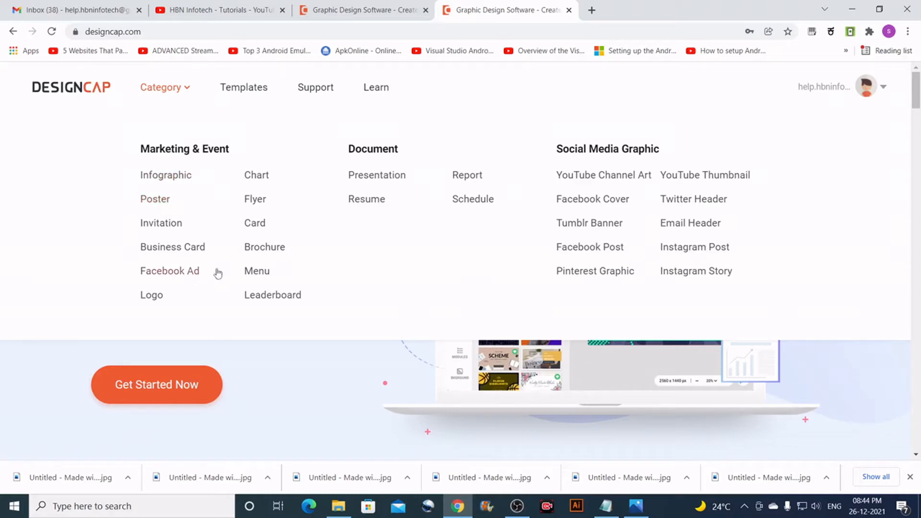
pyautogui.moveTo(366, 199)
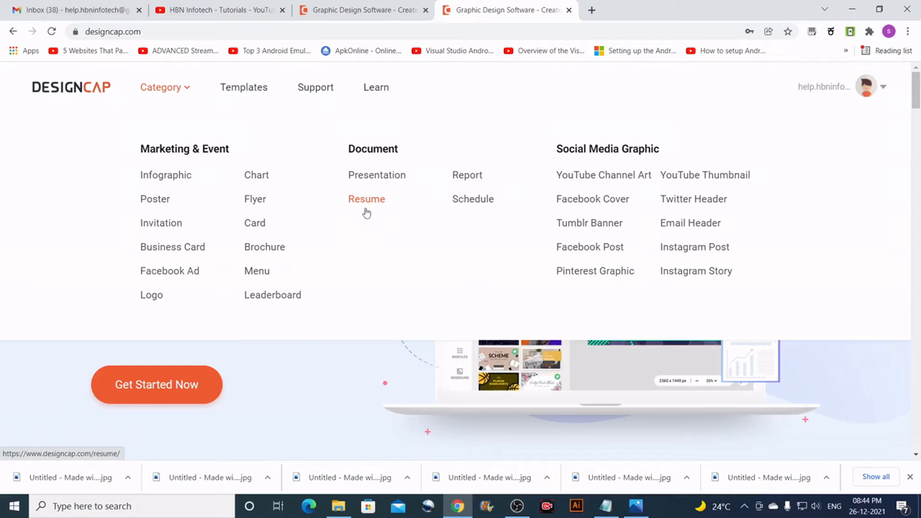
pyautogui.moveTo(321, 232)
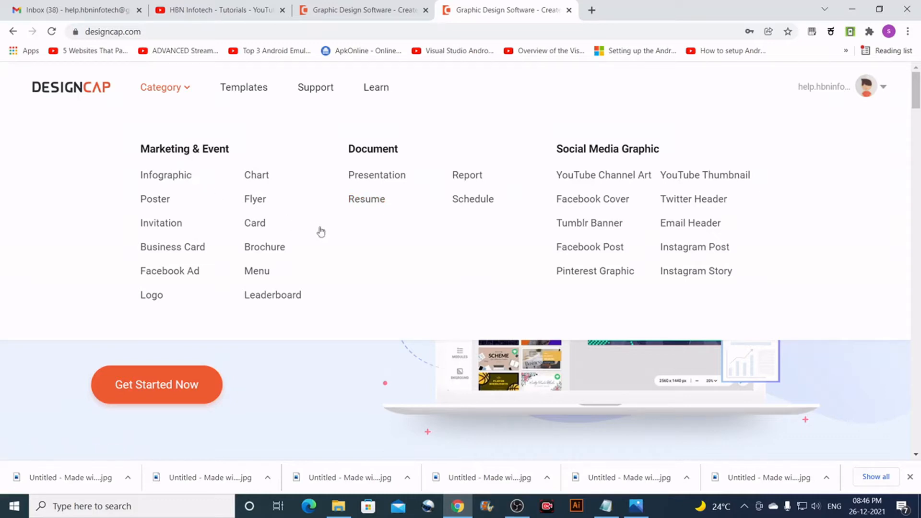
pyautogui.moveTo(367, 202)
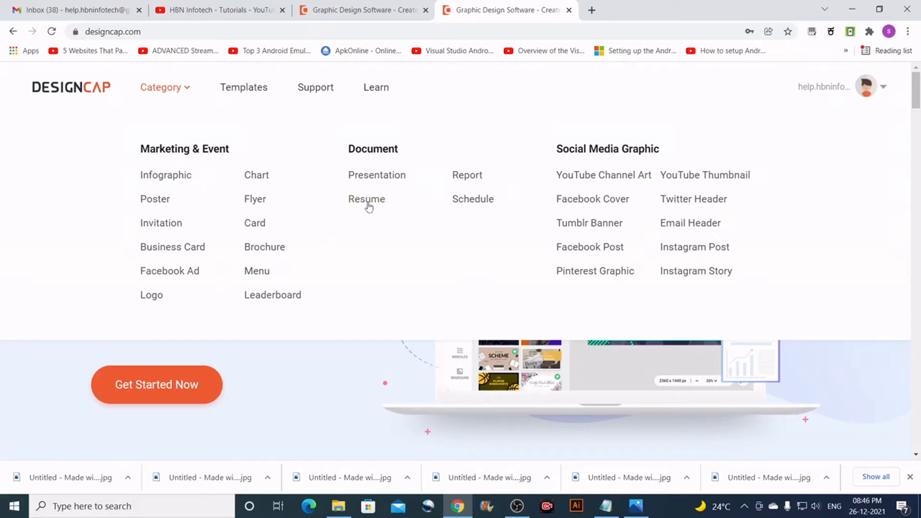
# Step: Open the Resume templates gallery and scroll down through the templates
pyautogui.click(366, 199)
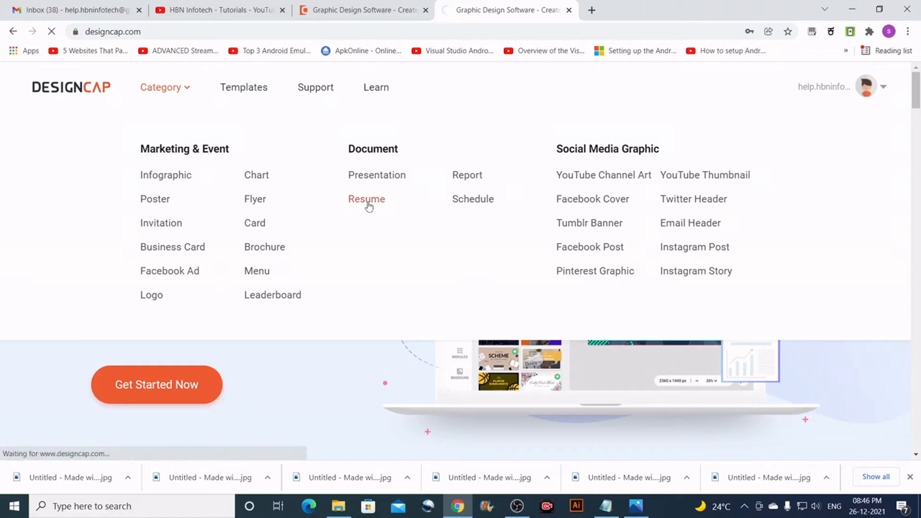
pyautogui.click(366, 199)
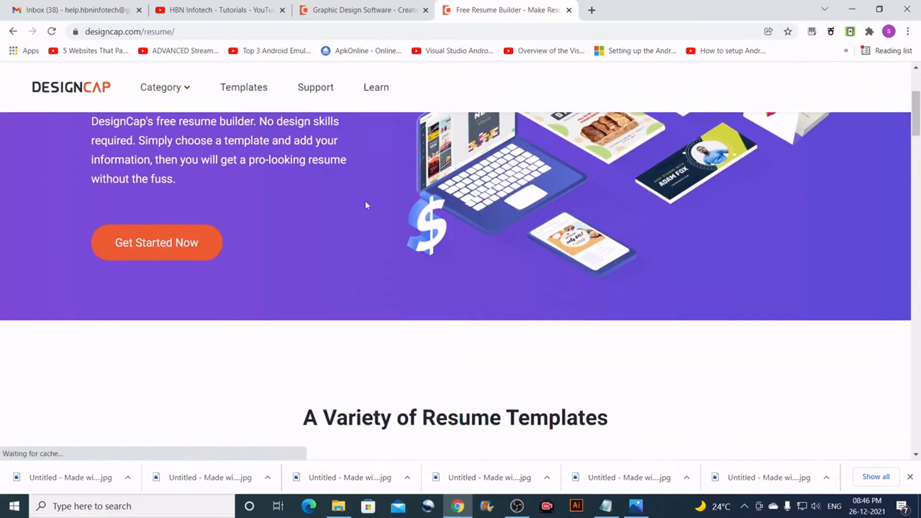
pyautogui.scroll(-3)
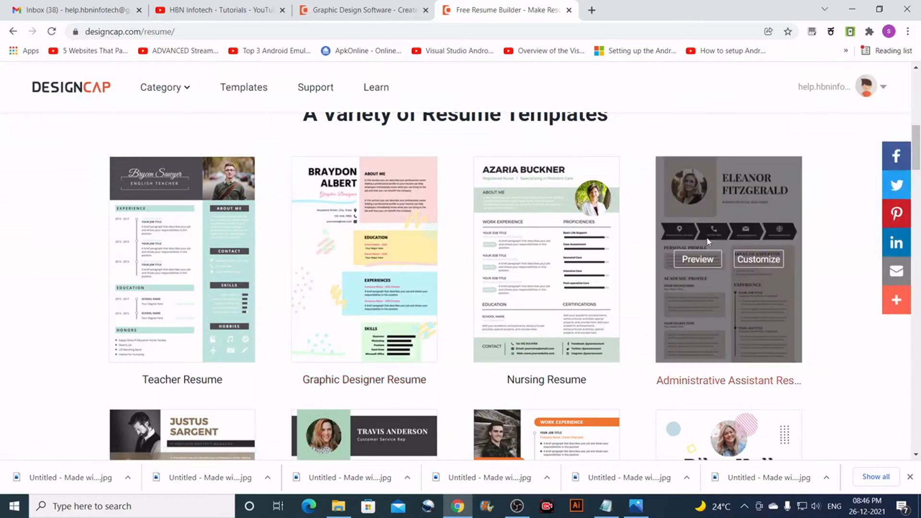
pyautogui.moveTo(817, 199)
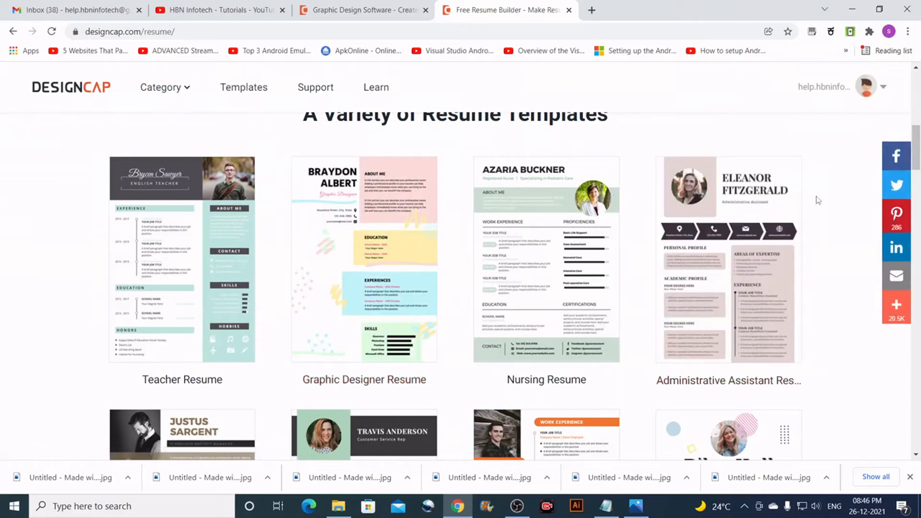
pyautogui.scroll(-3)
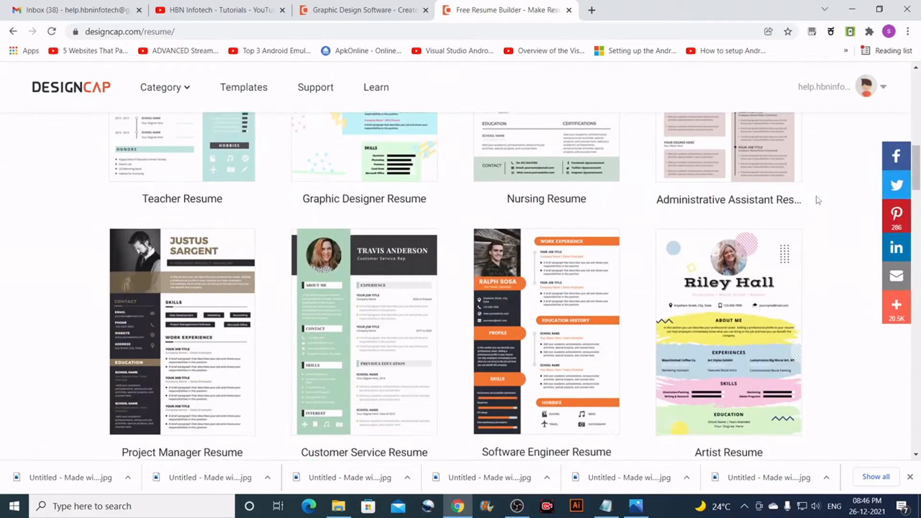
pyautogui.scroll(-3)
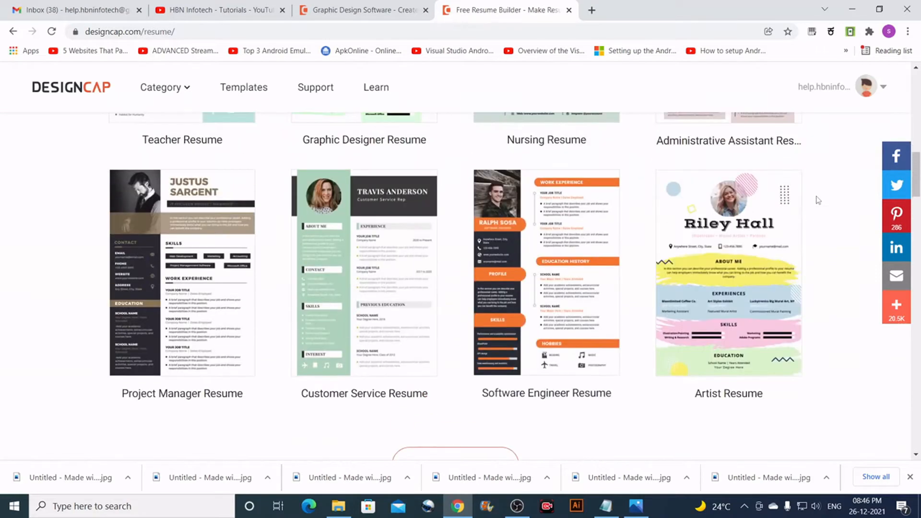
# Step: Preview the Teacher Resume template at full size, then close the preview
pyautogui.scroll(3)
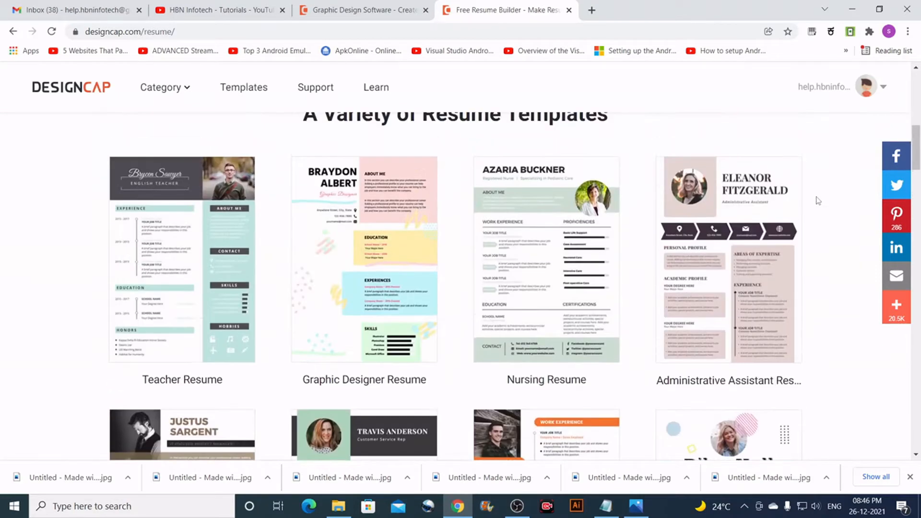
pyautogui.moveTo(181, 258)
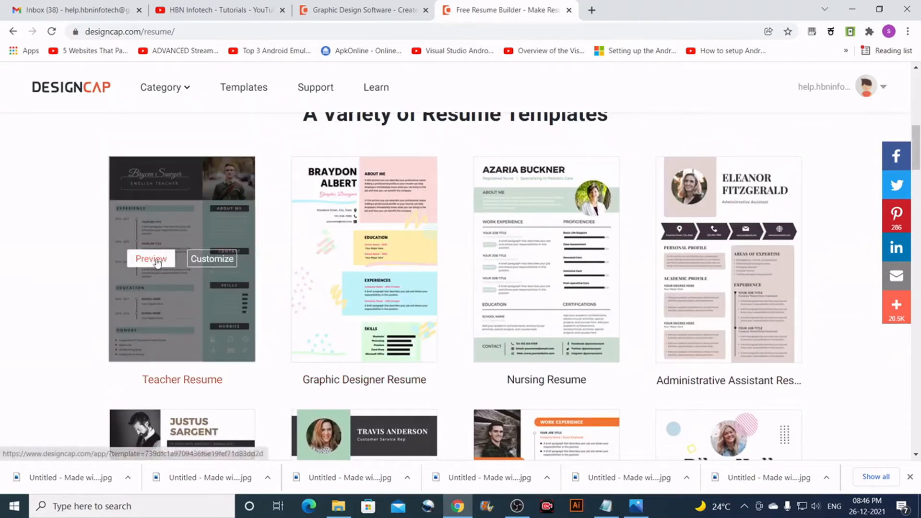
pyautogui.moveTo(157, 272)
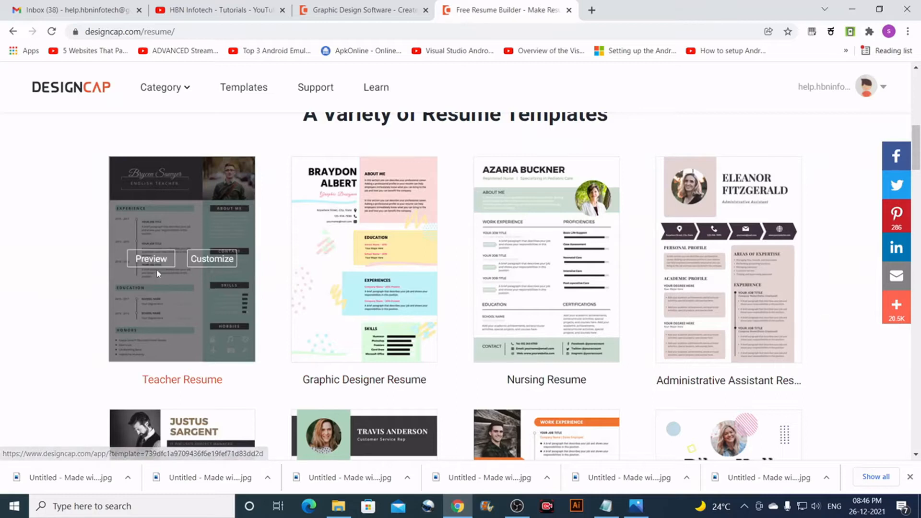
pyautogui.click(150, 259)
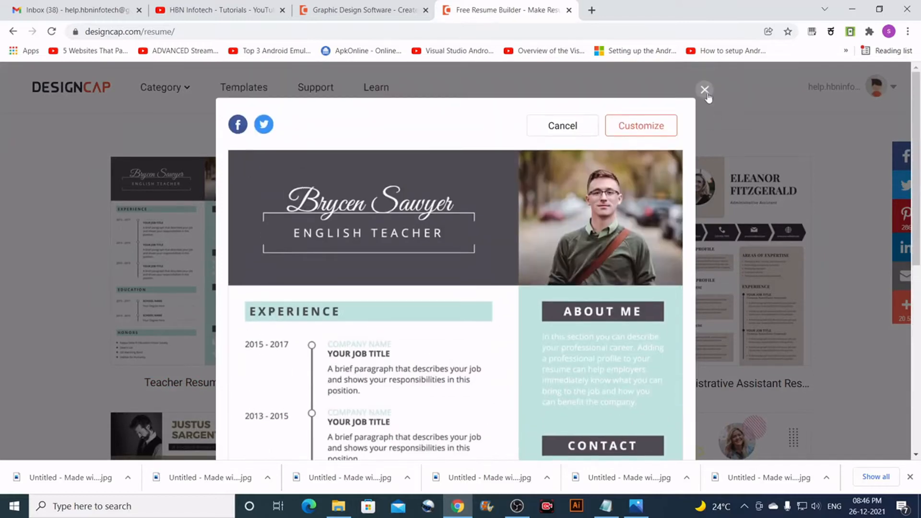
pyautogui.click(705, 91)
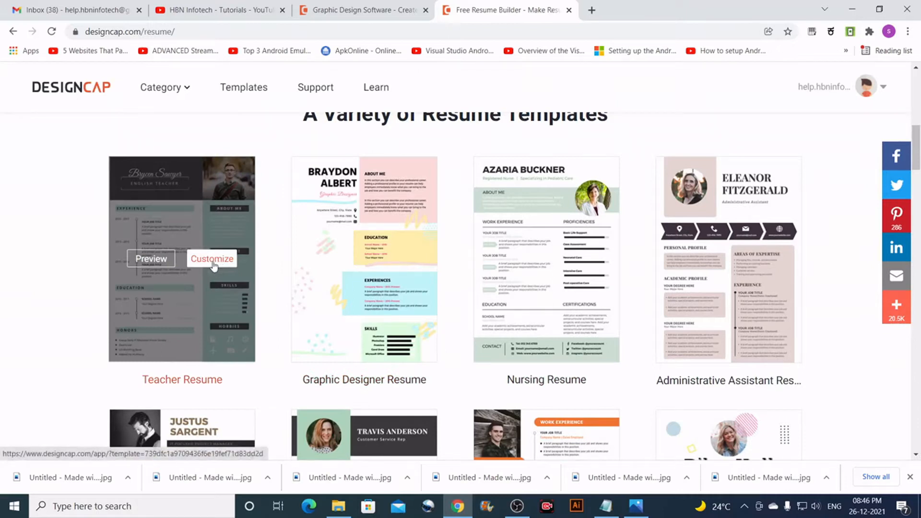
pyautogui.click(212, 259)
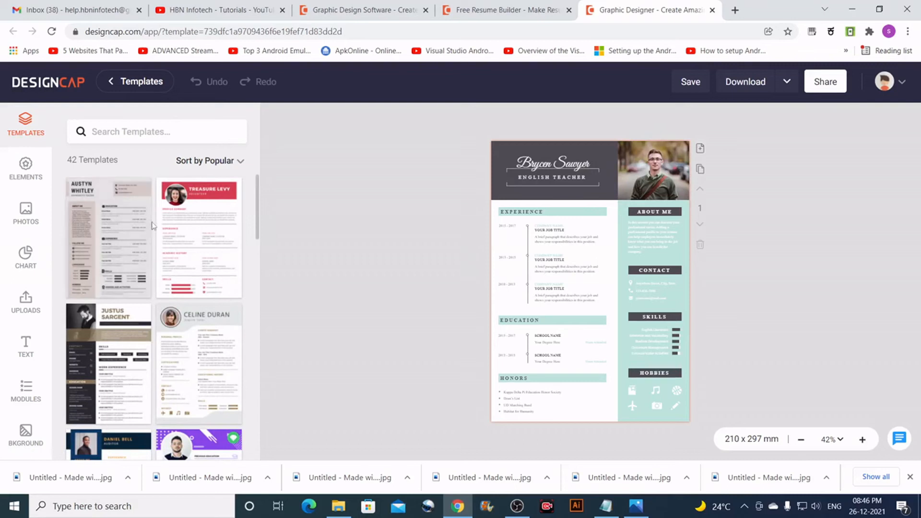
pyautogui.scroll(-3)
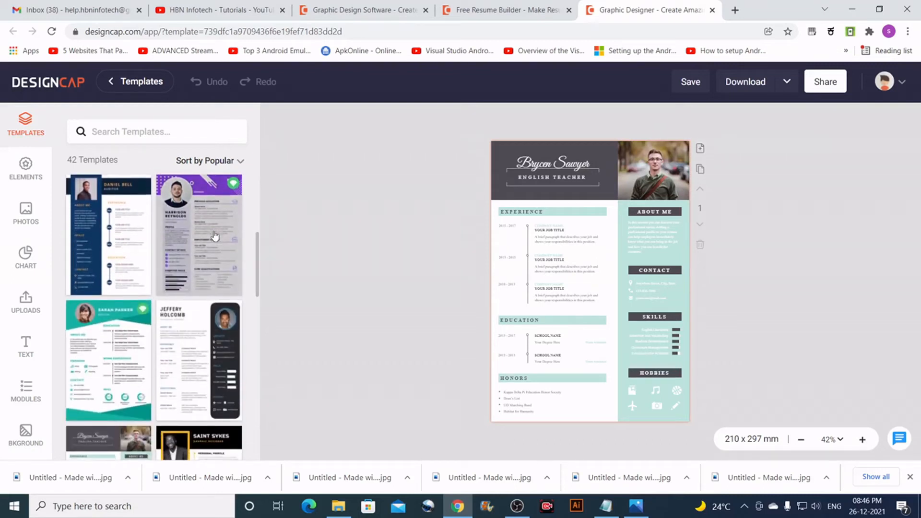
pyautogui.scroll(-3)
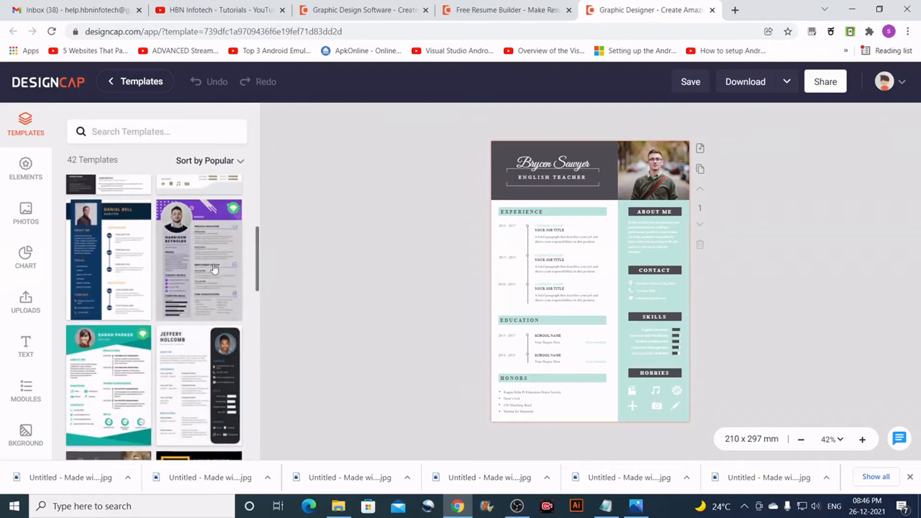
pyautogui.scroll(3)
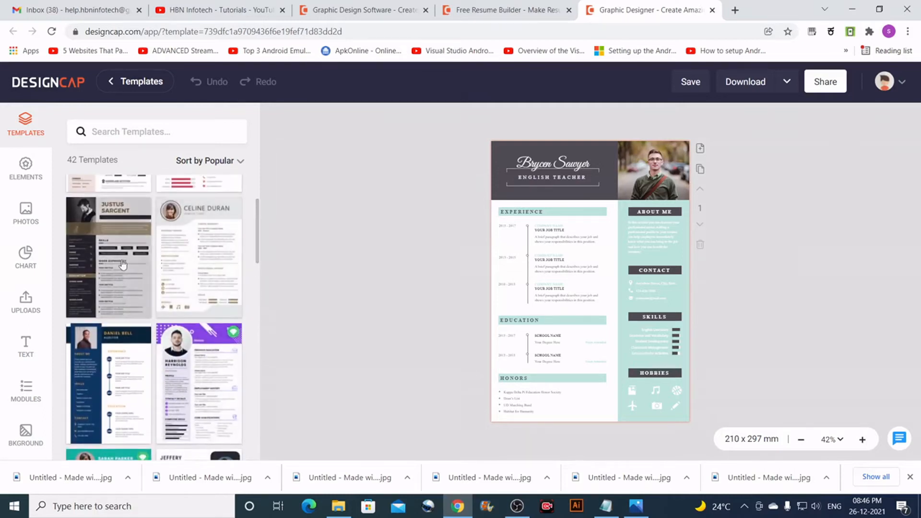
pyautogui.scroll(-3)
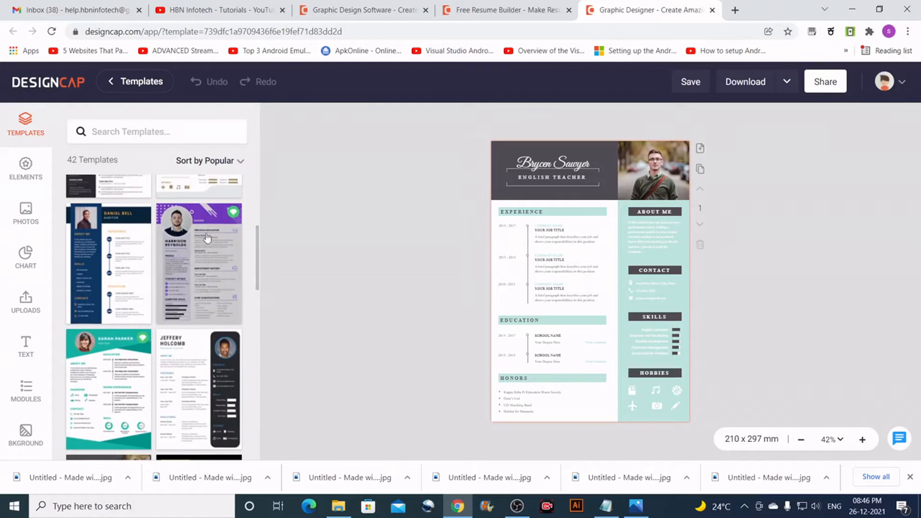
pyautogui.moveTo(226, 235)
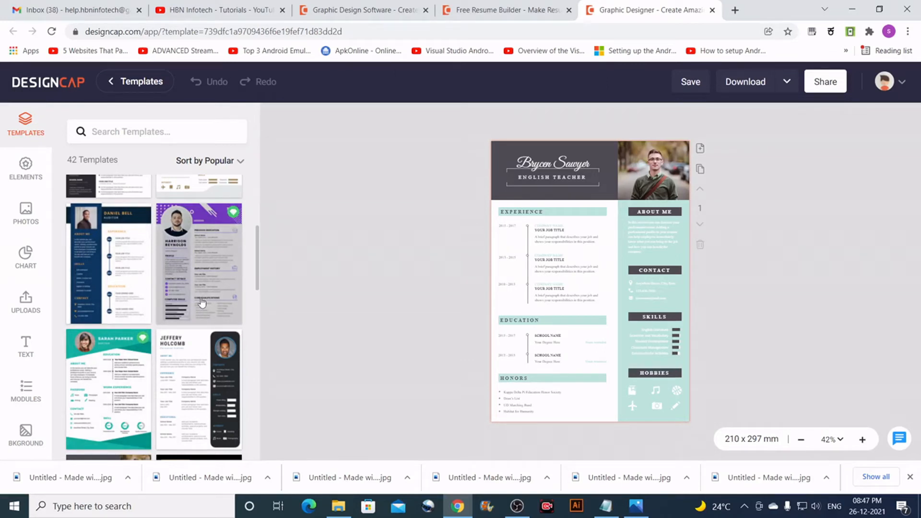
pyautogui.moveTo(225, 223)
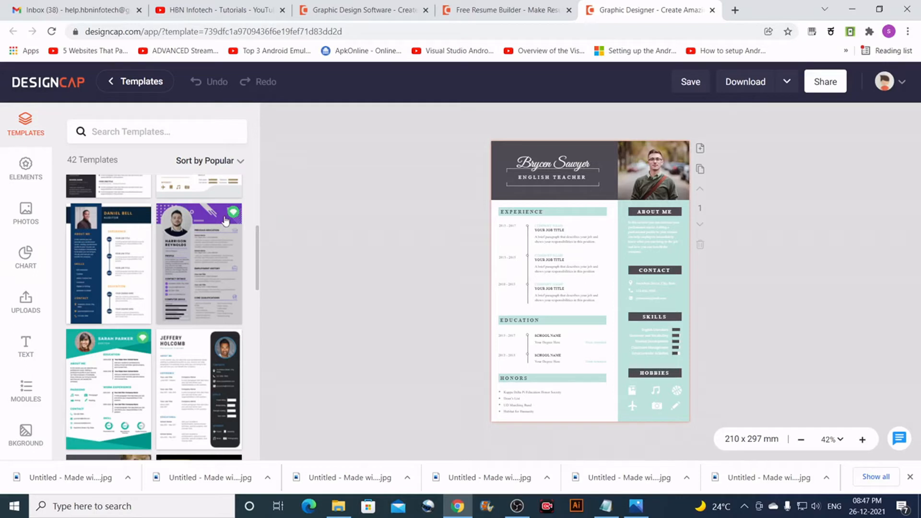
pyautogui.moveTo(362, 350)
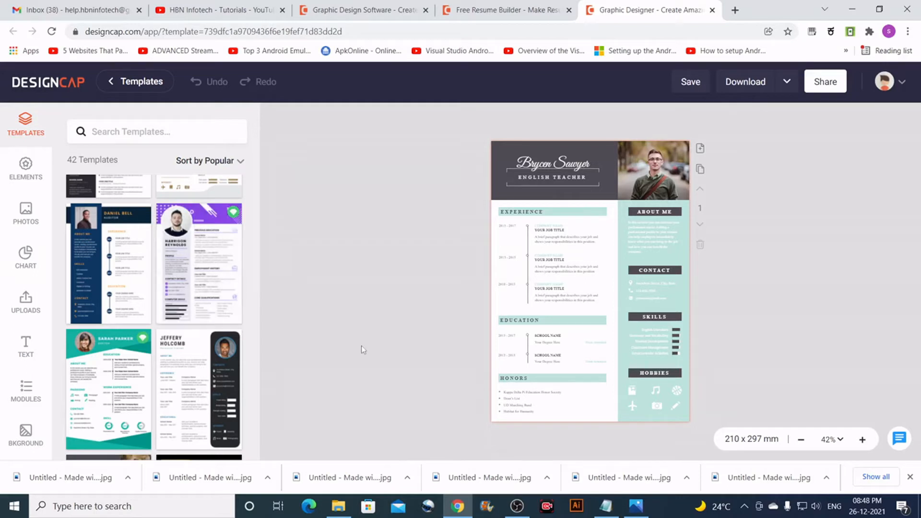
pyautogui.scroll(-3)
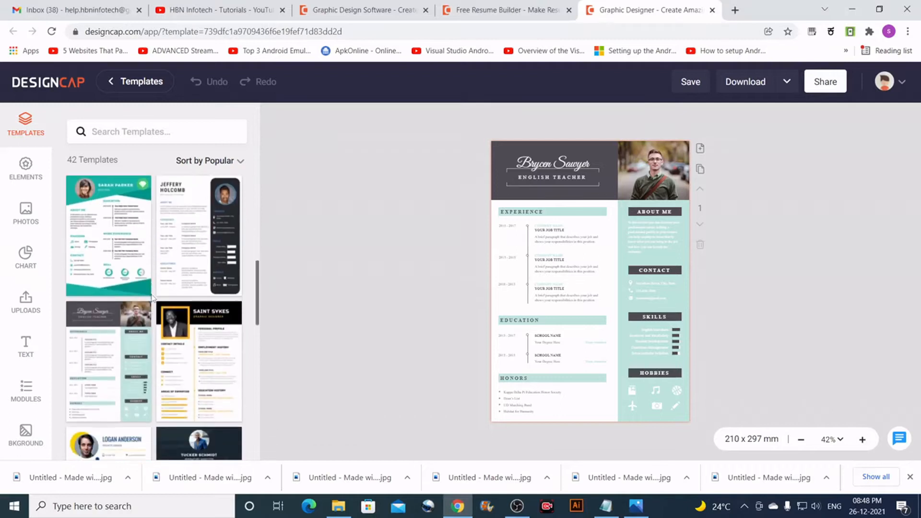
pyautogui.scroll(-3)
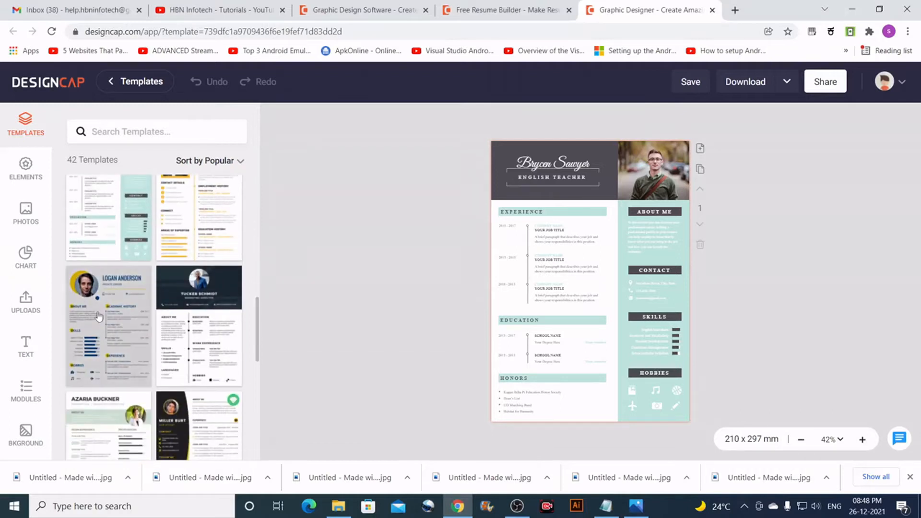
pyautogui.moveTo(636, 278)
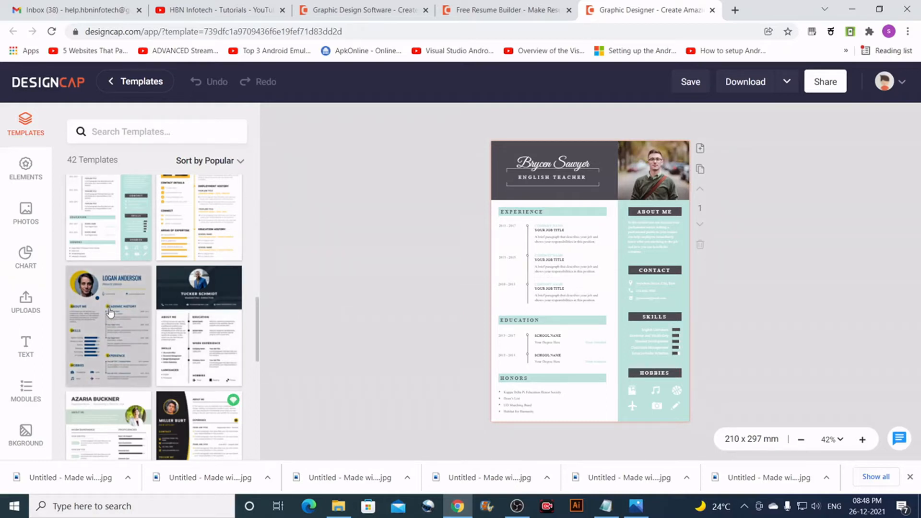
# Step: Load the Logan Anderson template and retype its name heading as HBN INFOTECH.COM
pyautogui.click(109, 325)
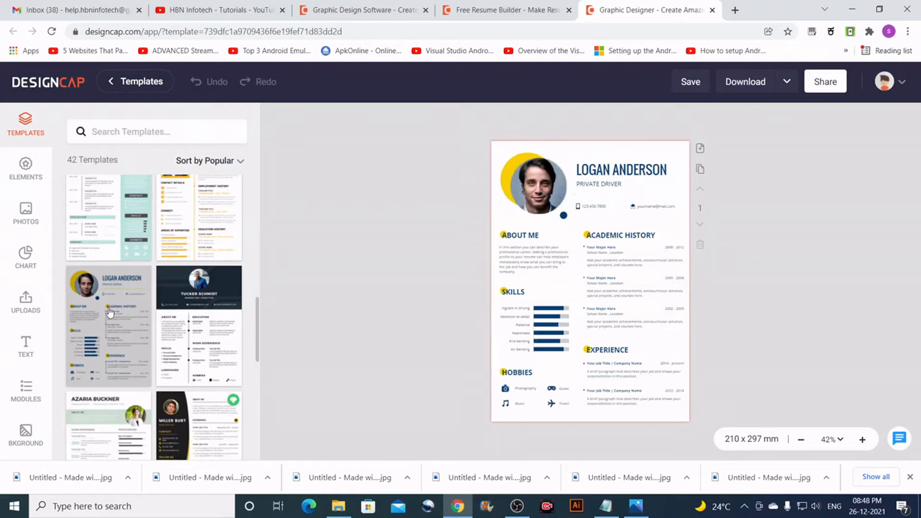
pyautogui.moveTo(146, 301)
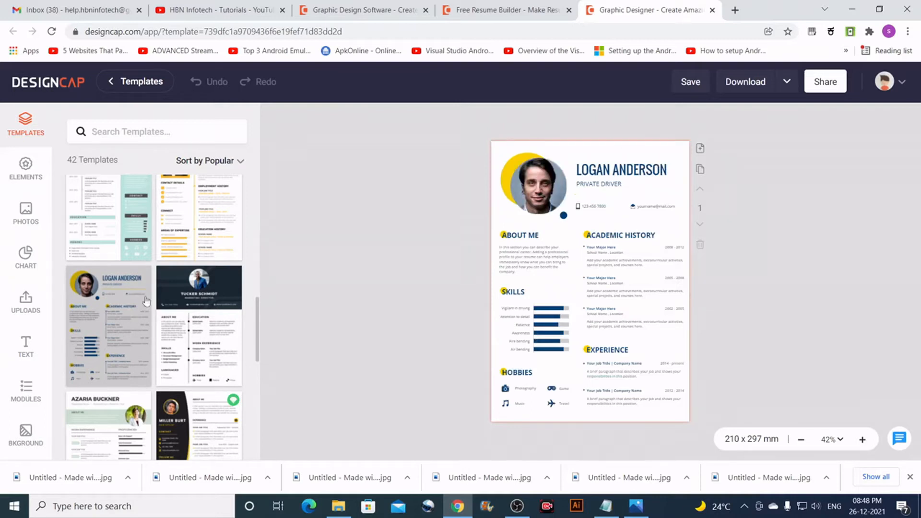
pyautogui.moveTo(565, 177)
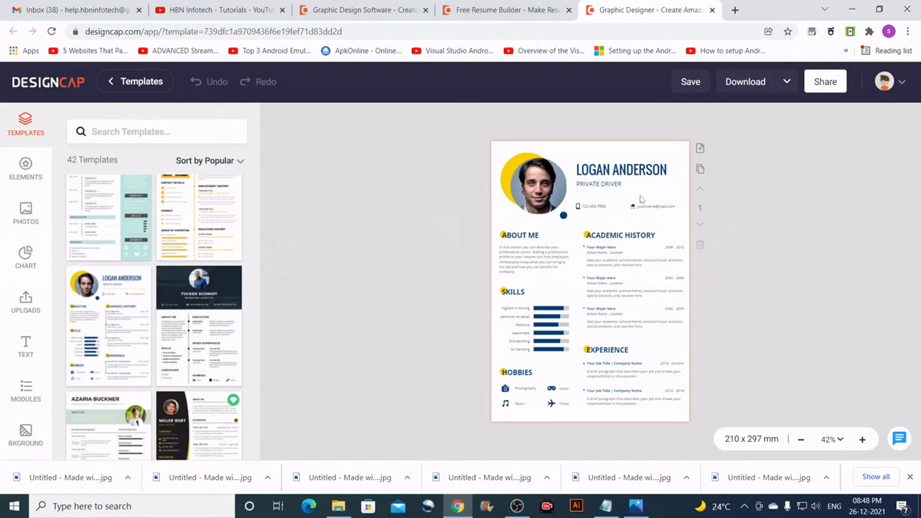
pyautogui.click(620, 170)
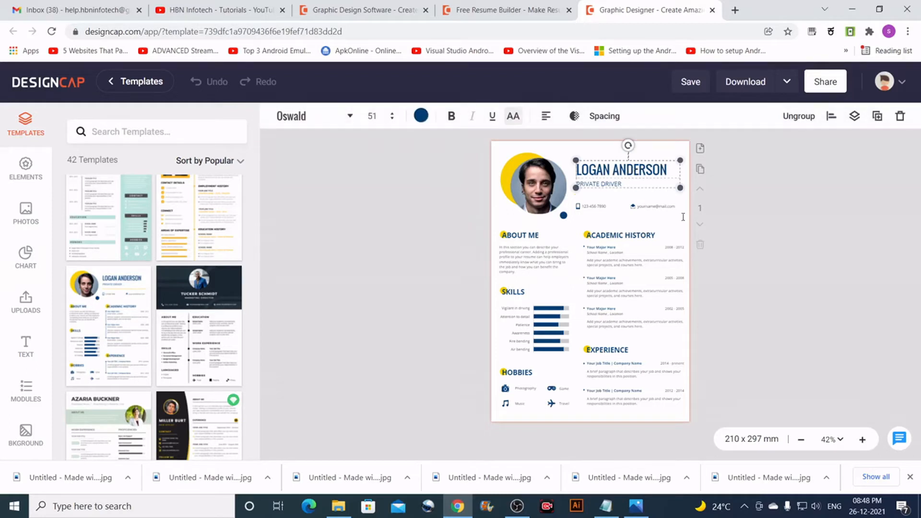
pyautogui.doubleClick(620, 170)
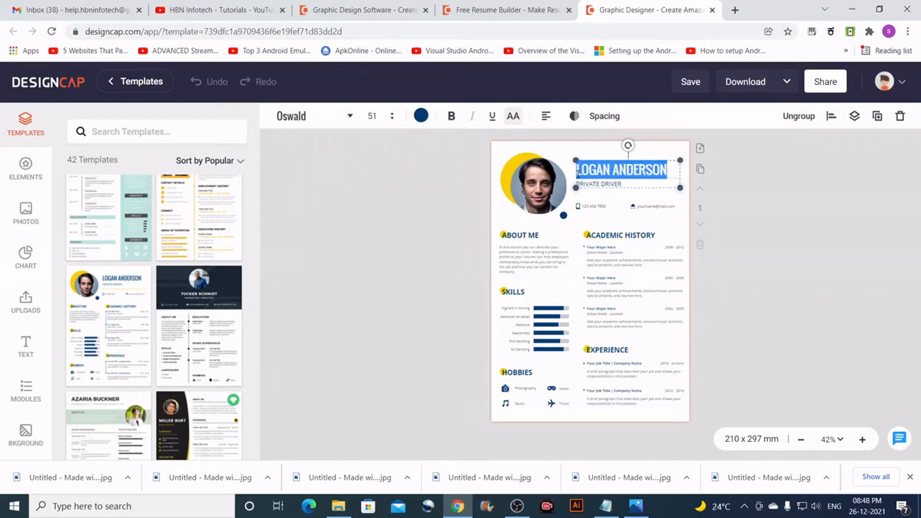
pyautogui.write('HBN')
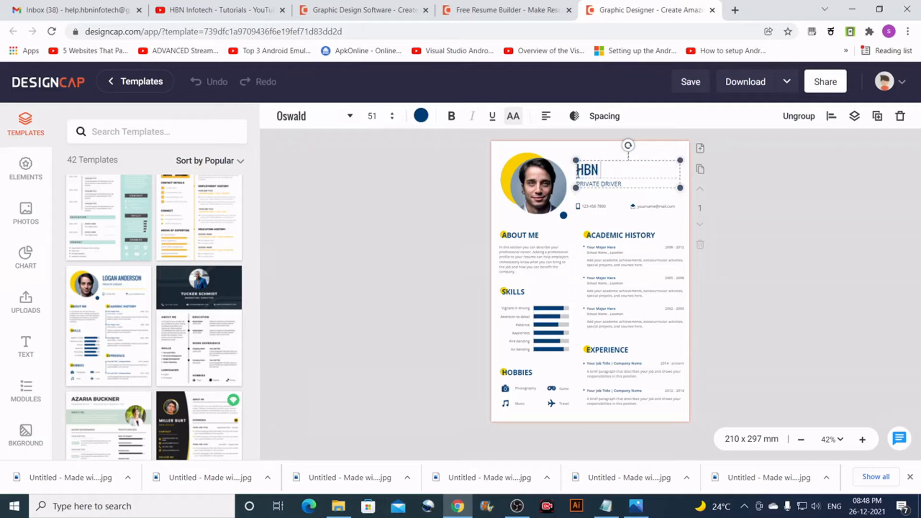
pyautogui.write('INFOTECH')
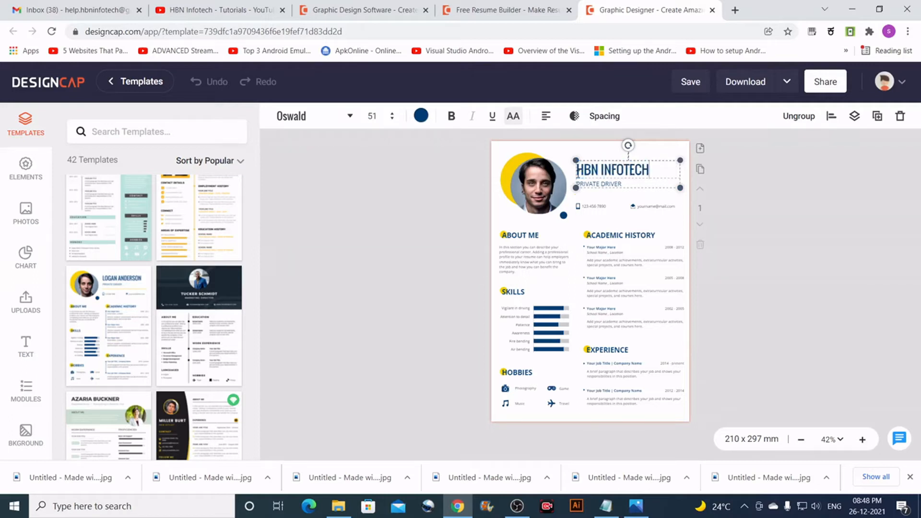
pyautogui.write('.C')
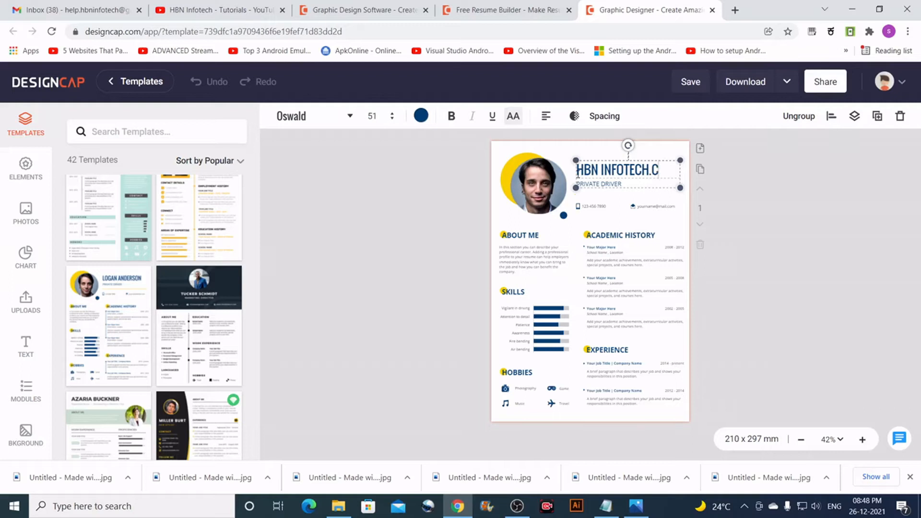
pyautogui.write('OM')
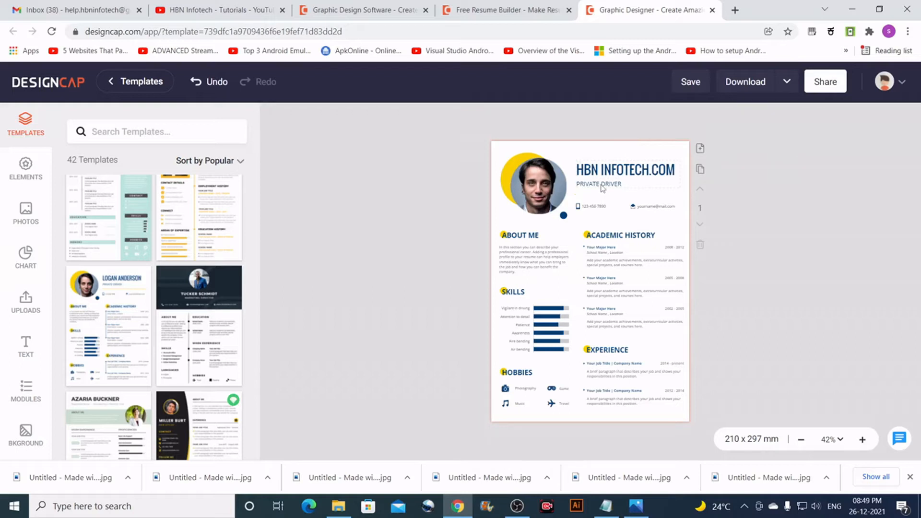
# Step: Recolour the heading text box purple using the Solid Colors swatches
pyautogui.click(599, 183)
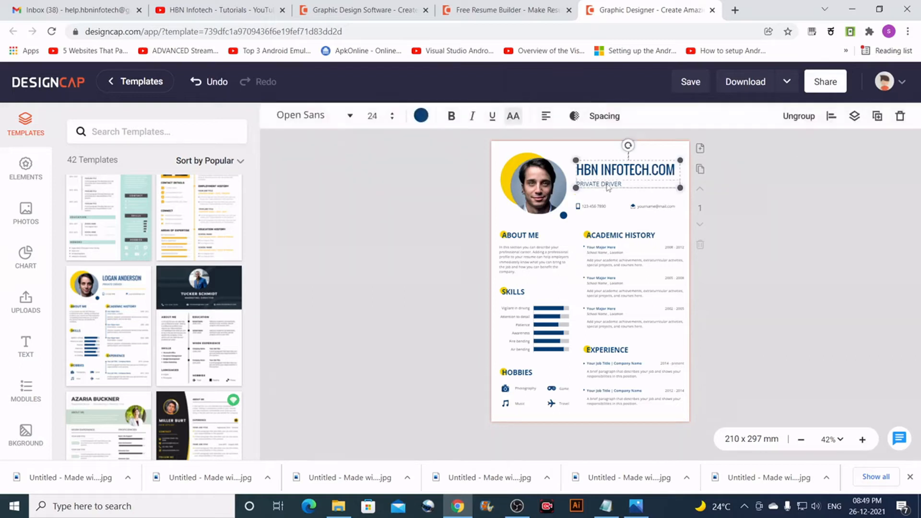
pyautogui.doubleClick(600, 183)
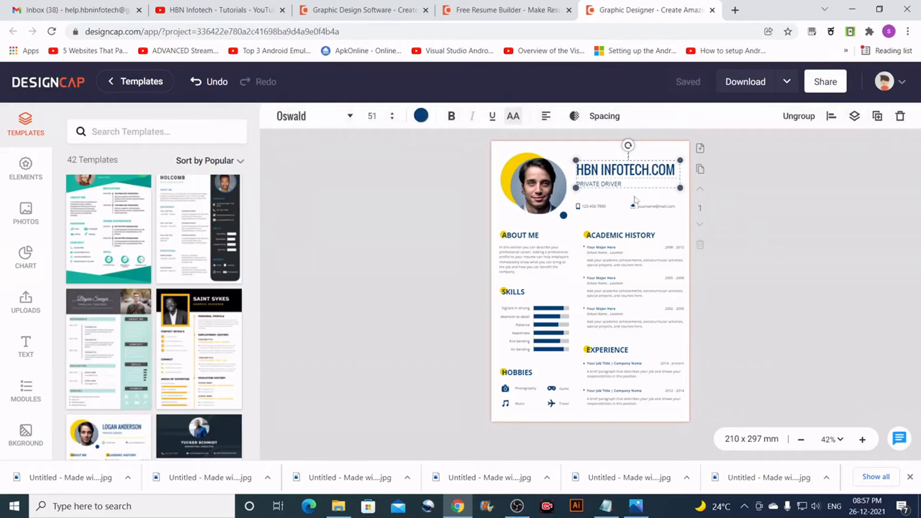
pyautogui.moveTo(596, 197)
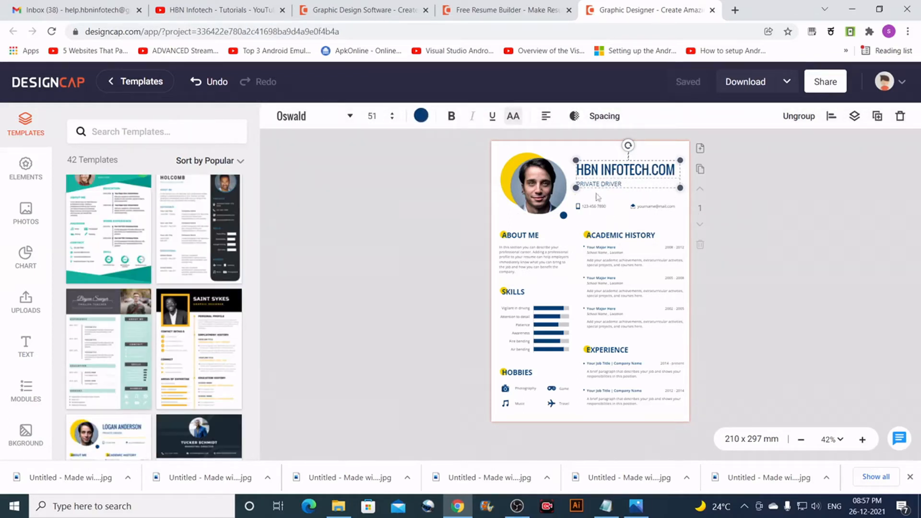
pyautogui.moveTo(290, 115)
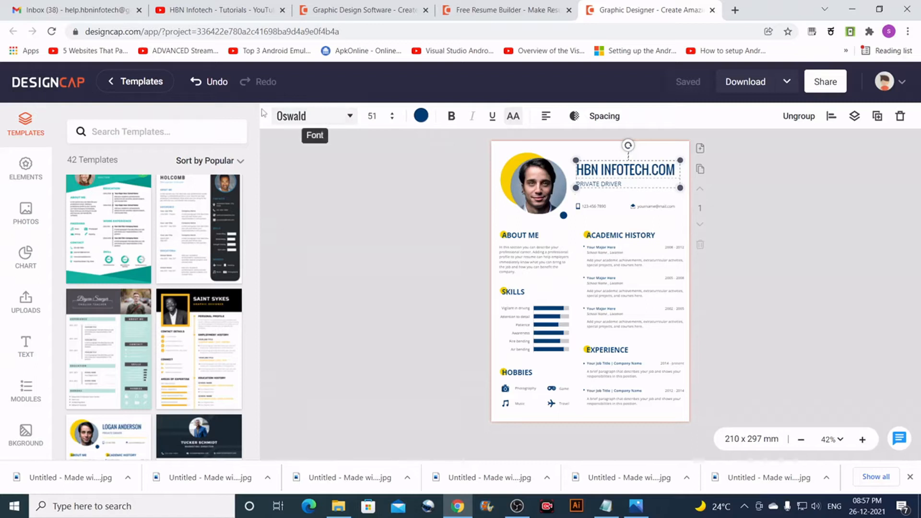
pyautogui.moveTo(452, 116)
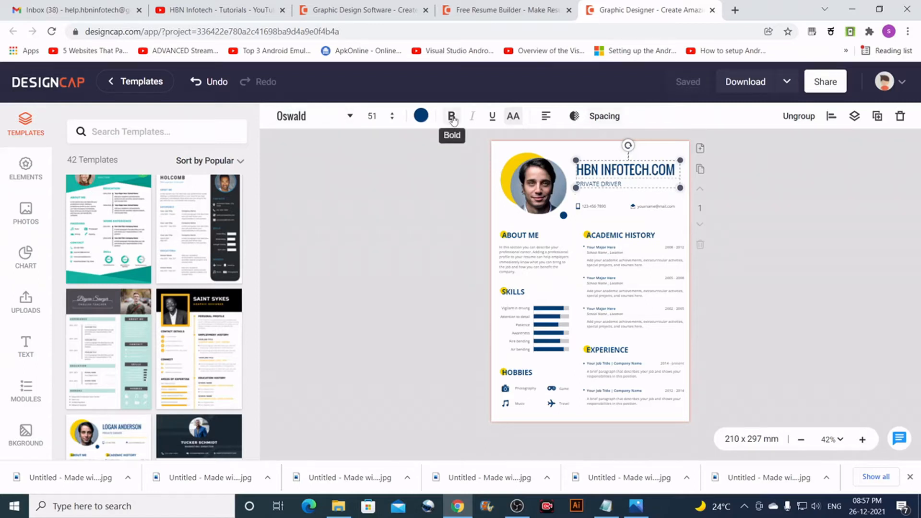
pyautogui.moveTo(372, 115)
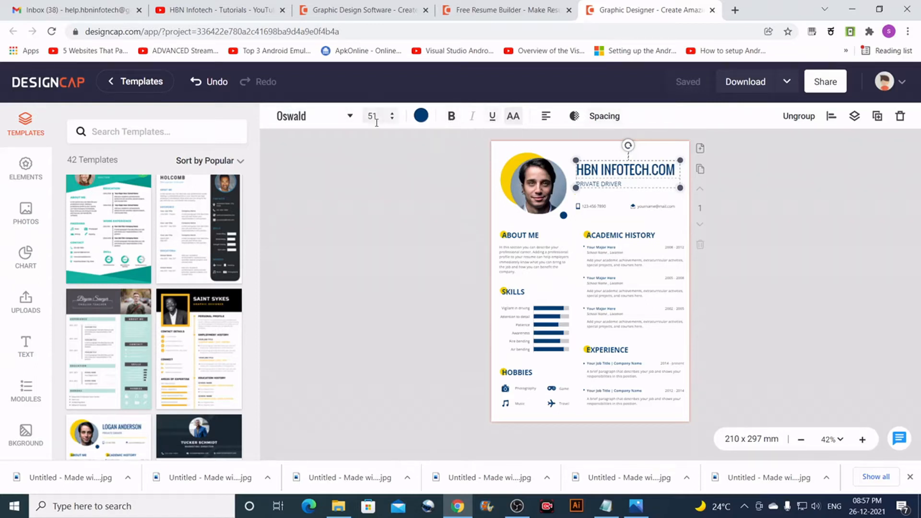
pyautogui.click(421, 116)
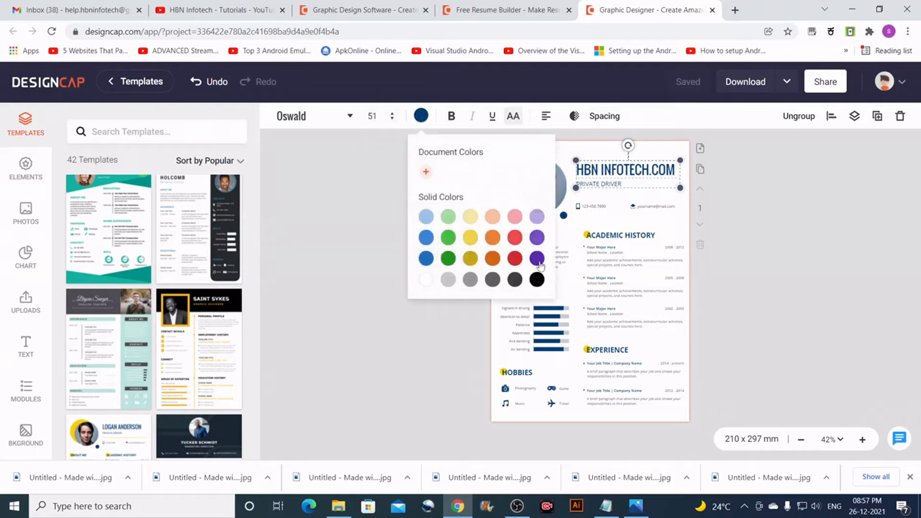
pyautogui.click(536, 257)
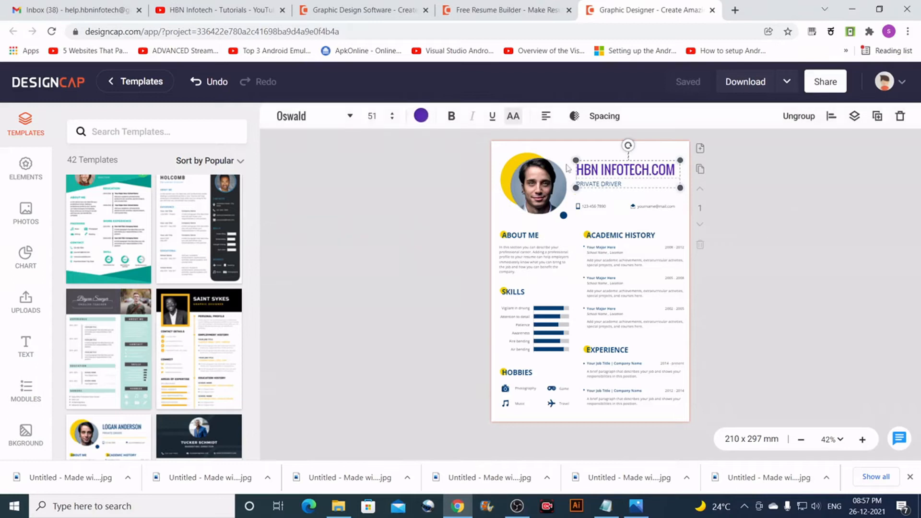
pyautogui.moveTo(504, 156)
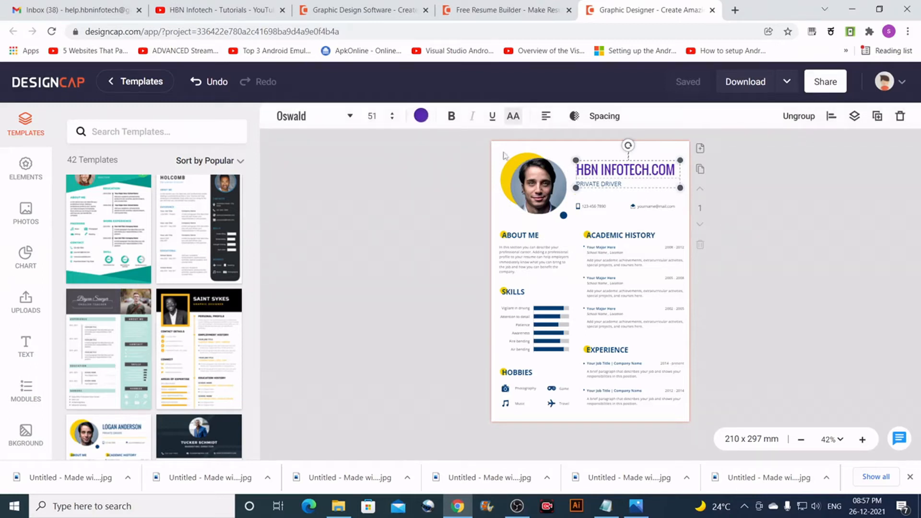
pyautogui.moveTo(332, 125)
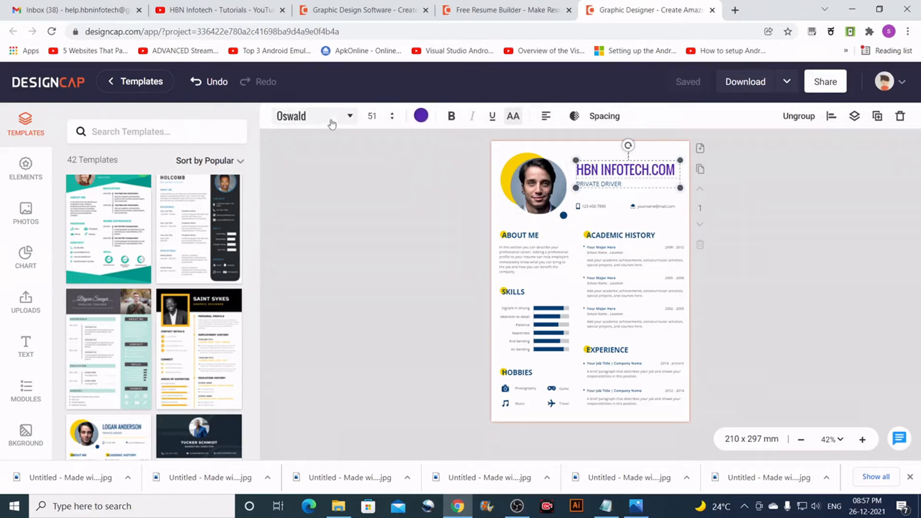
pyautogui.click(535, 182)
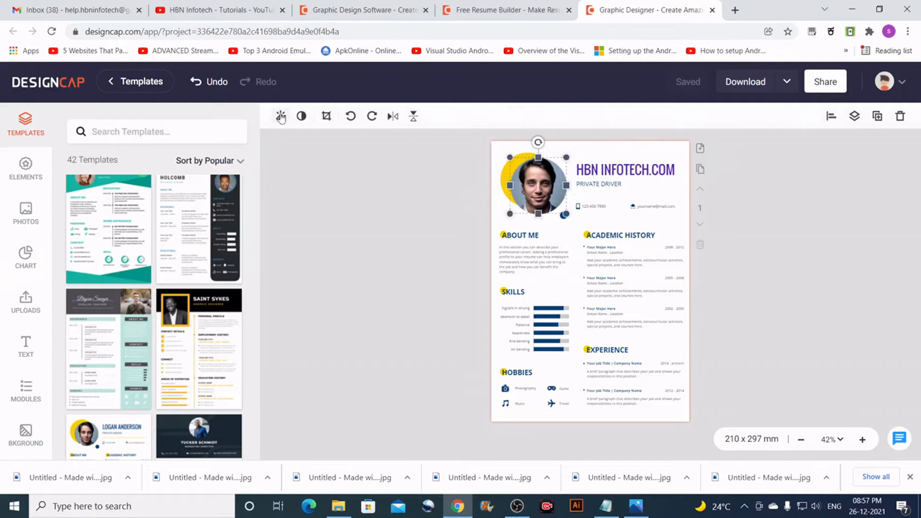
pyautogui.moveTo(834, 115)
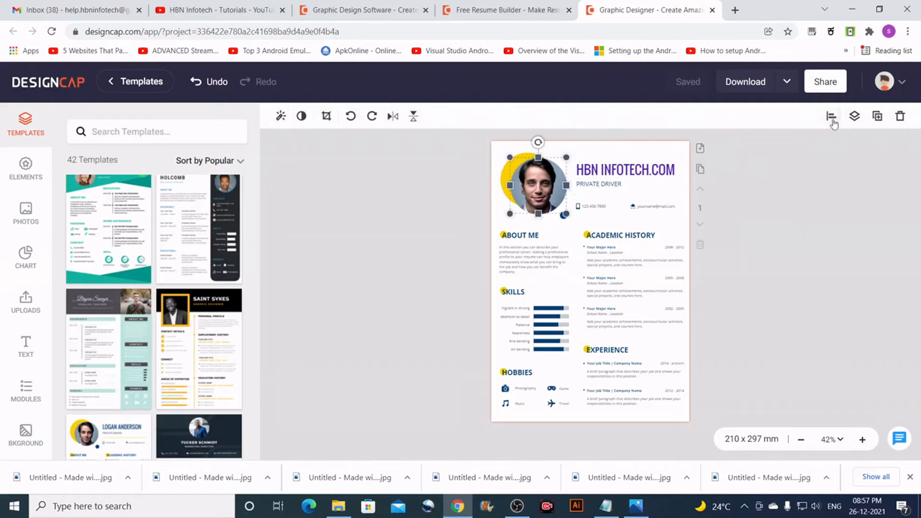
pyautogui.click(832, 116)
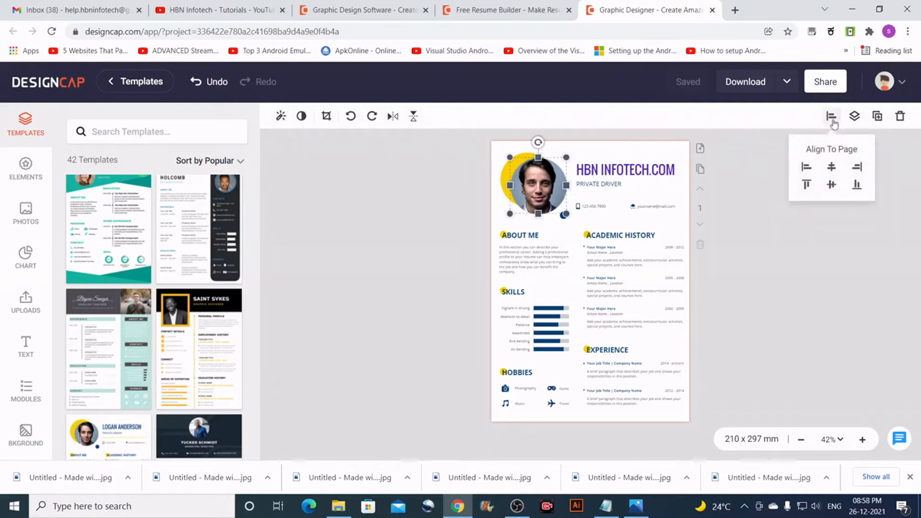
pyautogui.moveTo(855, 116)
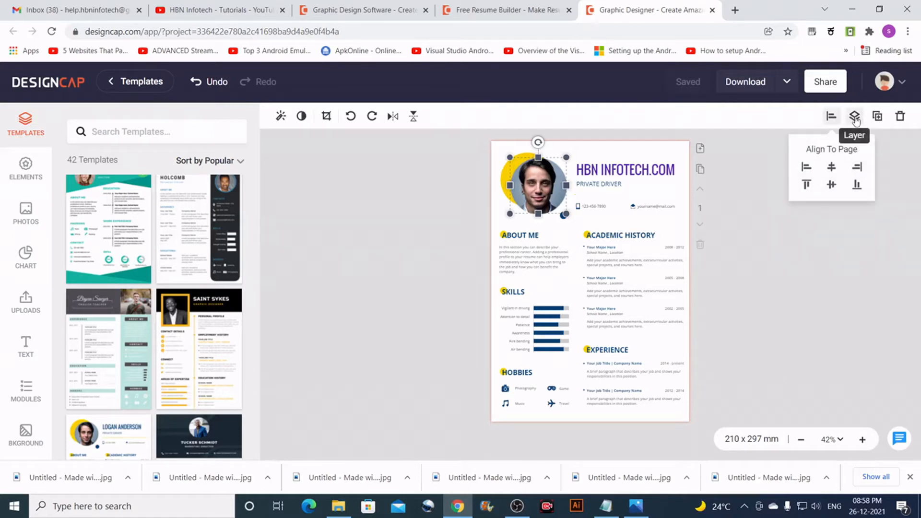
pyautogui.click(855, 116)
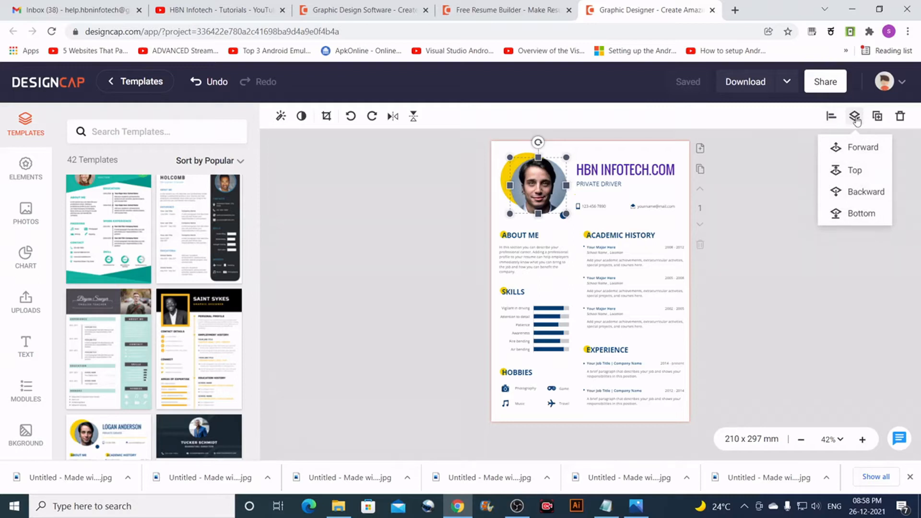
pyautogui.moveTo(877, 116)
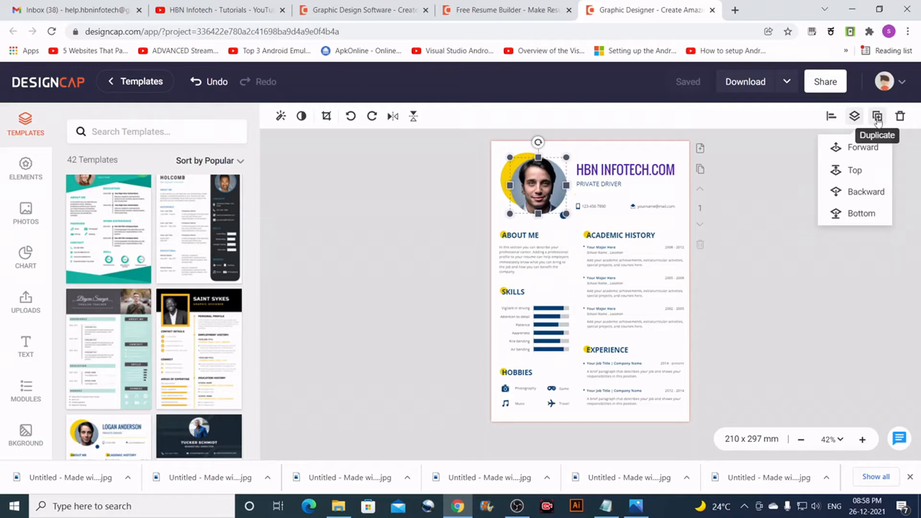
pyautogui.moveTo(900, 116)
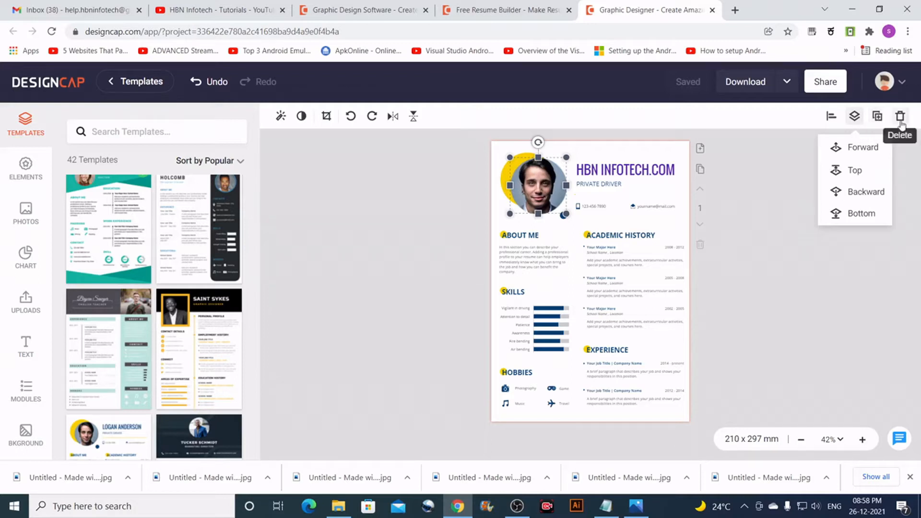
pyautogui.moveTo(432, 208)
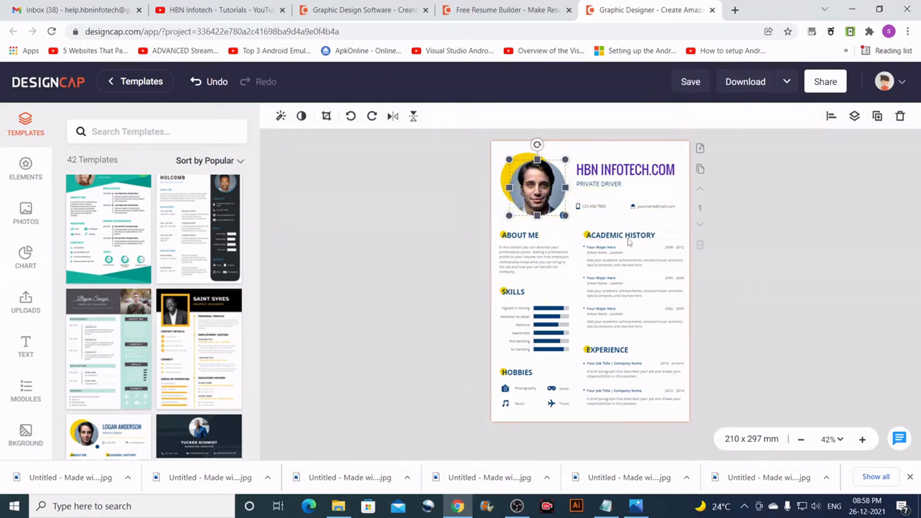
# Step: Select the ABOUT ME heading group and resize and rotate it larger and tilted
pyautogui.click(620, 235)
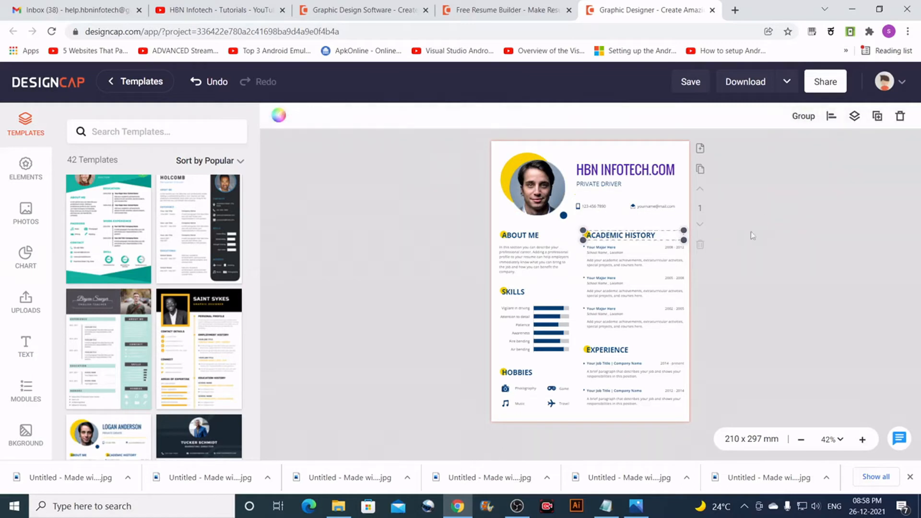
pyautogui.click(620, 235)
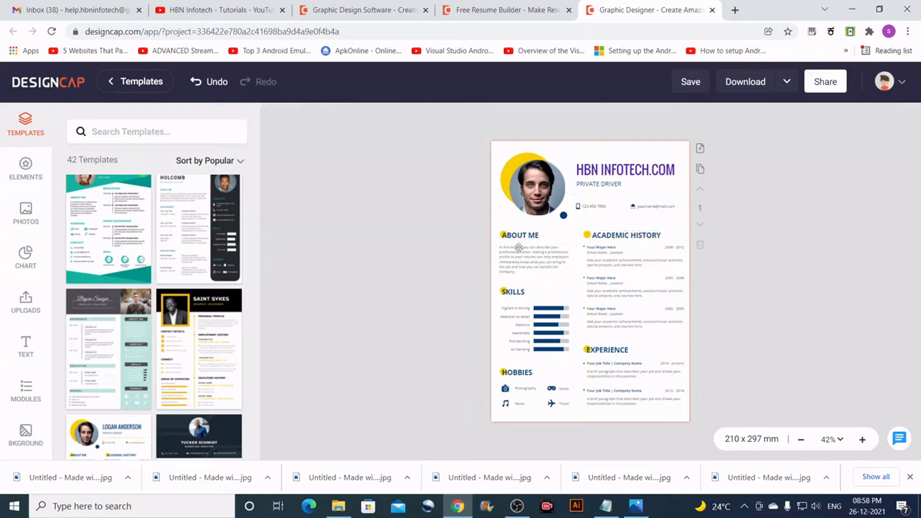
pyautogui.click(533, 255)
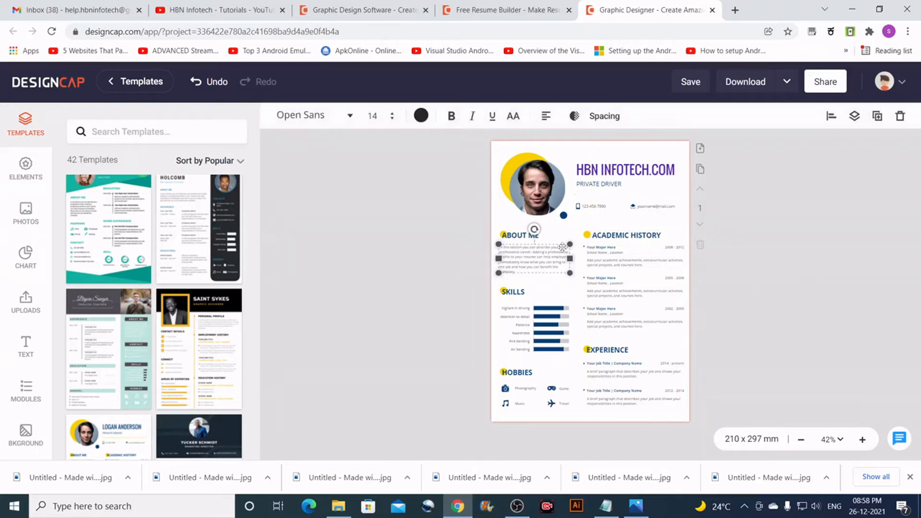
pyautogui.click(532, 236)
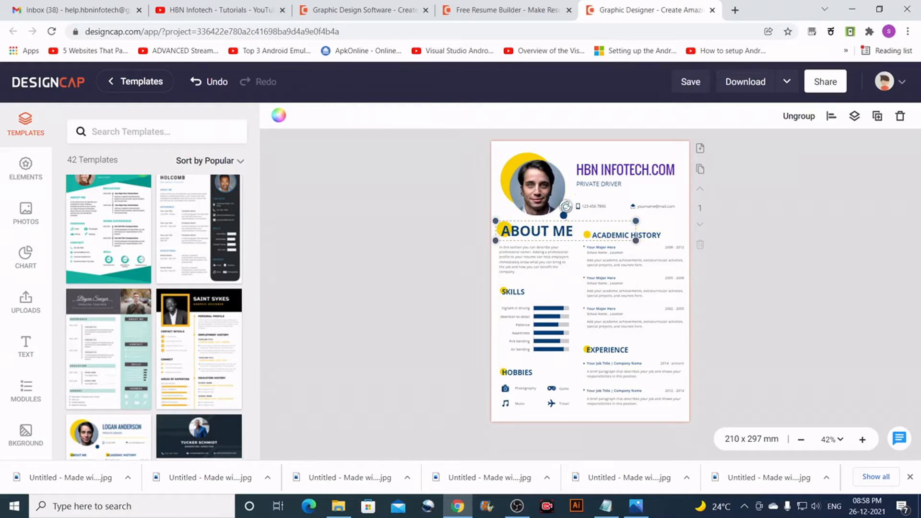
pyautogui.click(535, 230)
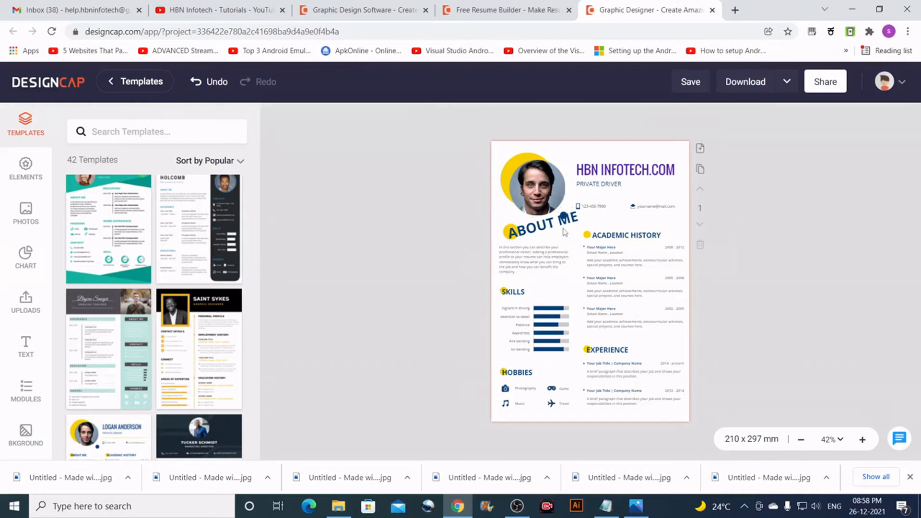
# Step: Scale up the profile photo and the yellow shape behind it
pyautogui.click(536, 186)
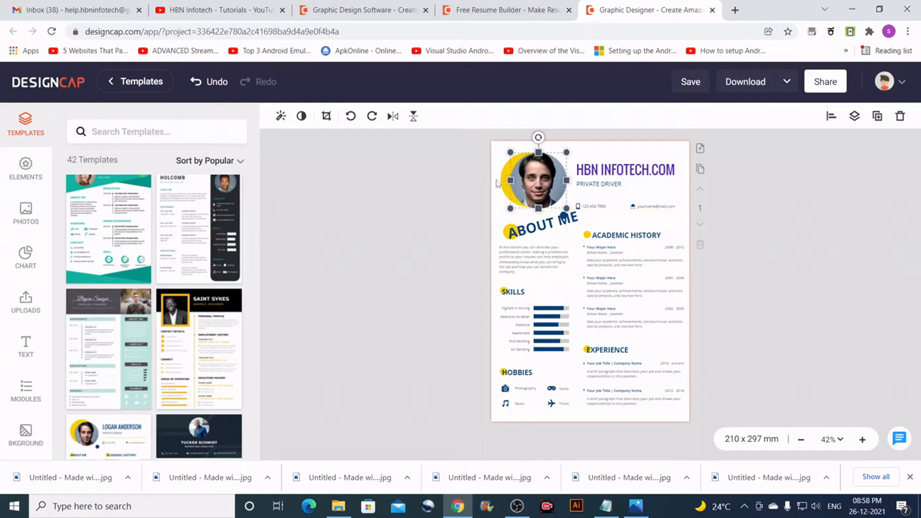
pyautogui.click(514, 165)
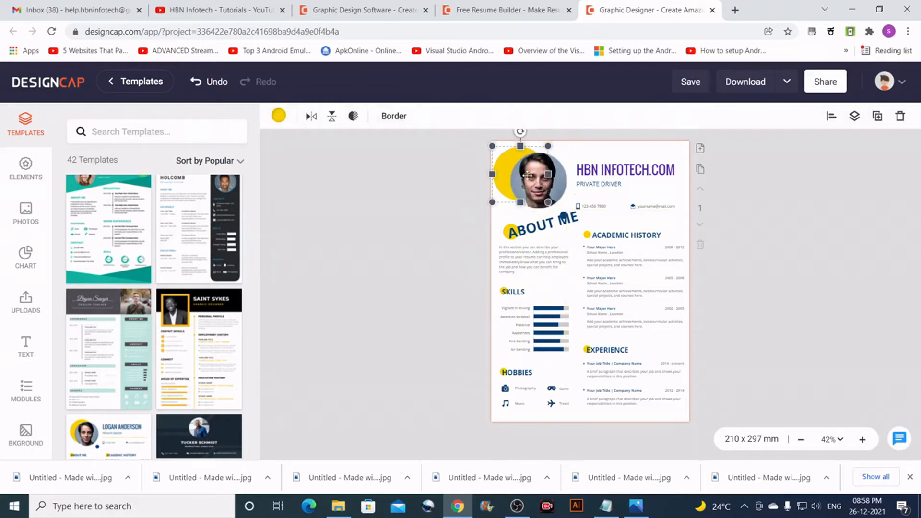
pyautogui.click(527, 176)
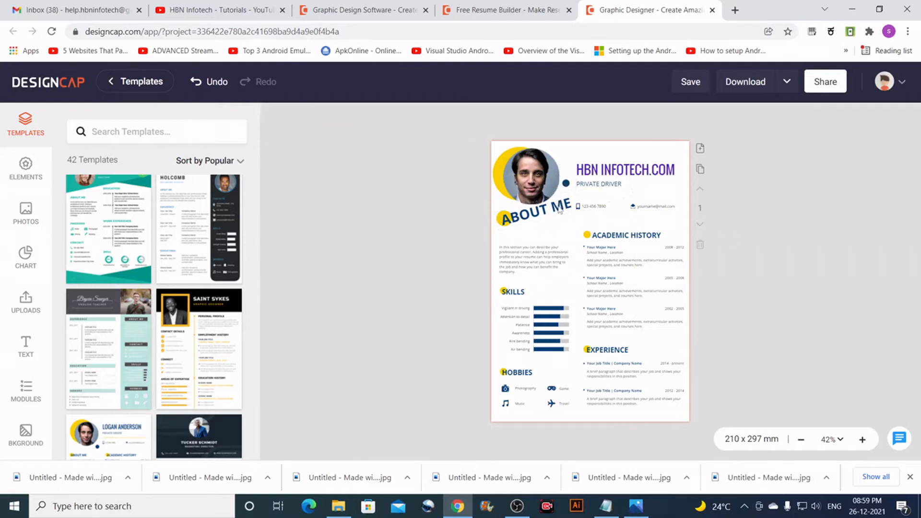
# Step: Raise the About Me paragraph's font size to 17, then deselect it
pyautogui.click(534, 254)
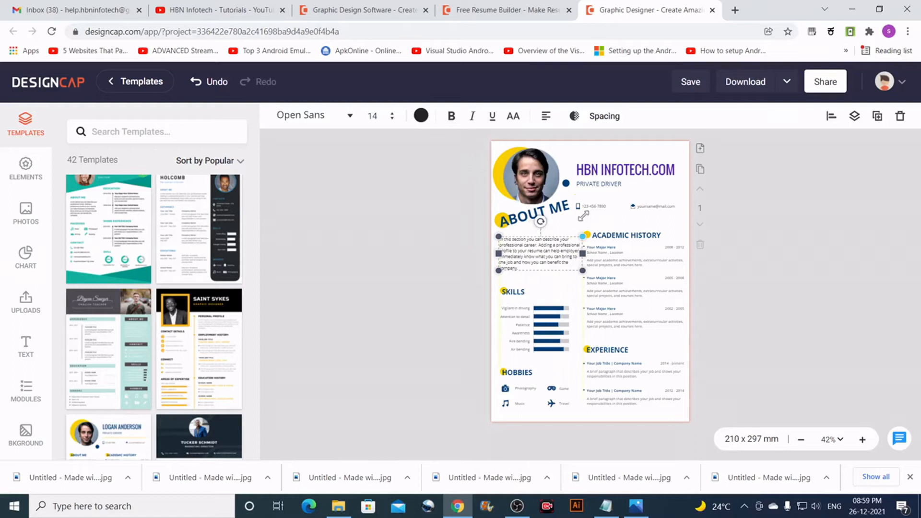
pyautogui.click(372, 115)
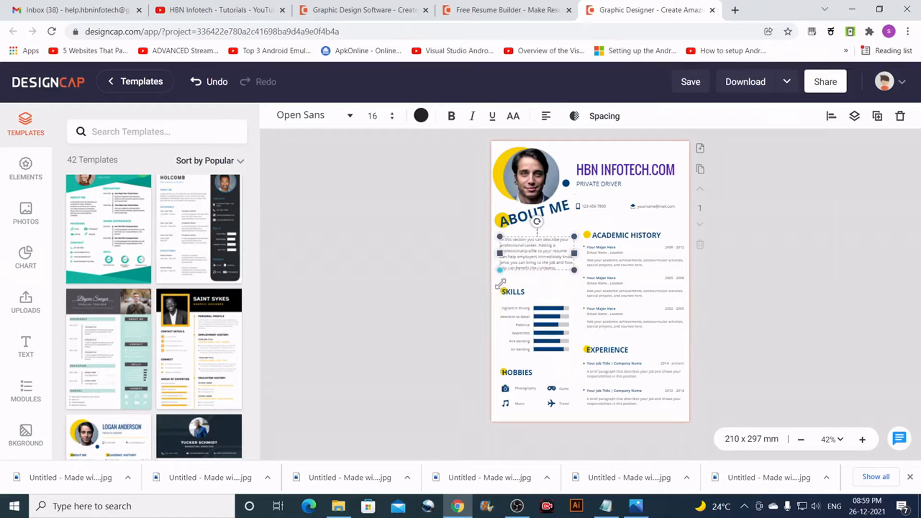
pyautogui.click(391, 111)
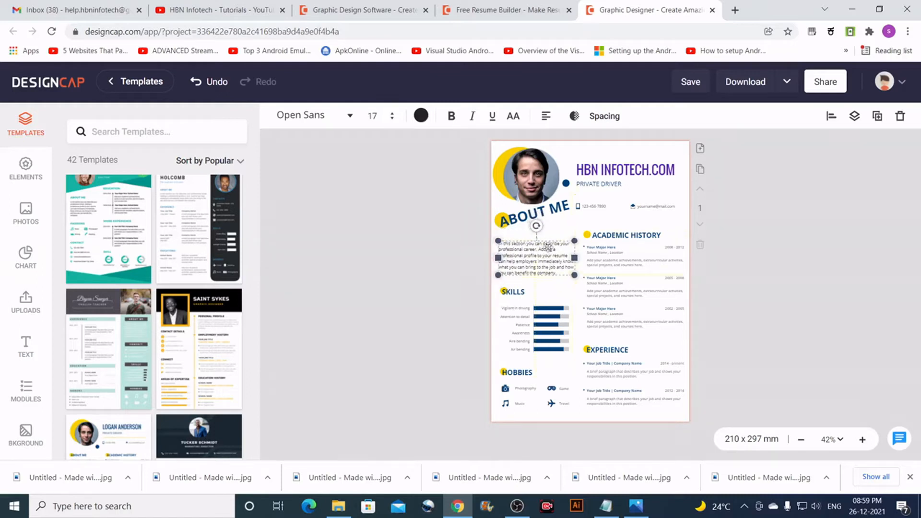
pyautogui.click(634, 277)
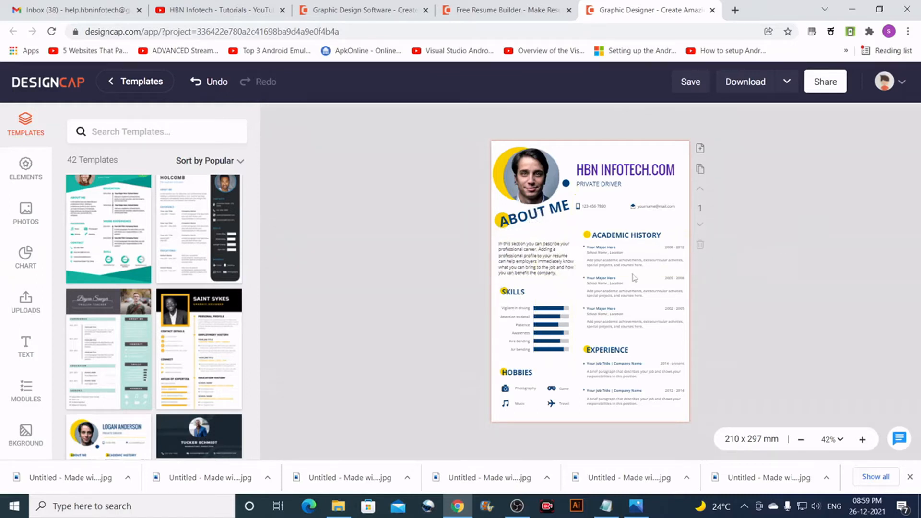
pyautogui.moveTo(320, 248)
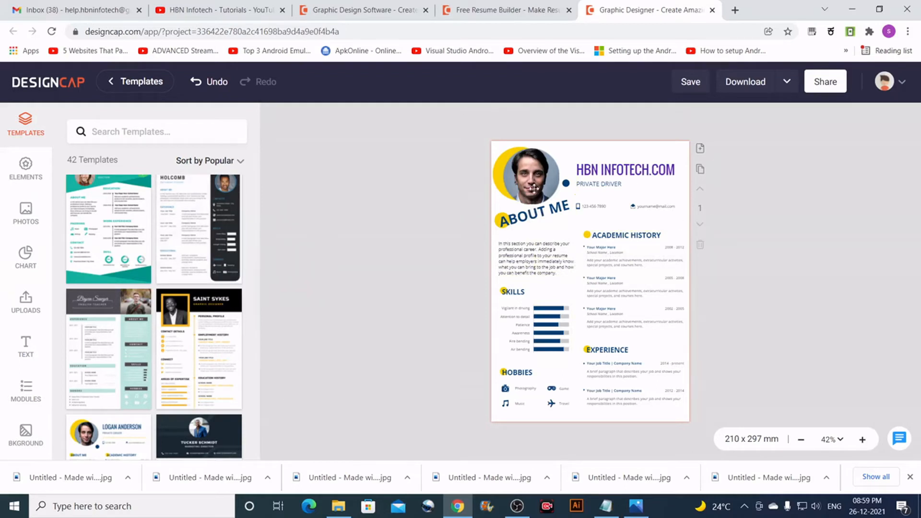
pyautogui.moveTo(25, 254)
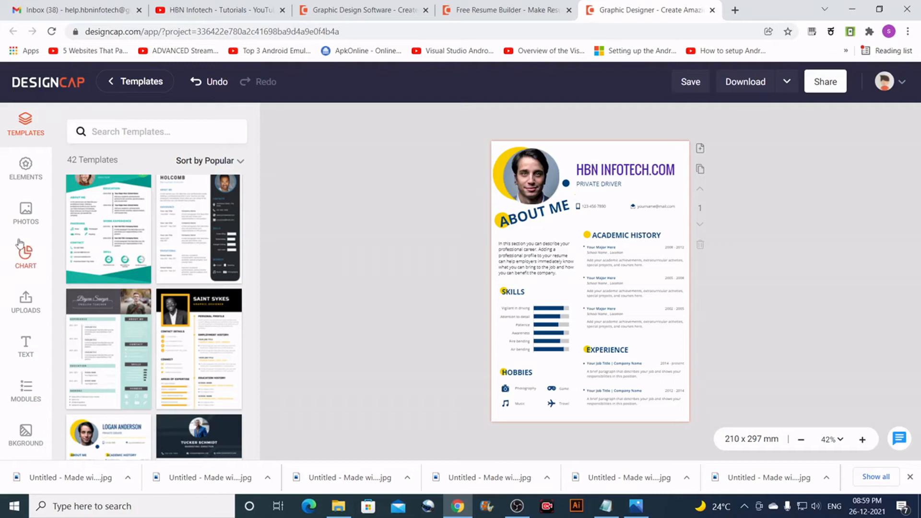
pyautogui.moveTo(25, 169)
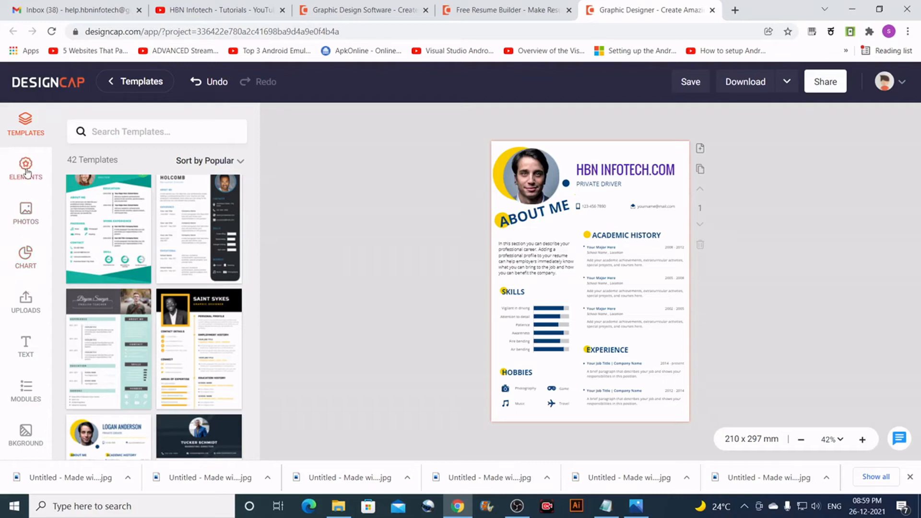
# Step: Open the Elements library and browse the Basic Shape collection
pyautogui.click(25, 170)
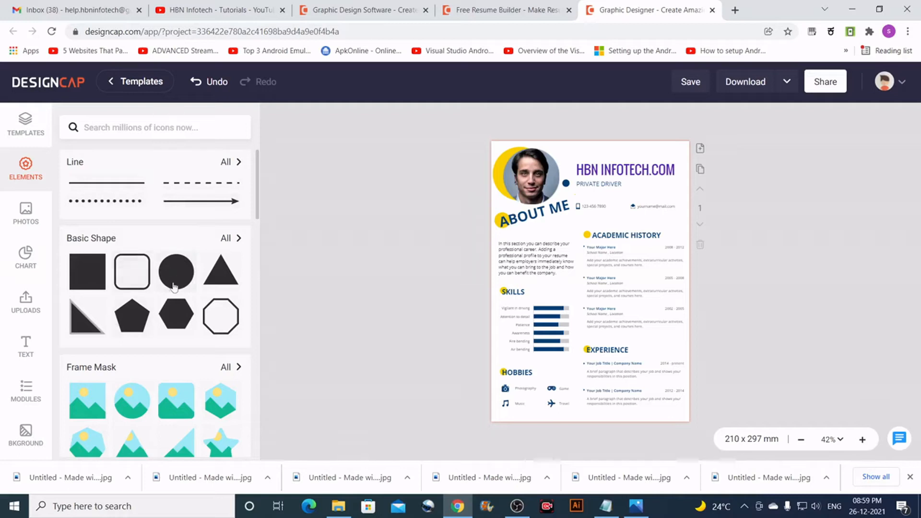
pyautogui.scroll(-3)
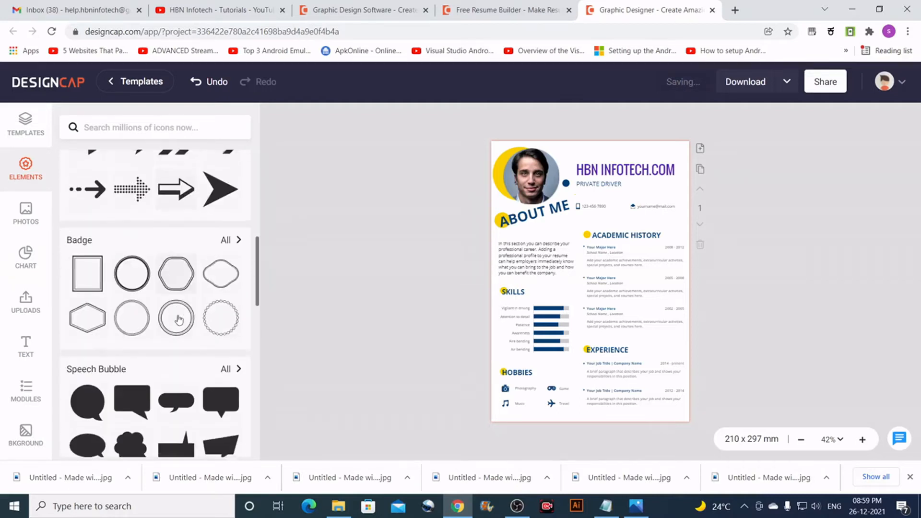
pyautogui.scroll(3)
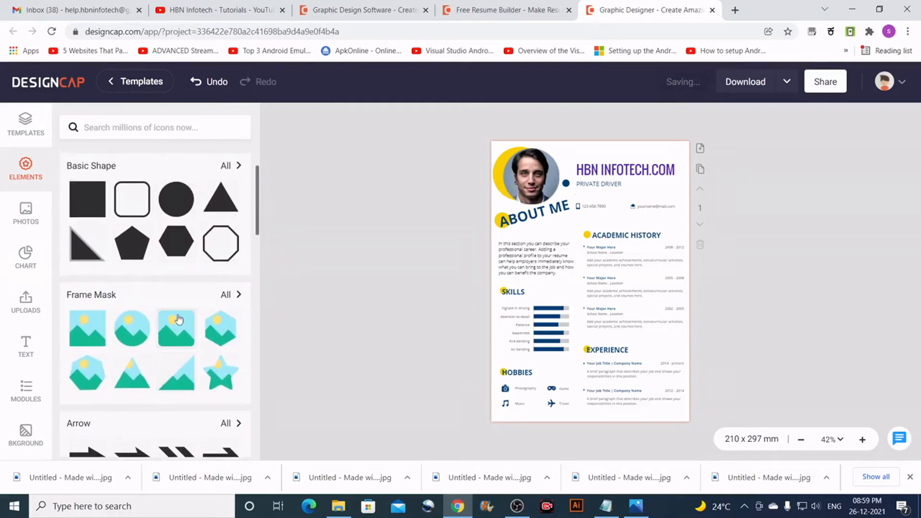
pyautogui.scroll(3)
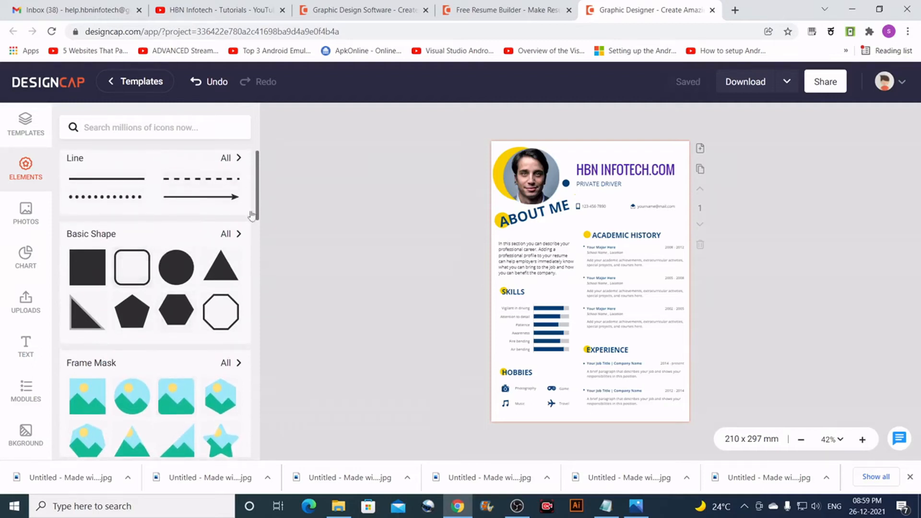
pyautogui.moveTo(237, 243)
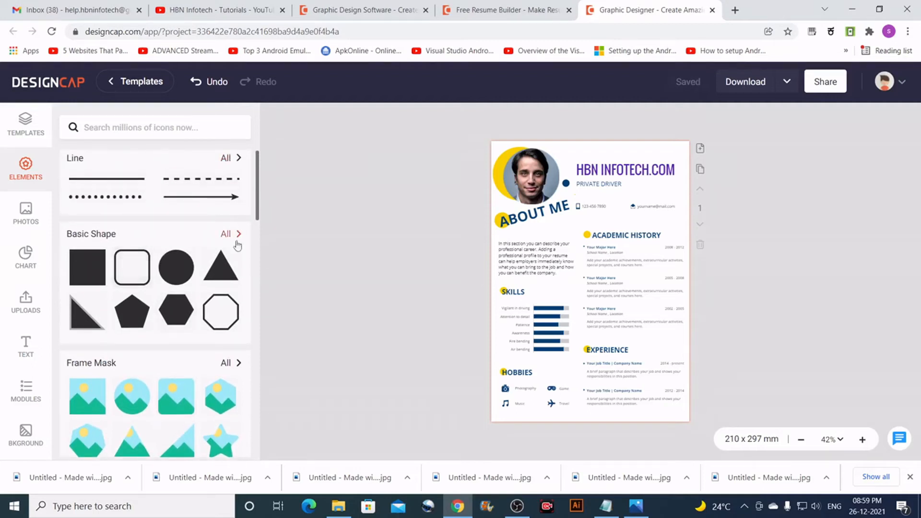
pyautogui.click(226, 234)
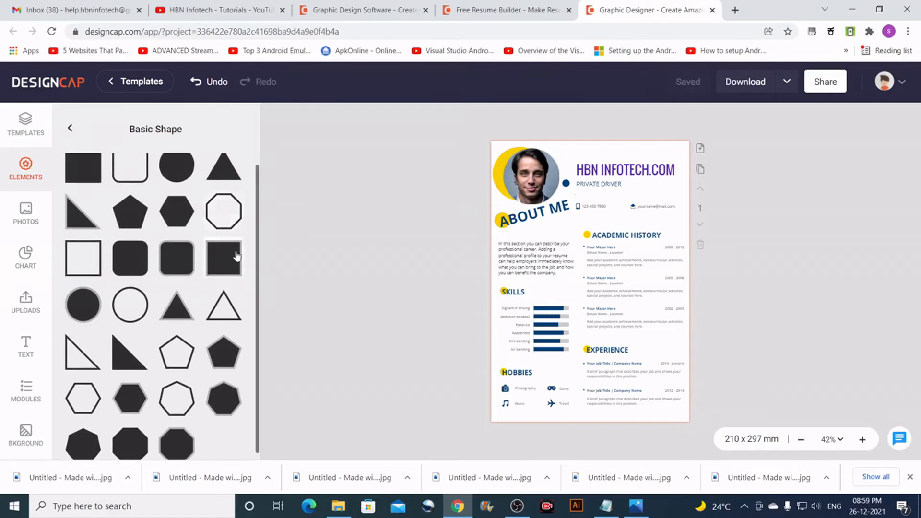
pyautogui.scroll(3)
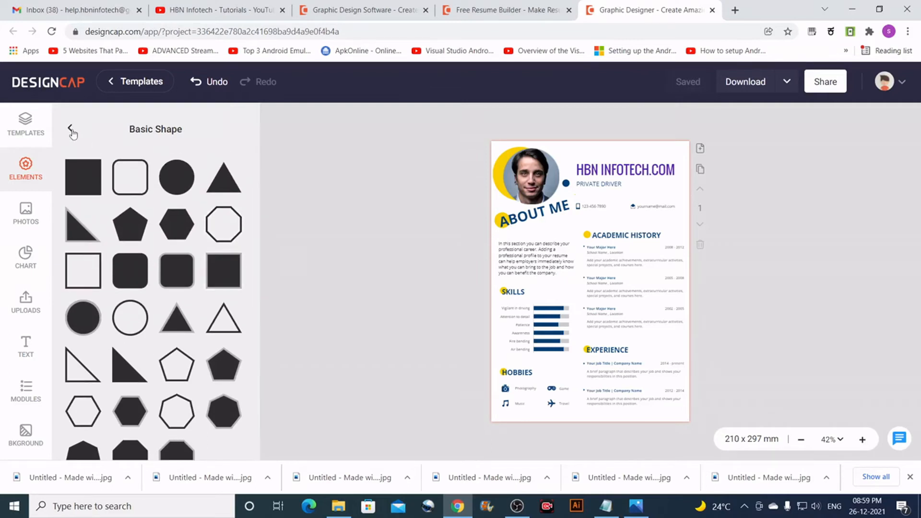
# Step: Browse Line styles, return to the full library and scroll to Speech Bubble
pyautogui.click(71, 129)
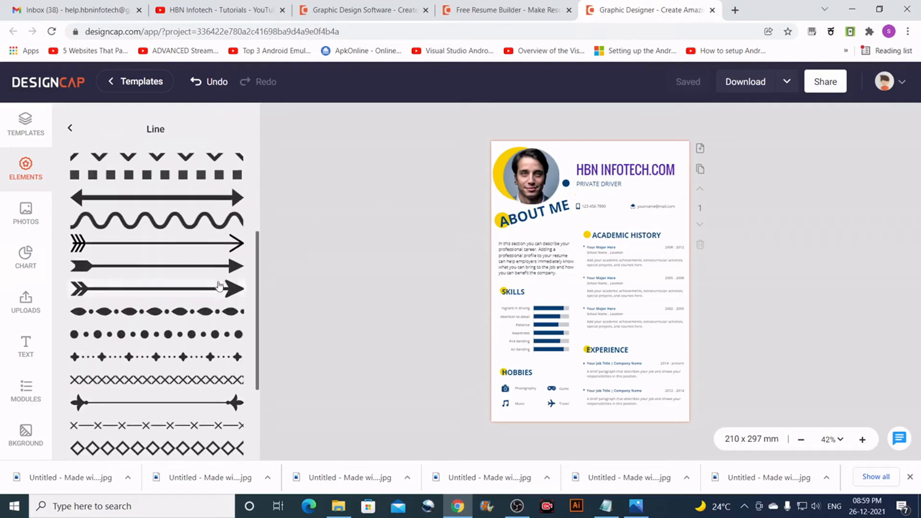
pyautogui.scroll(3)
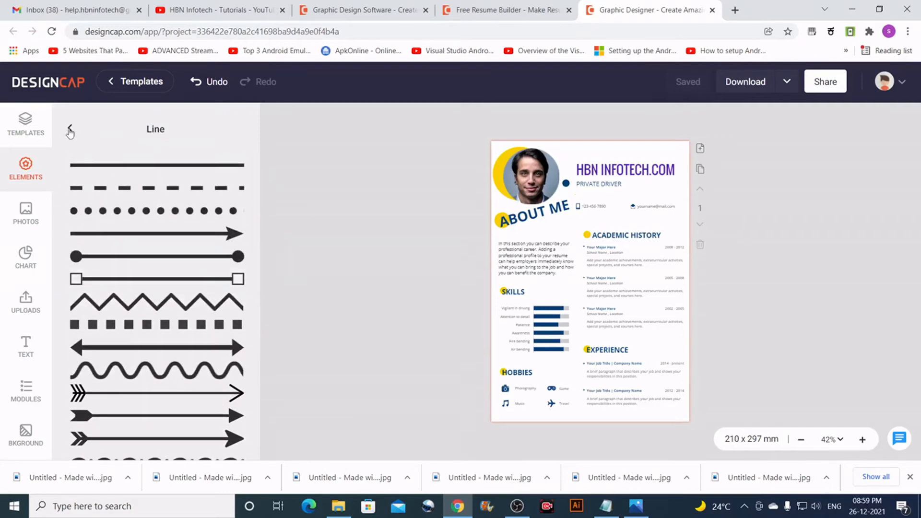
pyautogui.click(69, 130)
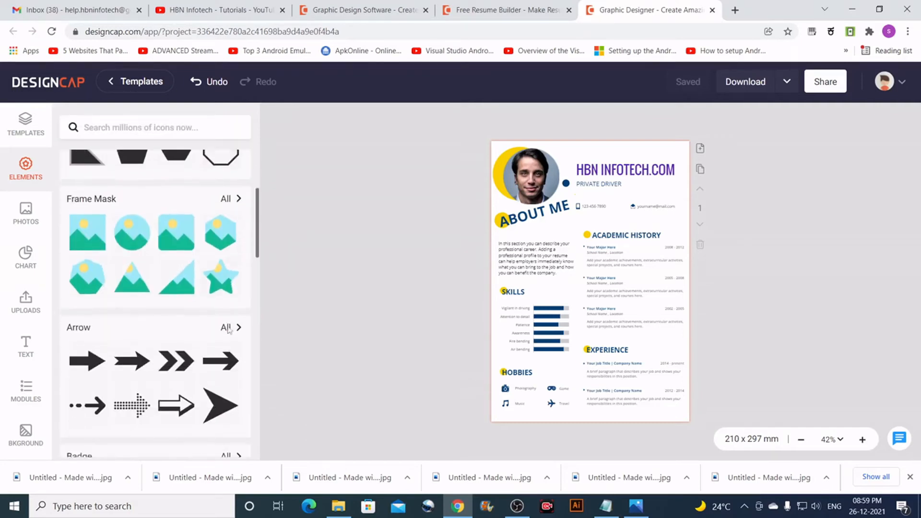
pyautogui.scroll(-3)
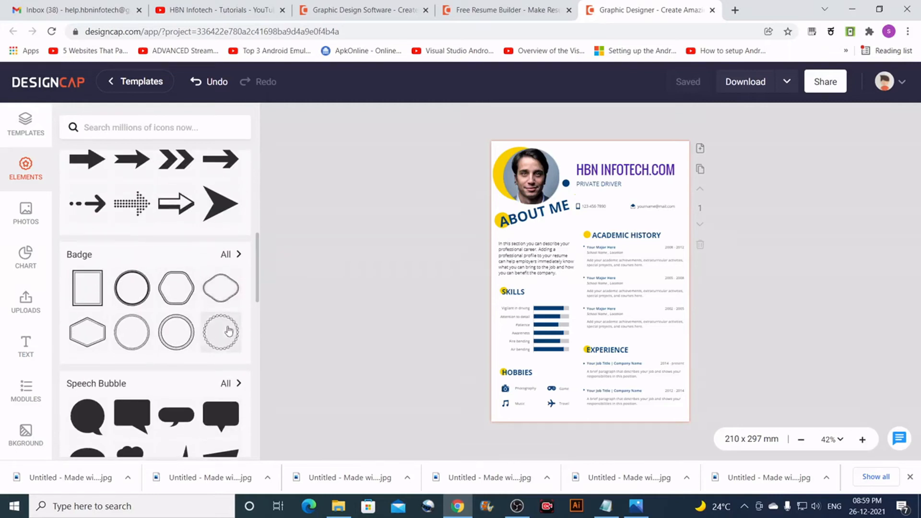
pyautogui.scroll(-3)
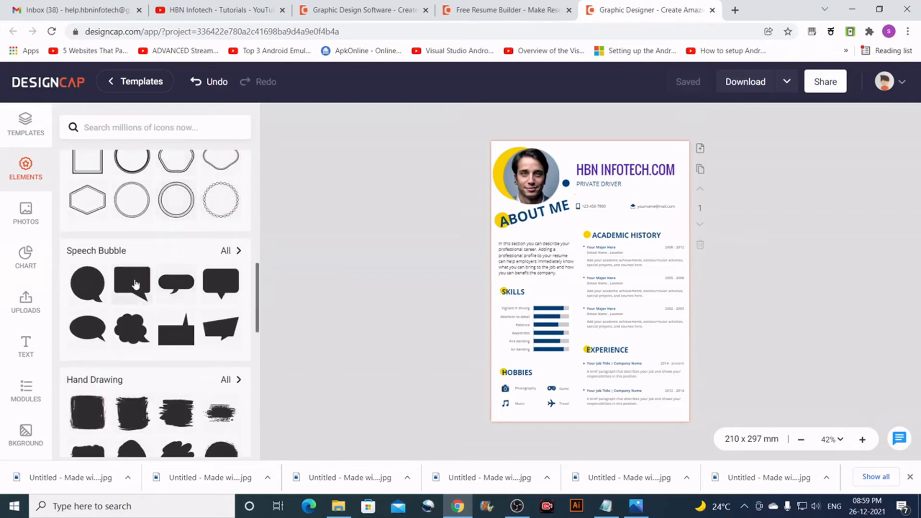
pyautogui.moveTo(140, 289)
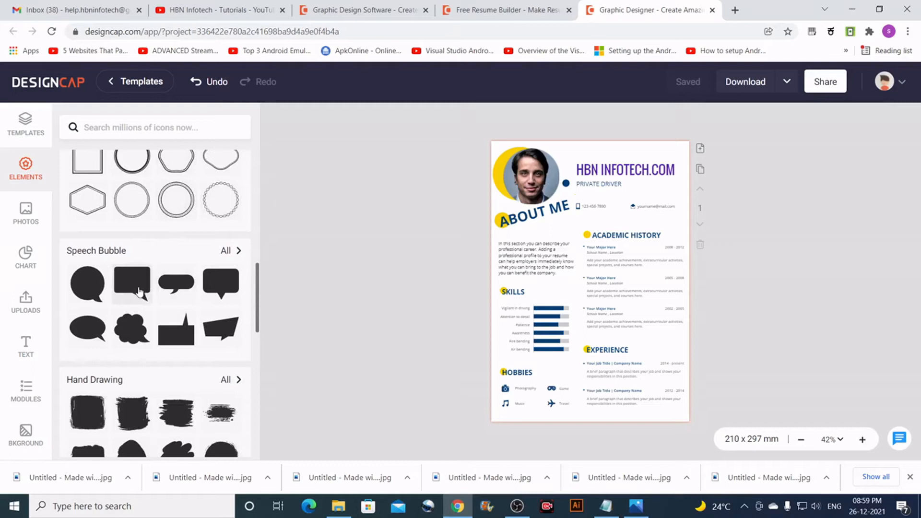
# Step: Place the rectangular speech bubble at the top of the resume and colour it light green
pyautogui.click(132, 284)
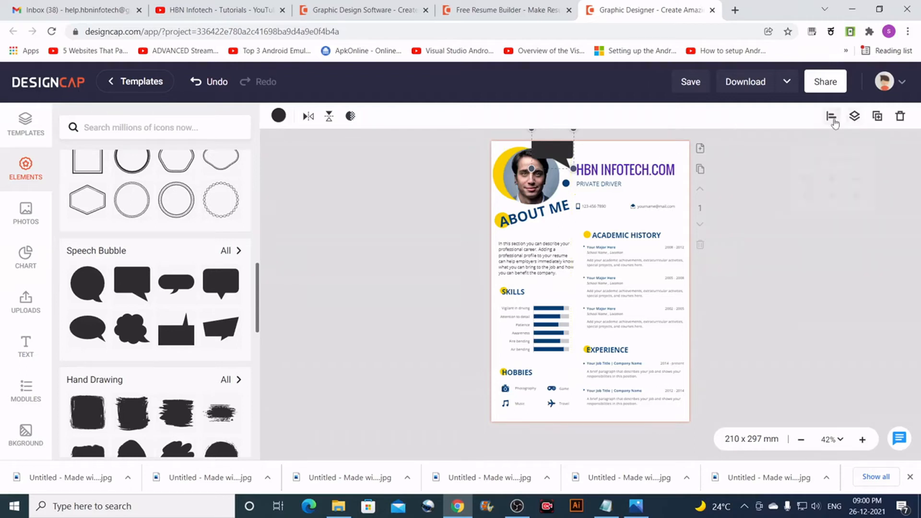
pyautogui.click(832, 115)
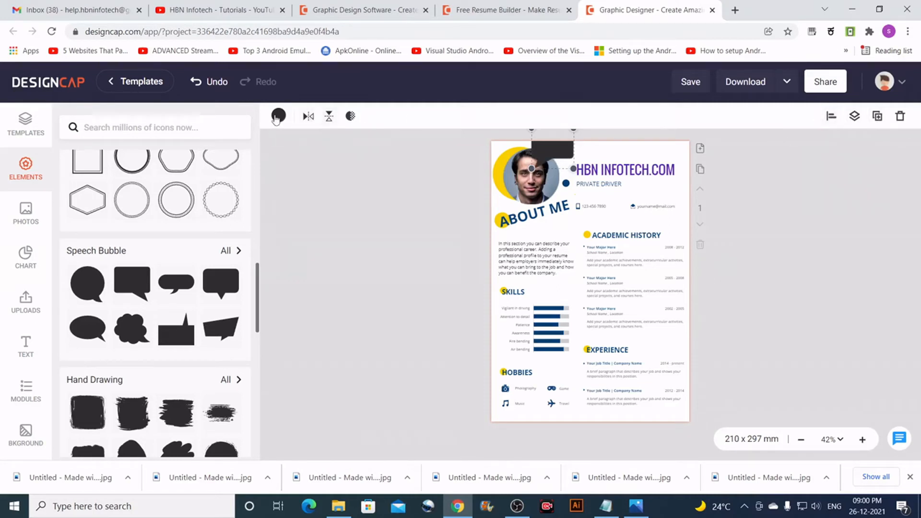
pyautogui.click(278, 116)
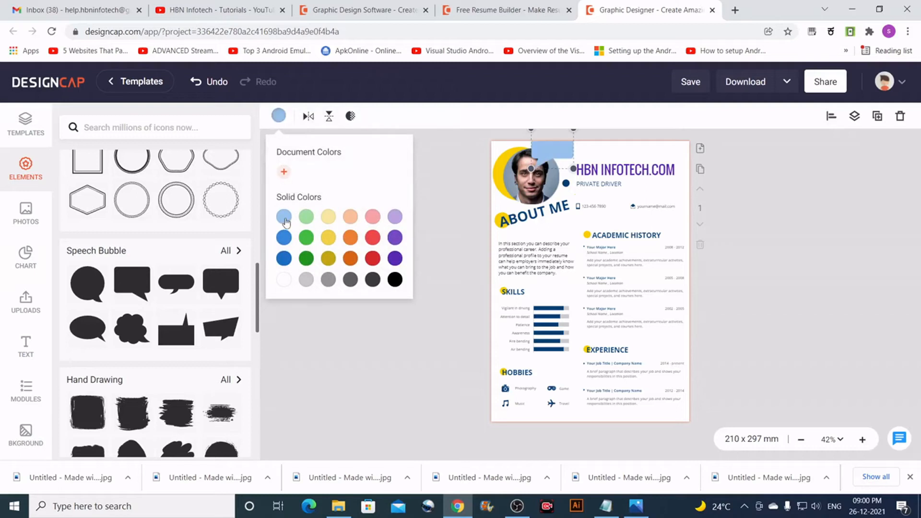
pyautogui.click(306, 217)
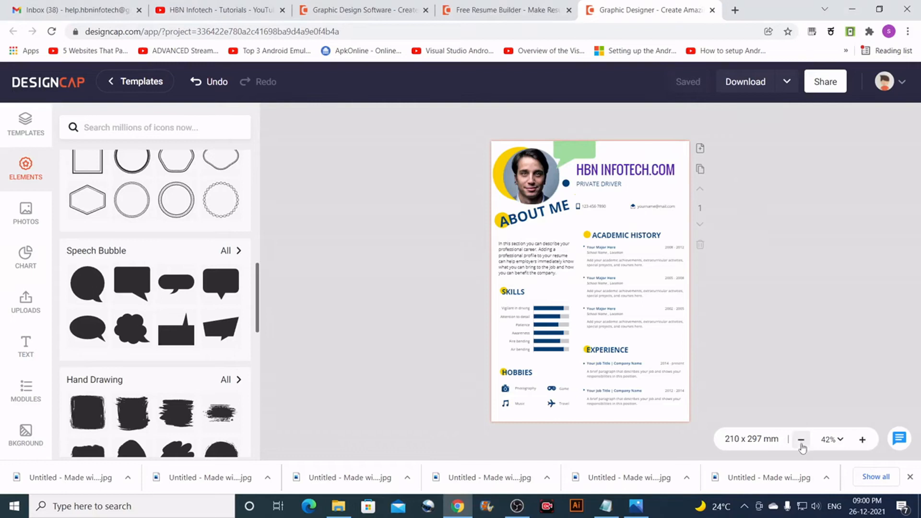
# Step: Zoom the resume view in to 82% and scroll down and back up
pyautogui.click(863, 440)
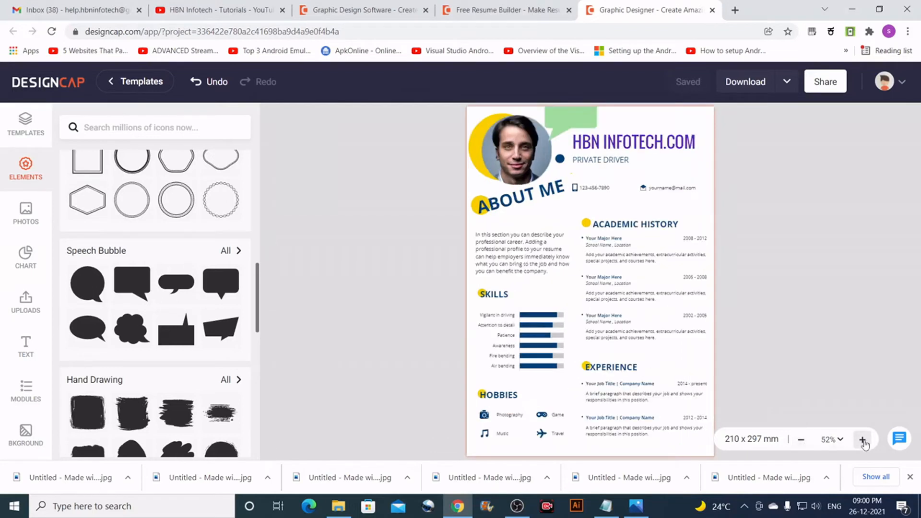
pyautogui.click(864, 440)
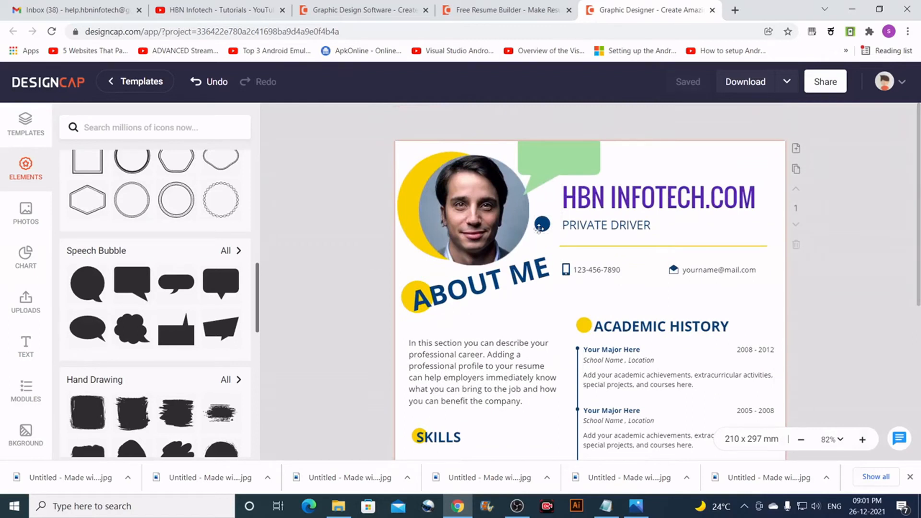
pyautogui.scroll(-3)
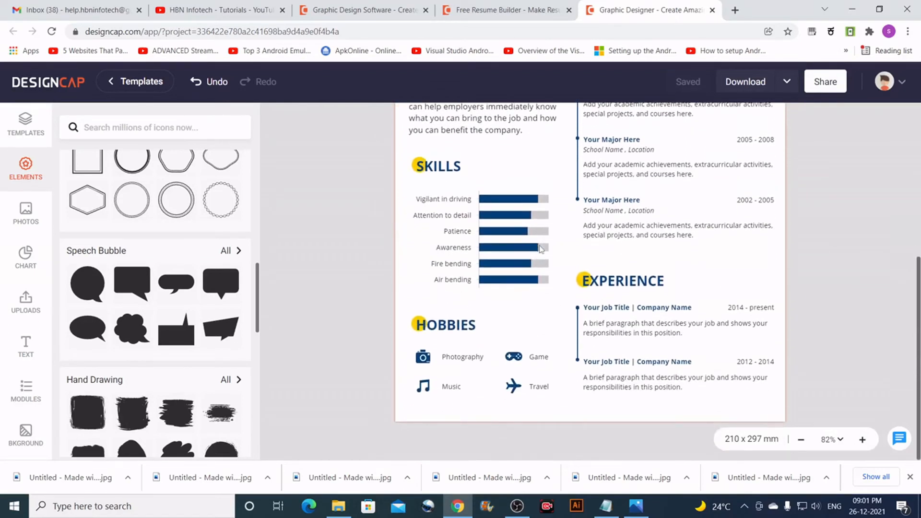
pyautogui.scroll(3)
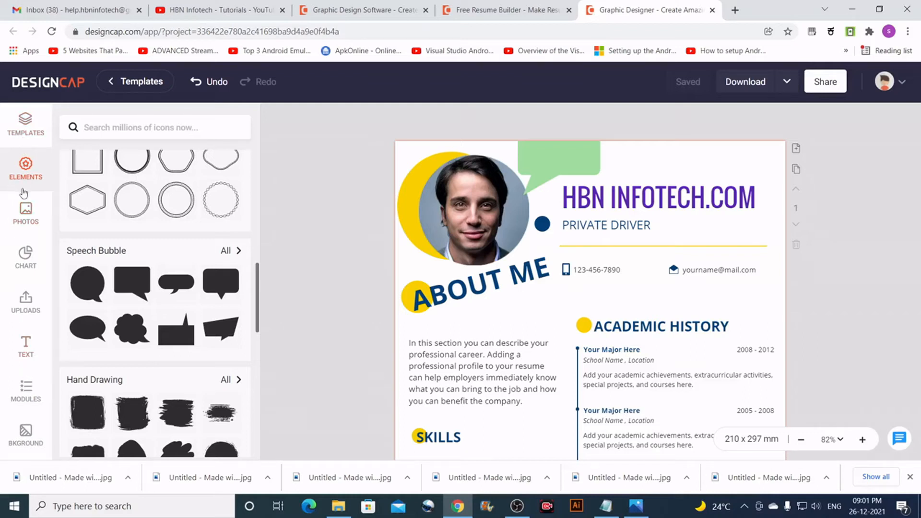
# Step: Add the Business rising-chart stock photo under ABOUT ME and move the intro paragraph below it
pyautogui.click(25, 211)
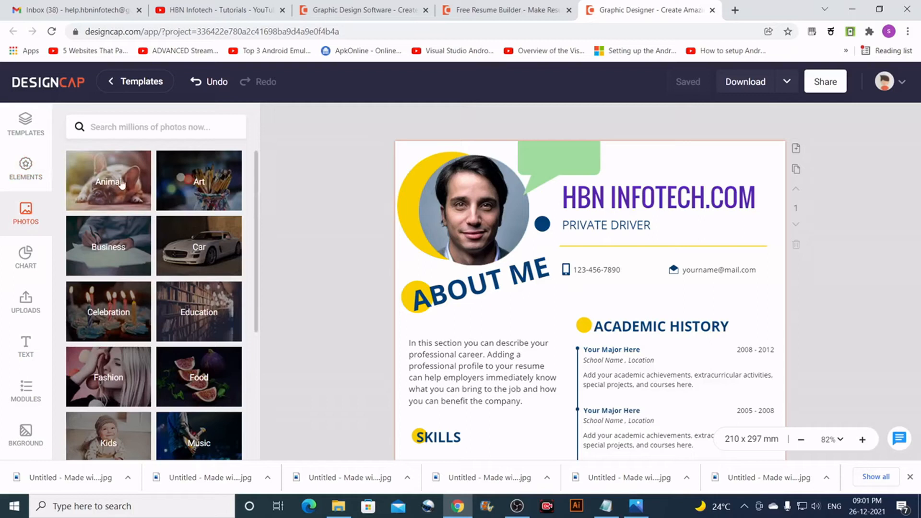
pyautogui.moveTo(112, 253)
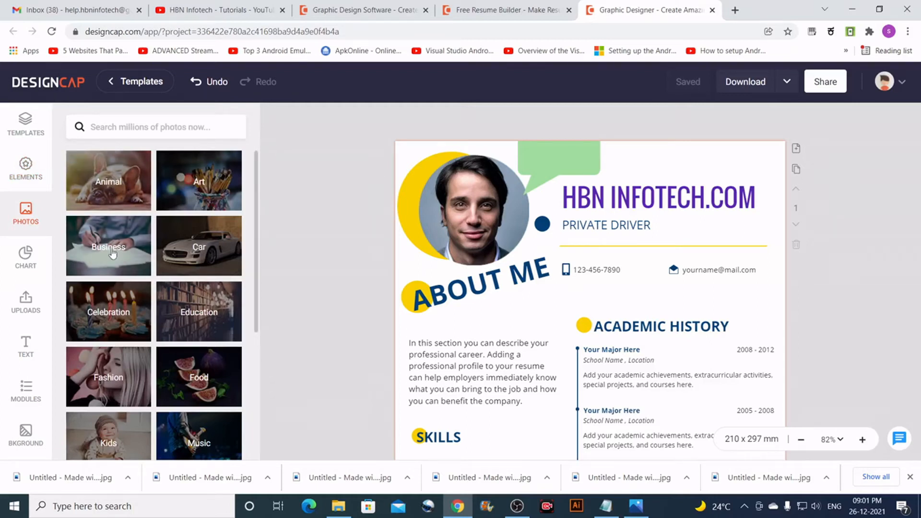
pyautogui.click(108, 246)
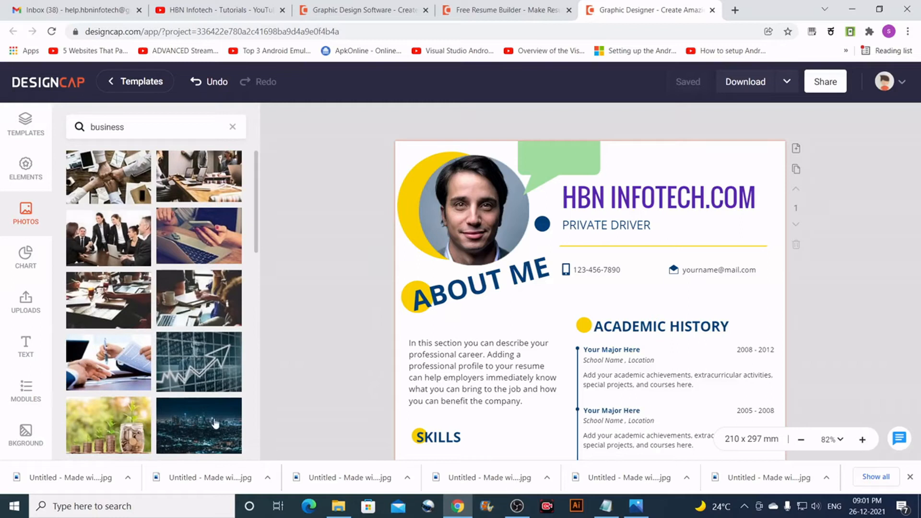
pyautogui.click(199, 362)
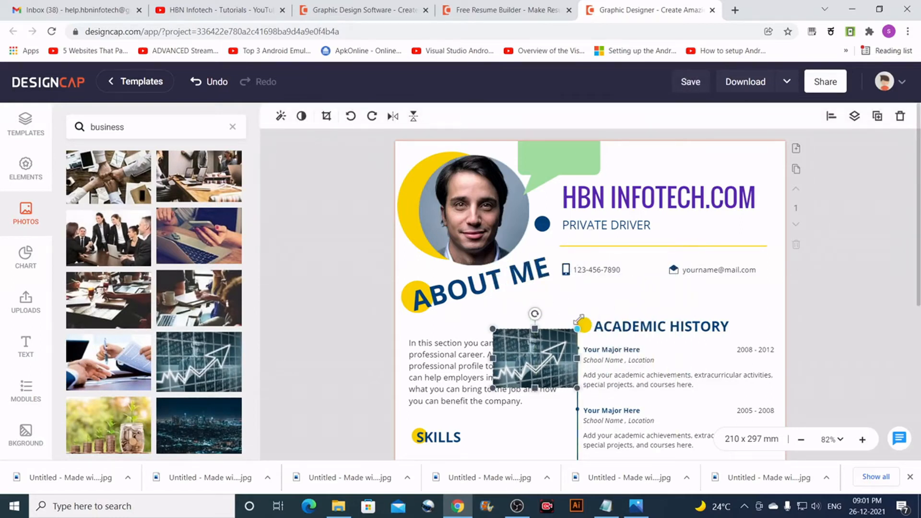
pyautogui.scroll(-3)
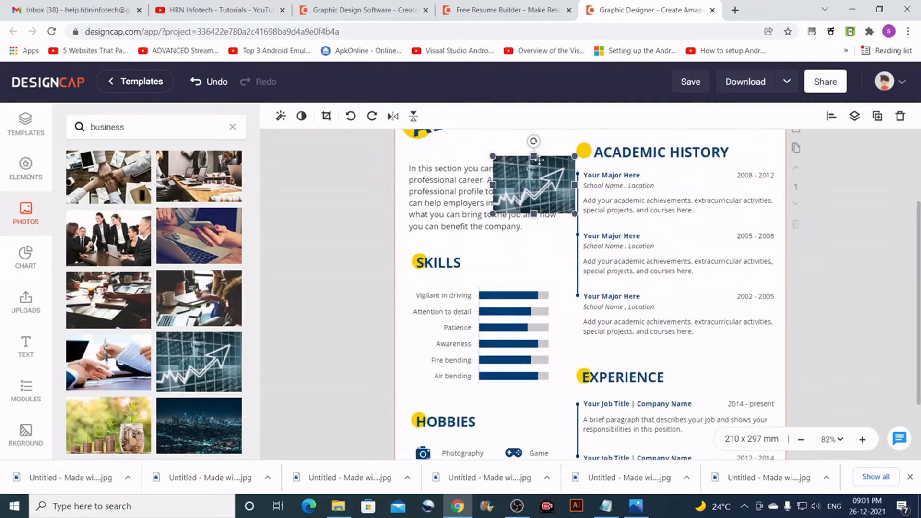
pyautogui.scroll(3)
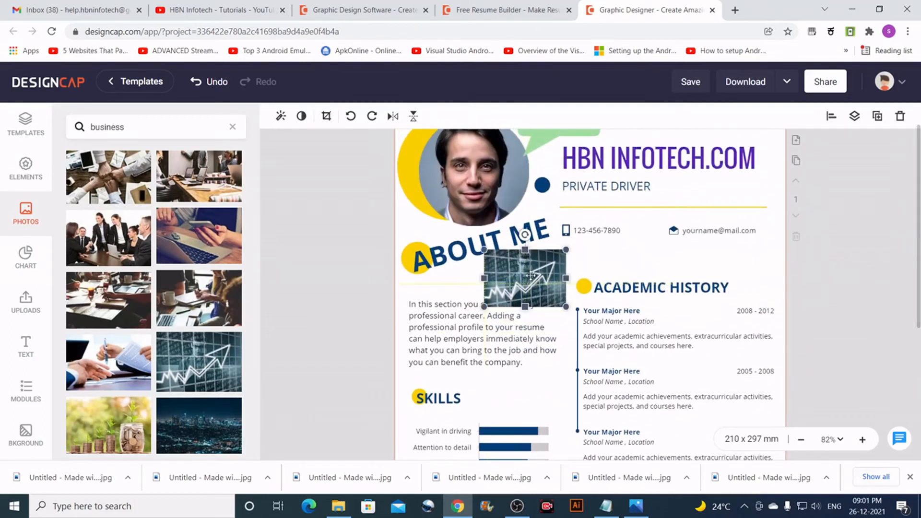
pyautogui.click(470, 335)
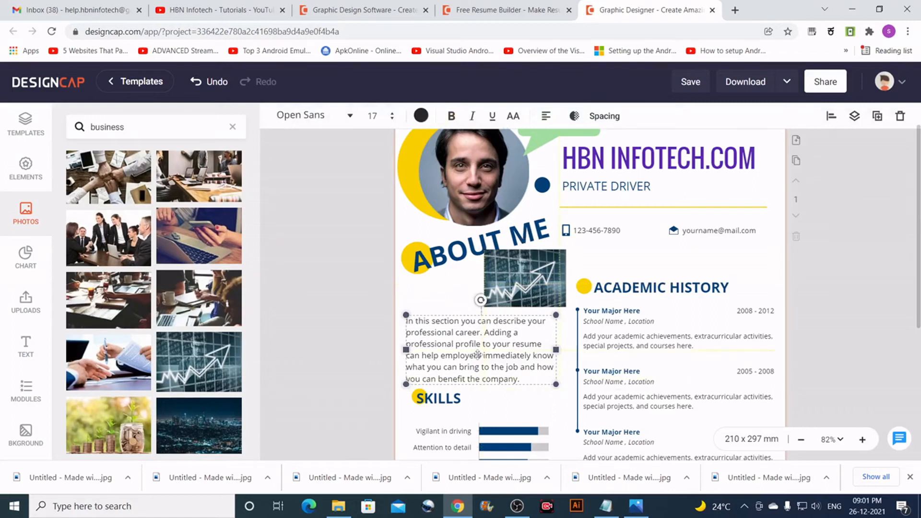
pyautogui.click(525, 279)
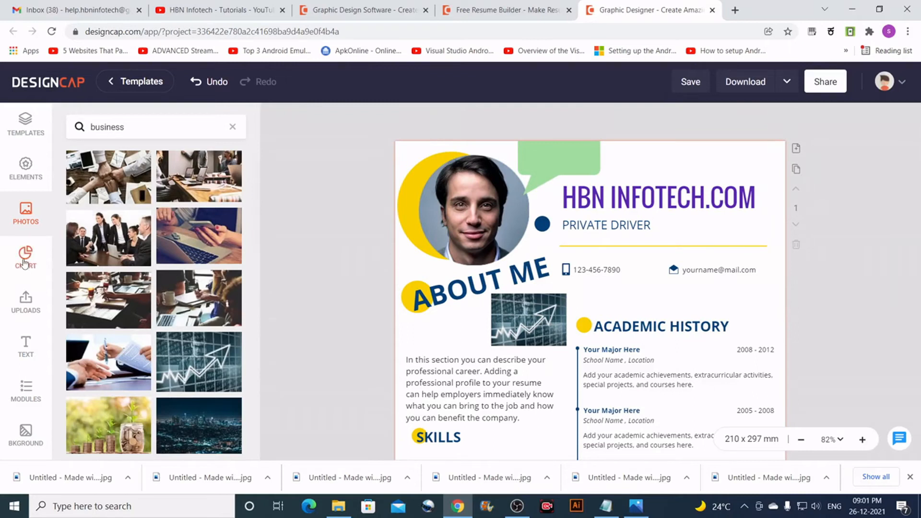
# Step: Insert a Radial Bar chart with the Truck1–Truck3 sample data into the resume
pyautogui.click(25, 256)
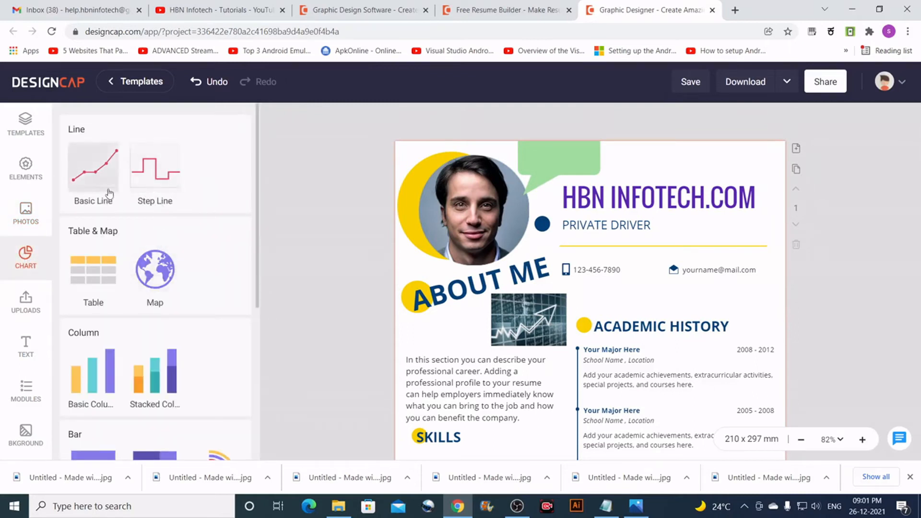
pyautogui.scroll(-3)
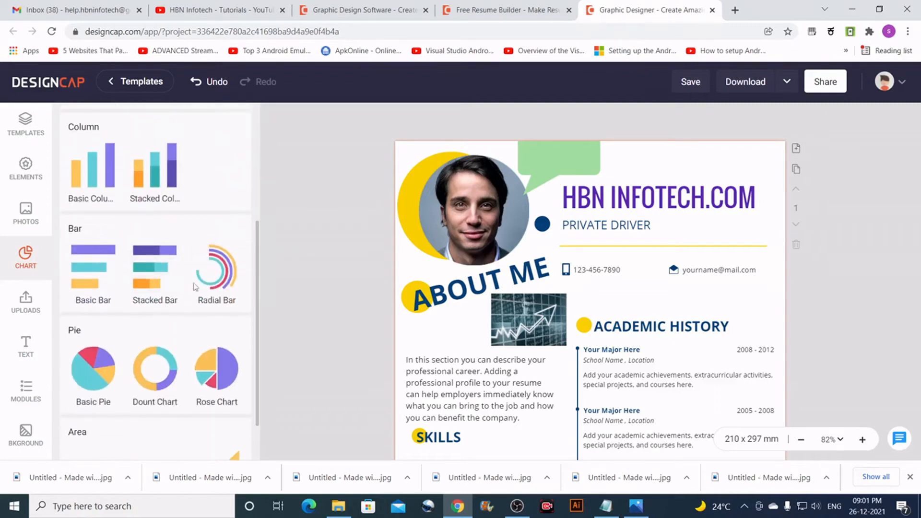
pyautogui.click(216, 267)
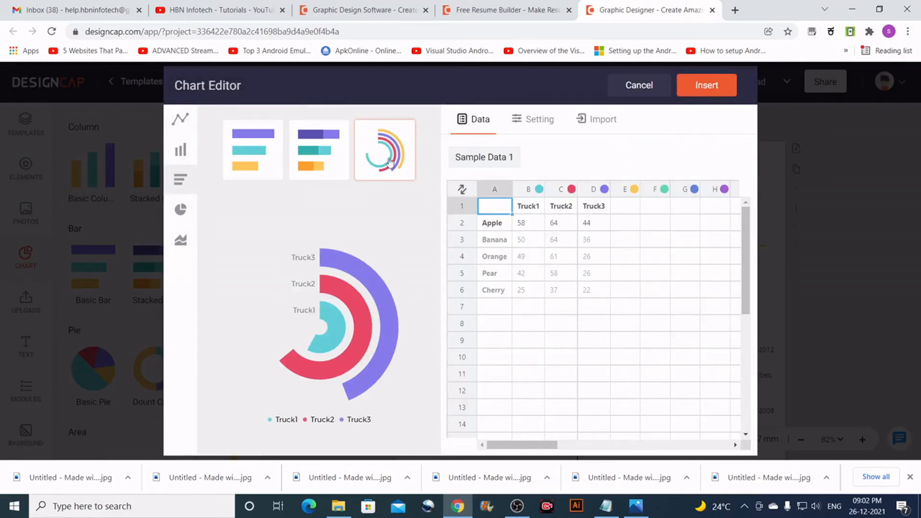
pyautogui.moveTo(575, 300)
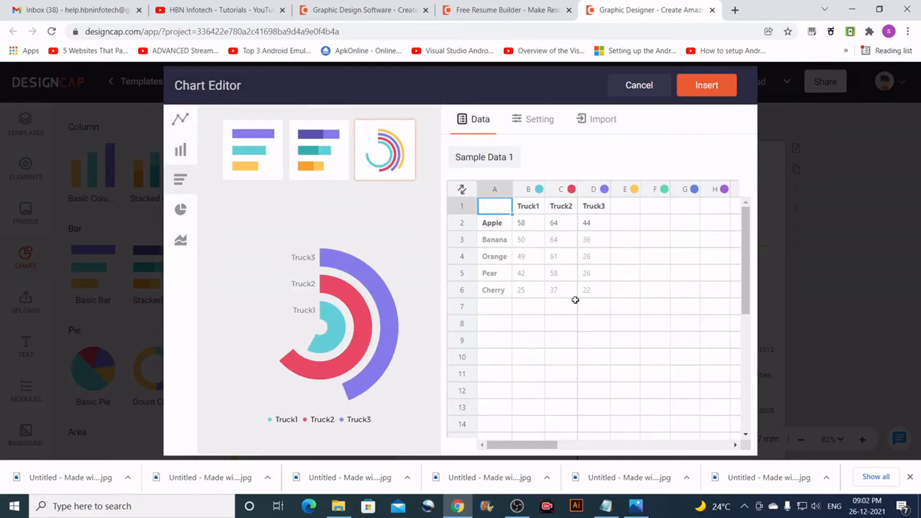
pyautogui.moveTo(709, 85)
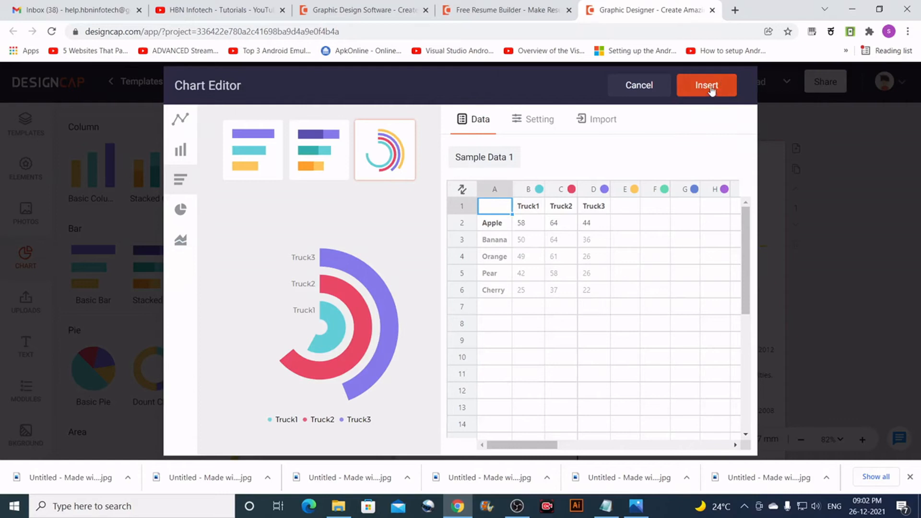
pyautogui.click(706, 85)
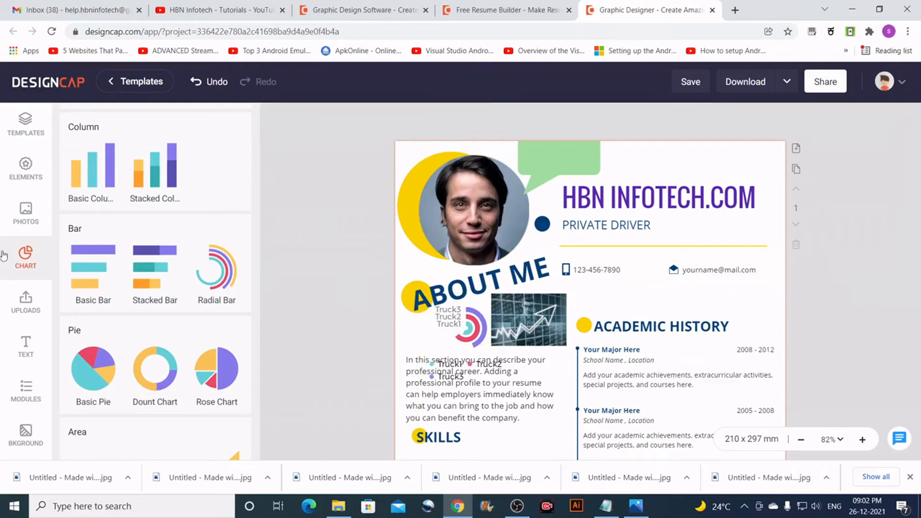
# Step: Open Uploads and Browse Images to show the 0-of-5 image upload area
pyautogui.scroll(-3)
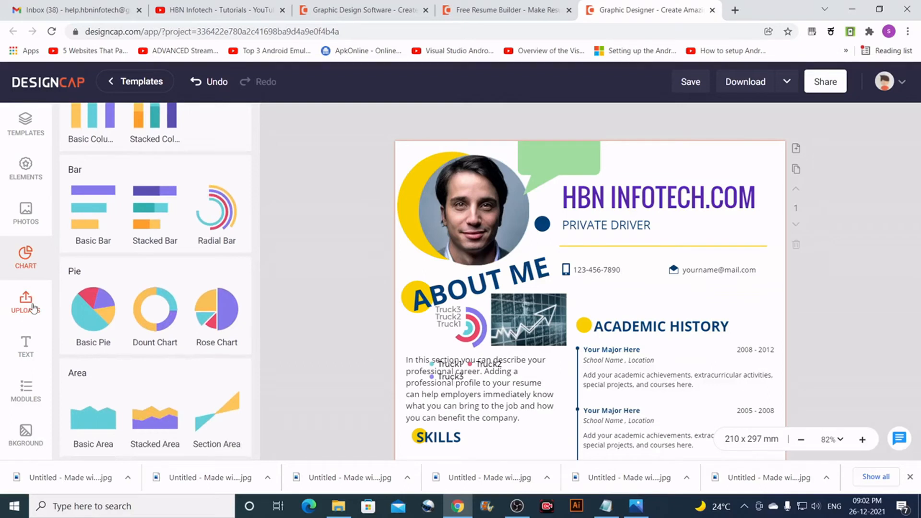
pyautogui.moveTo(25, 308)
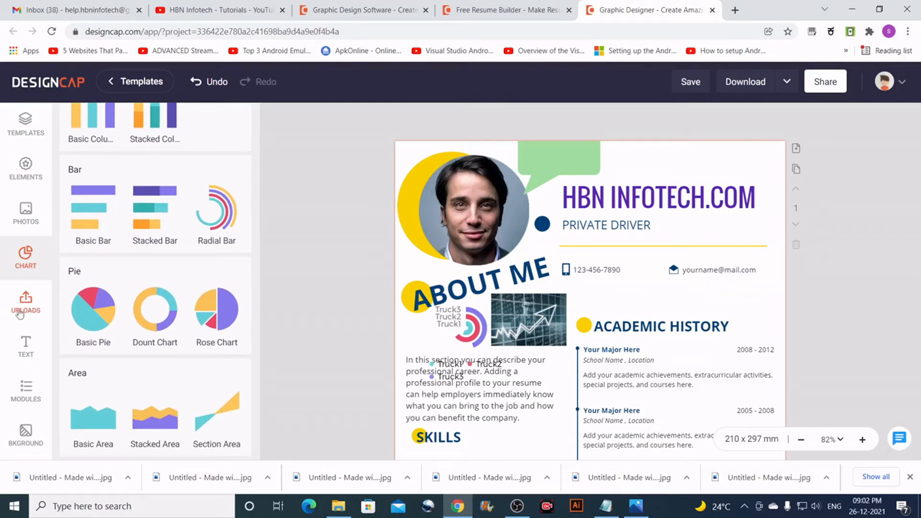
pyautogui.click(26, 303)
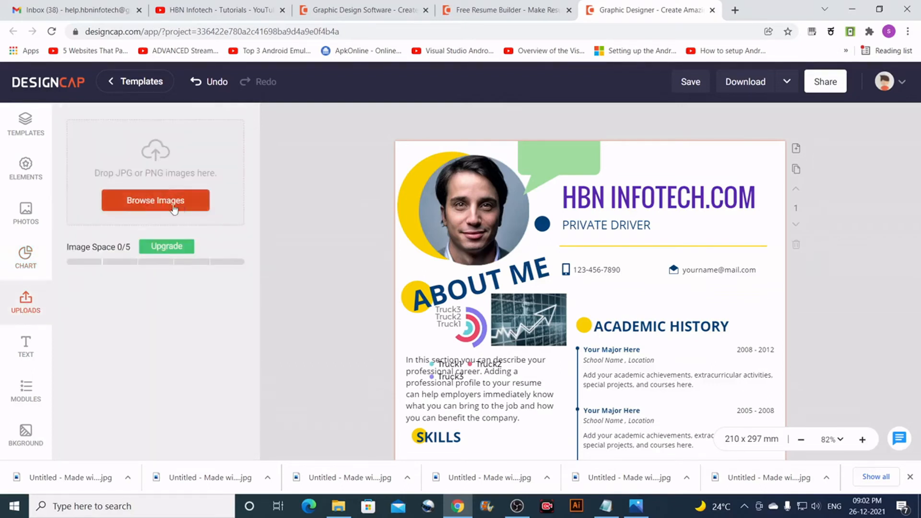
pyautogui.click(690, 81)
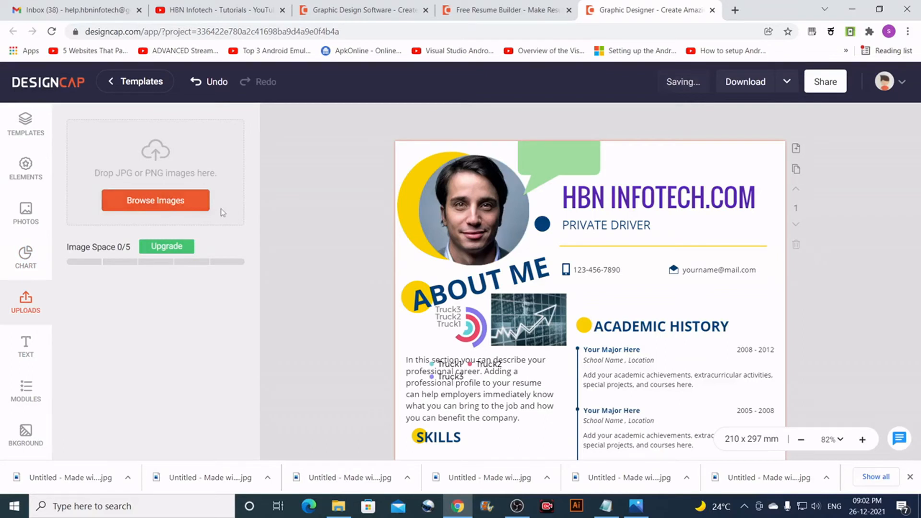
pyautogui.moveTo(26, 347)
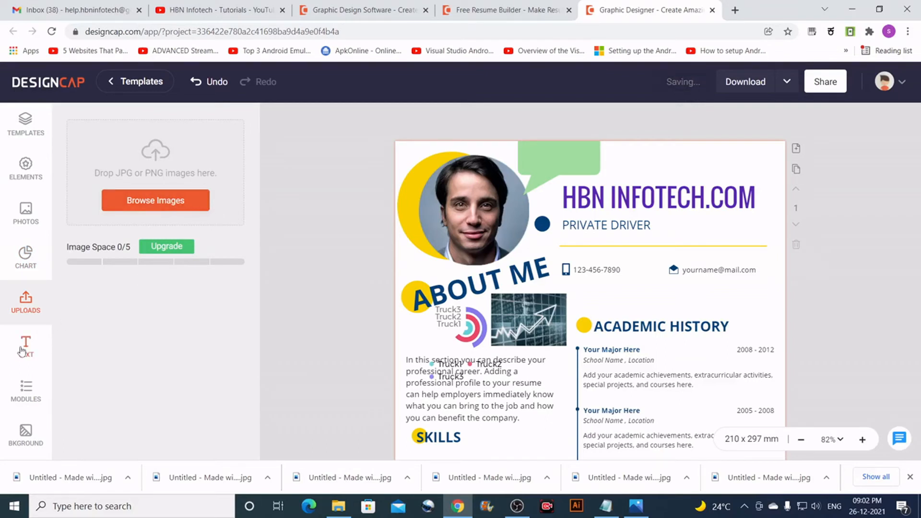
# Step: Browse the Text designs, try a premium quote design and cancel the upgrade prompt
pyautogui.click(25, 346)
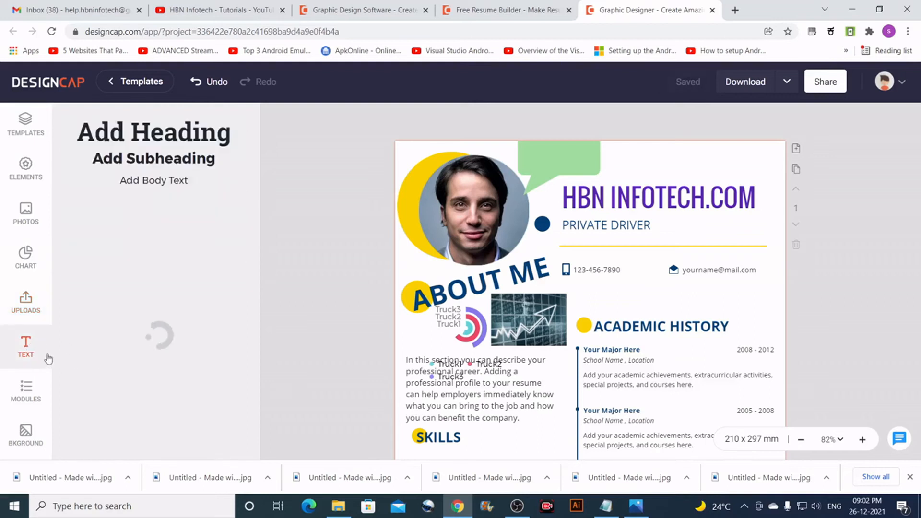
pyautogui.click(26, 347)
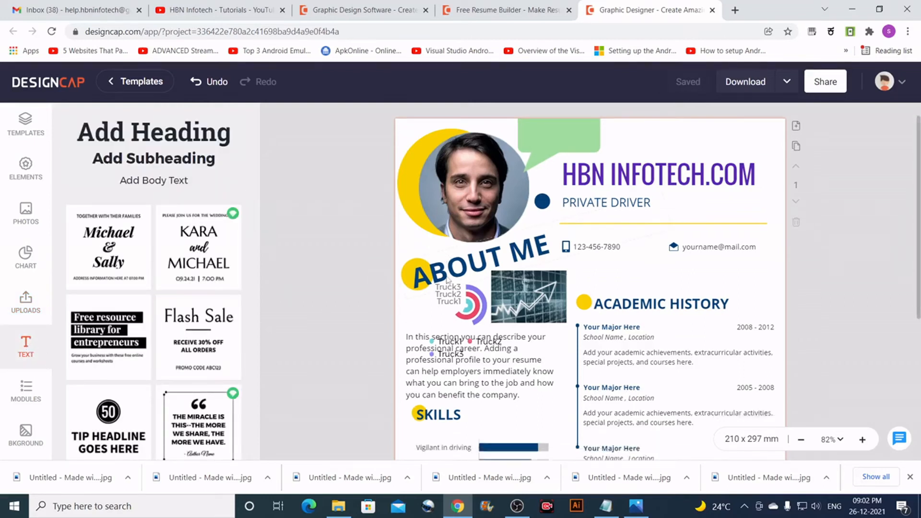
pyautogui.scroll(-3)
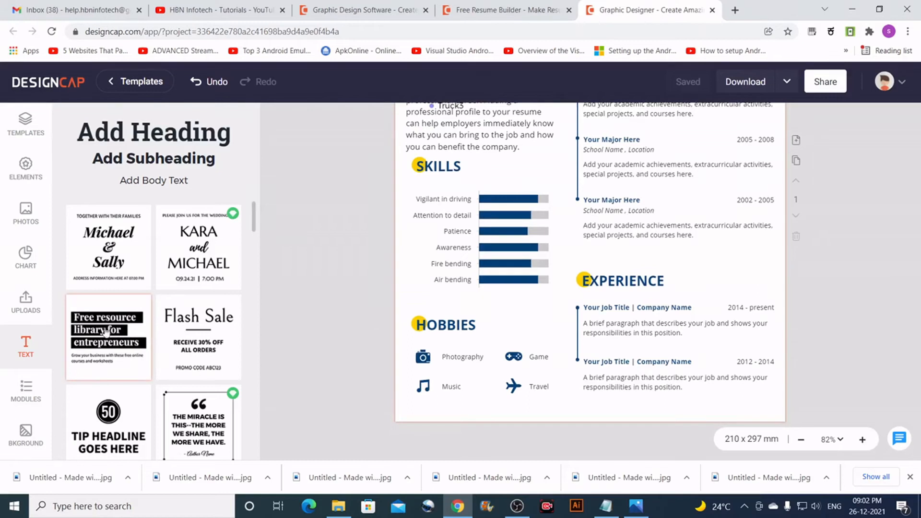
pyautogui.click(198, 424)
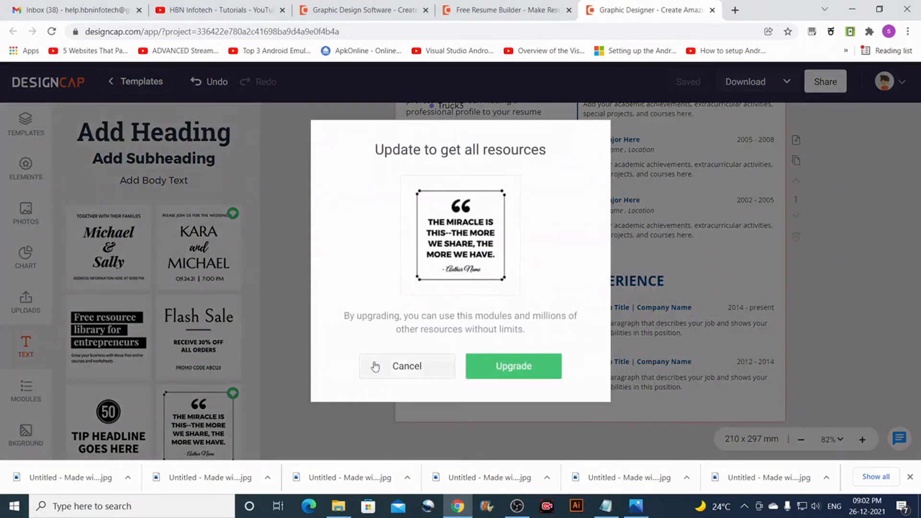
pyautogui.click(406, 366)
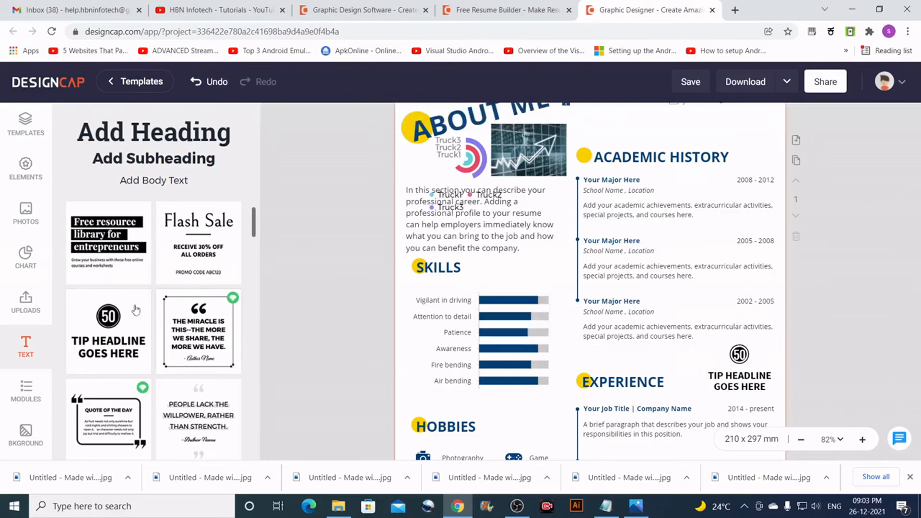
pyautogui.moveTo(26, 392)
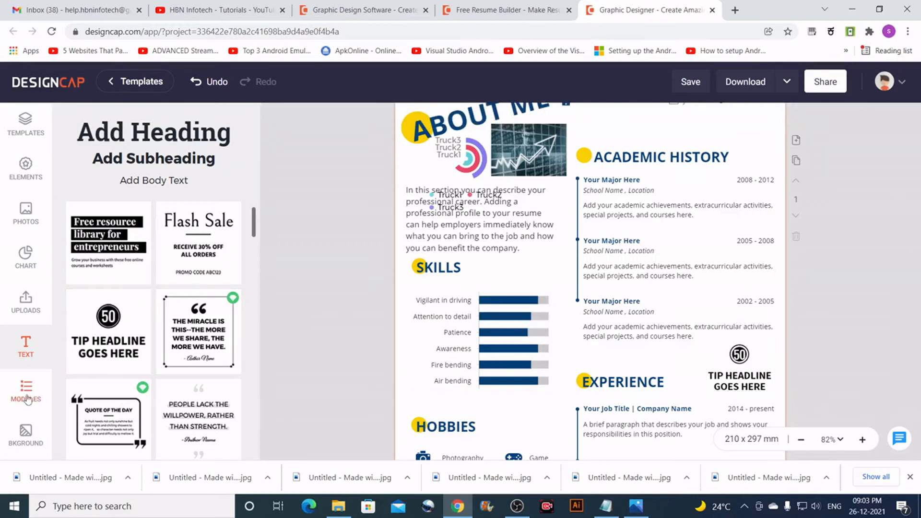
# Step: Open Modules and browse the social icon, diagram, statistics and SWOT collections
pyautogui.click(25, 393)
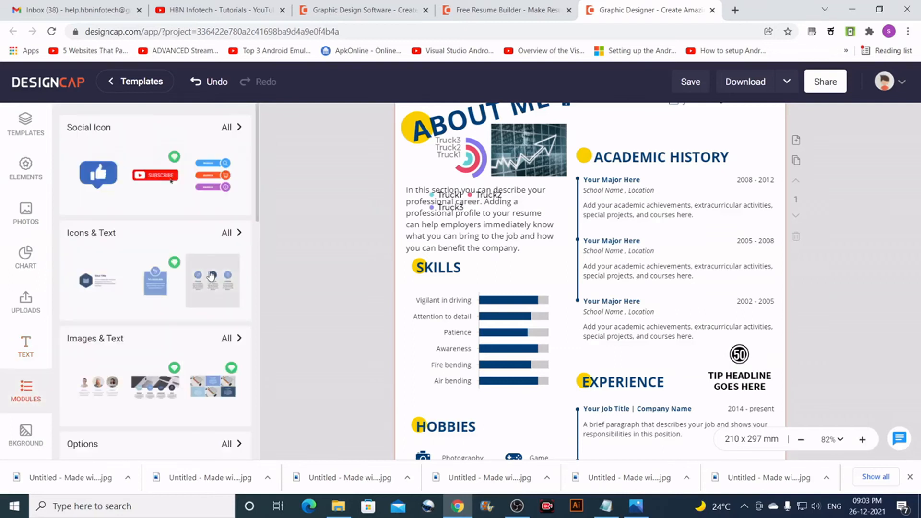
pyautogui.scroll(-3)
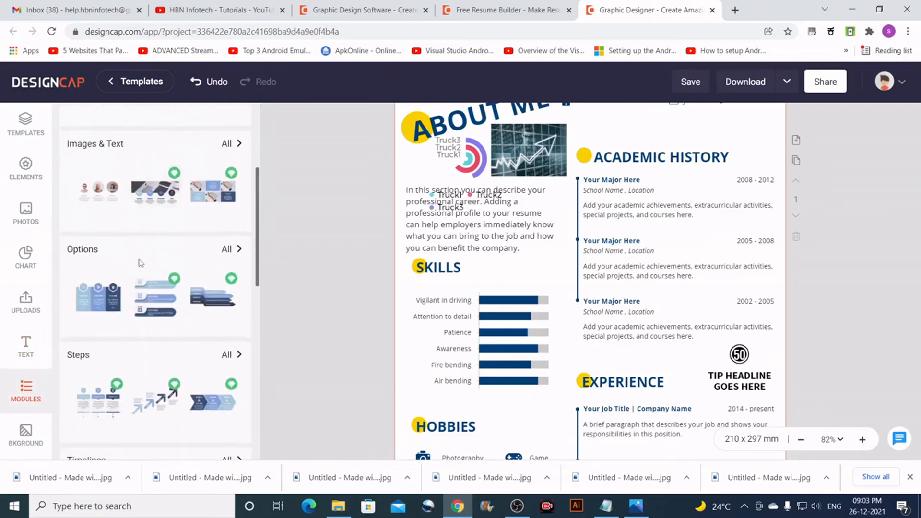
pyautogui.scroll(-3)
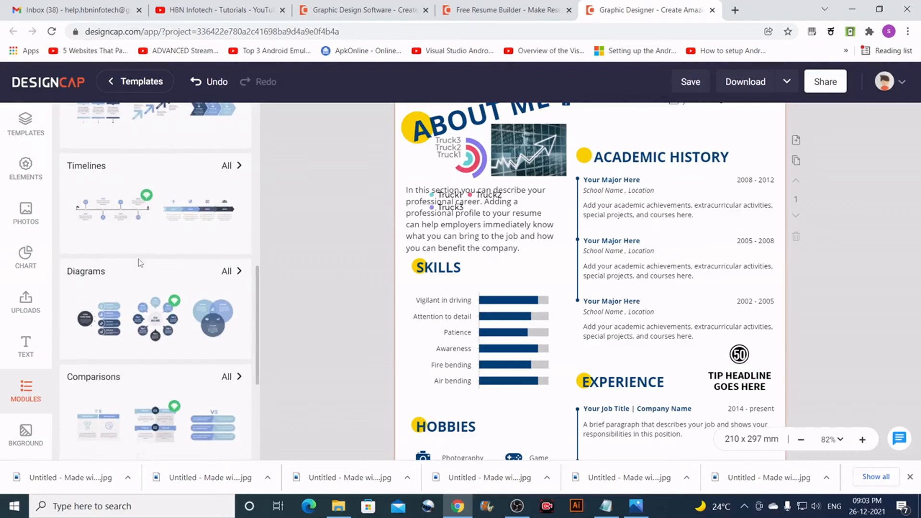
pyautogui.scroll(-3)
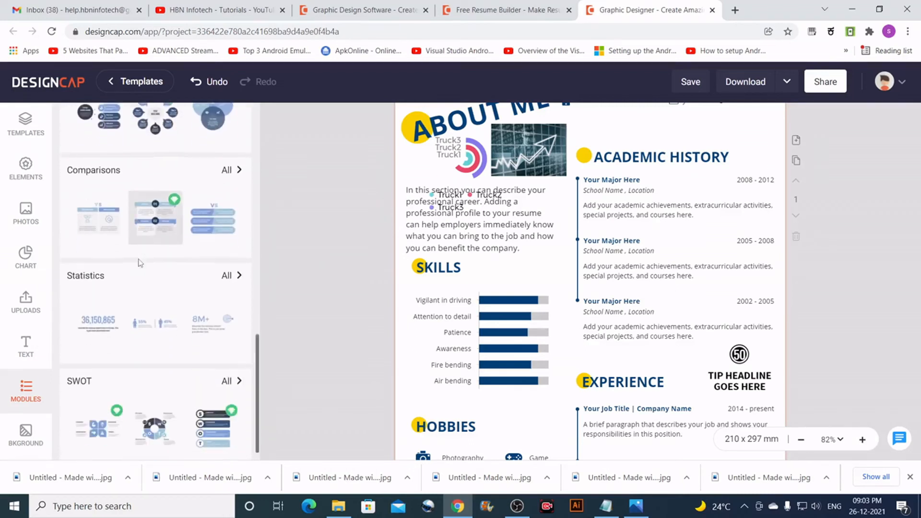
pyautogui.scroll(3)
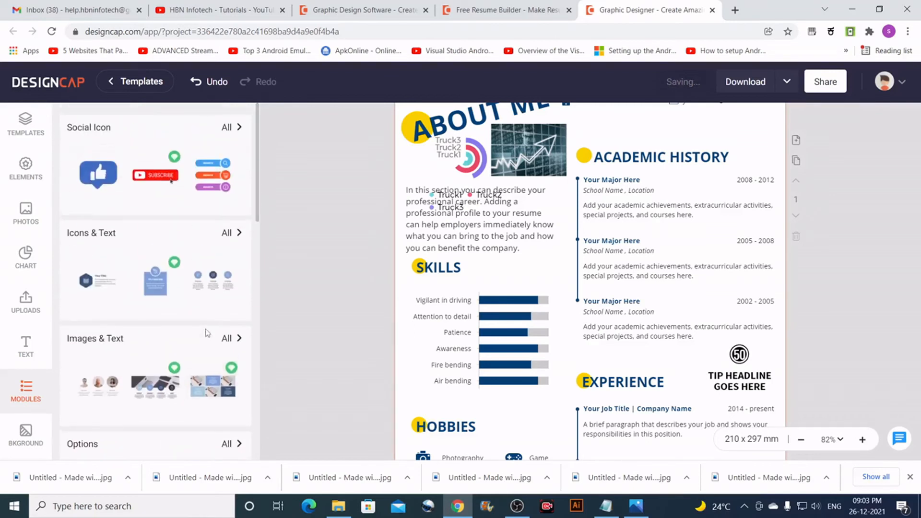
pyautogui.moveTo(150, 361)
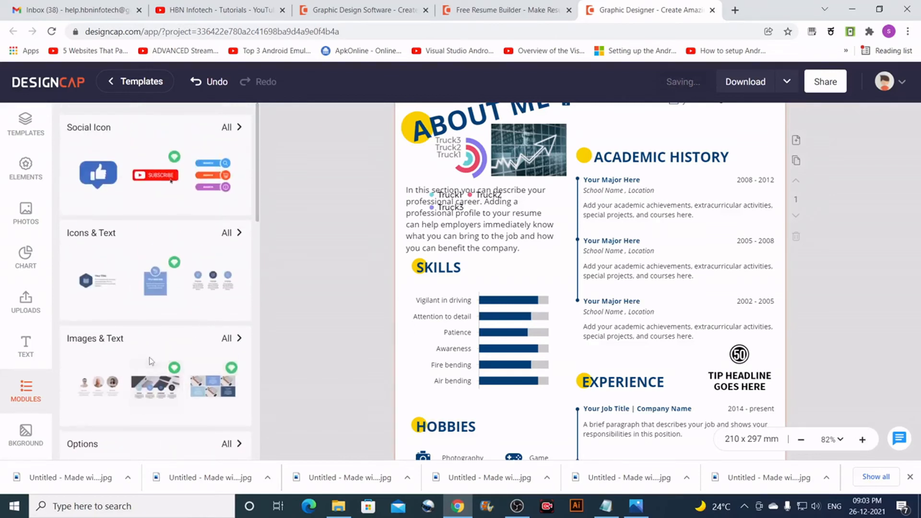
# Step: Insert the Vimeo, YouTube, Dropbox and Dribbble social icon set beside the contact details
pyautogui.click(230, 127)
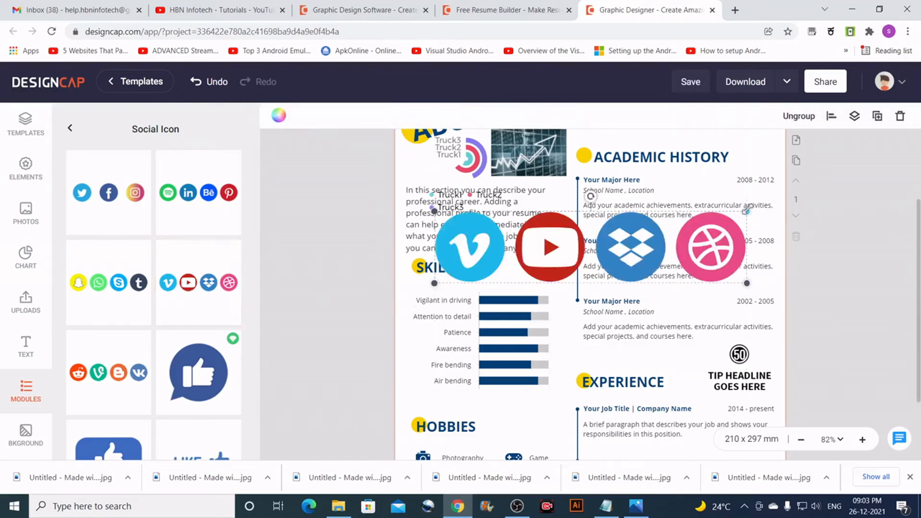
pyautogui.scroll(3)
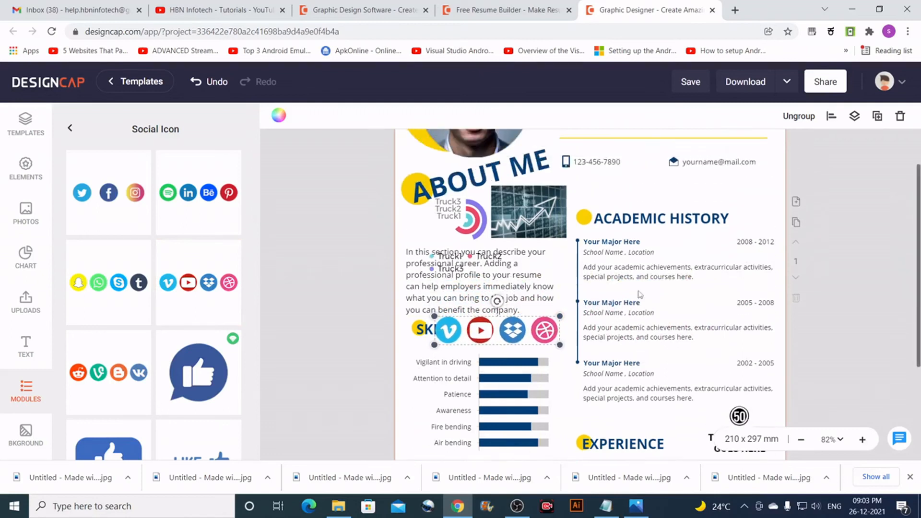
pyautogui.scroll(3)
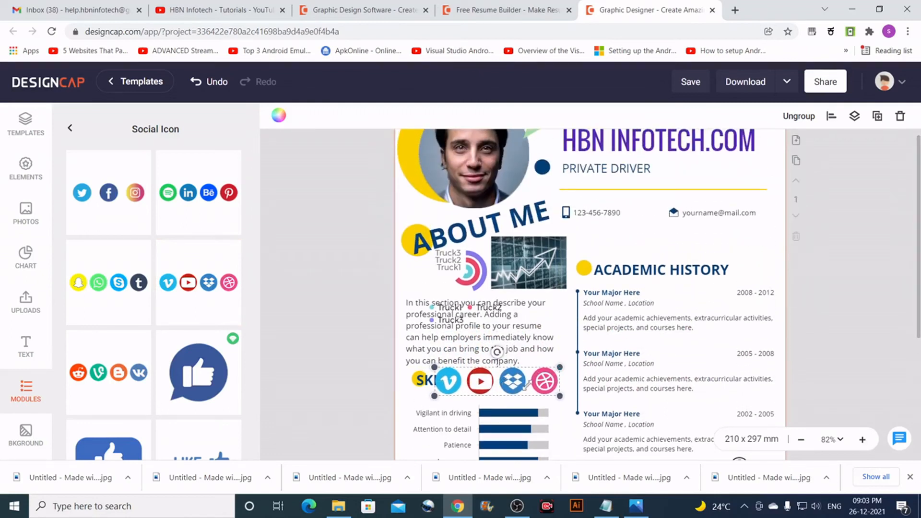
pyautogui.click(550, 393)
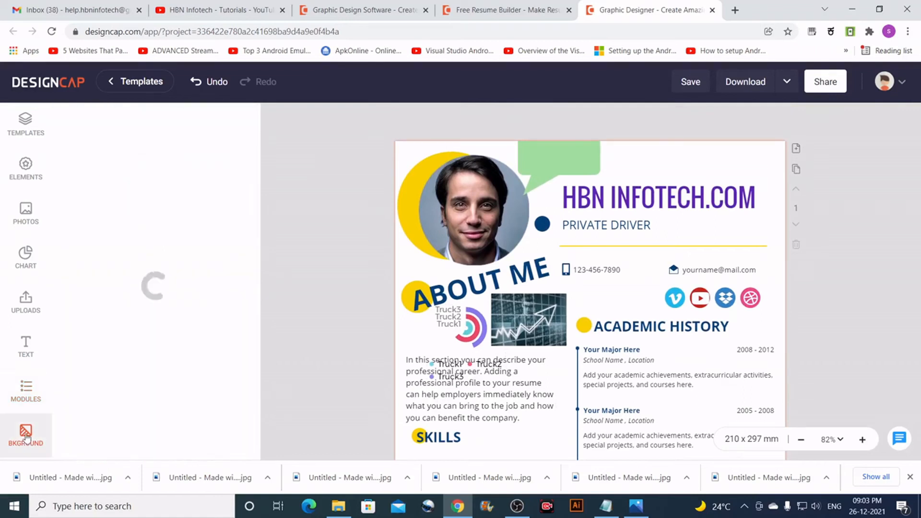
# Step: Apply a textured photo background to the resume page and check it from top to bottom
pyautogui.click(25, 435)
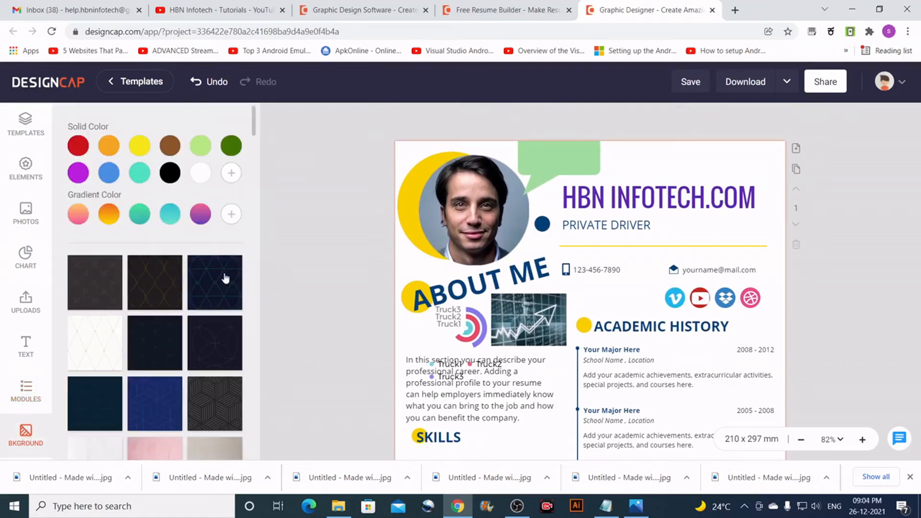
pyautogui.scroll(-3)
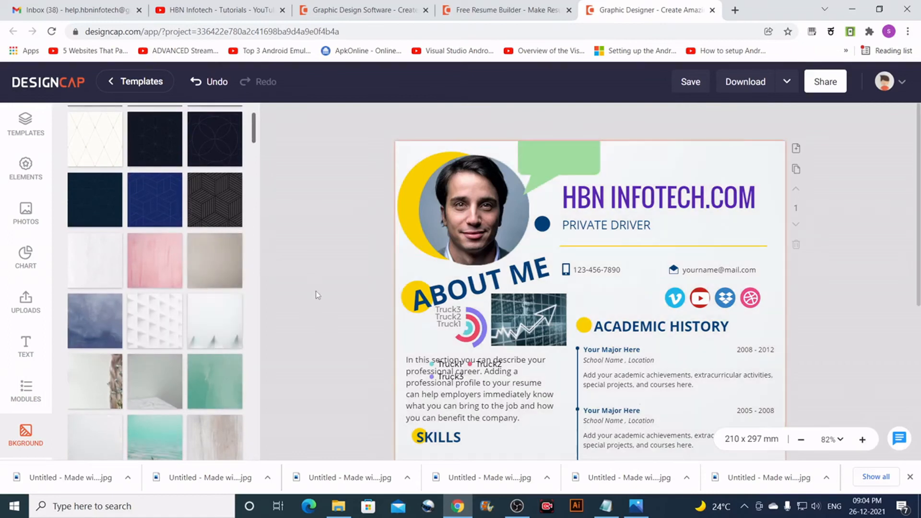
pyautogui.scroll(-3)
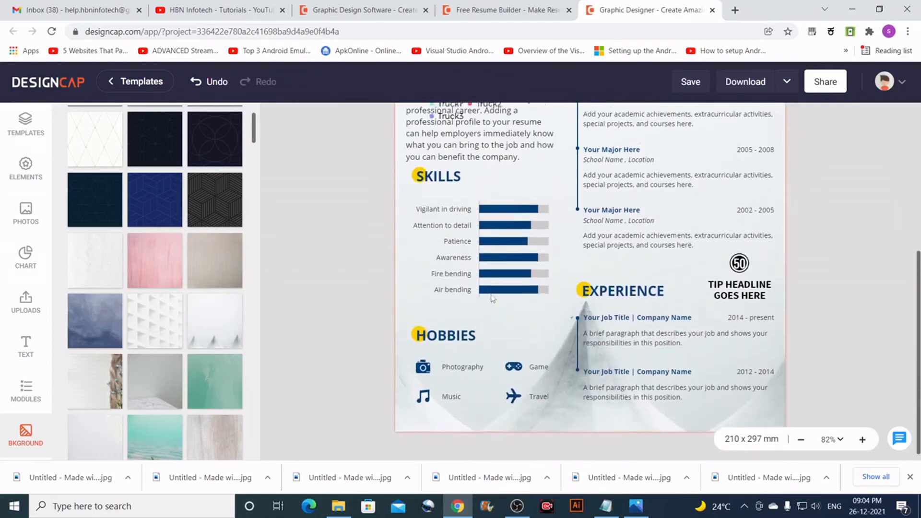
pyautogui.scroll(3)
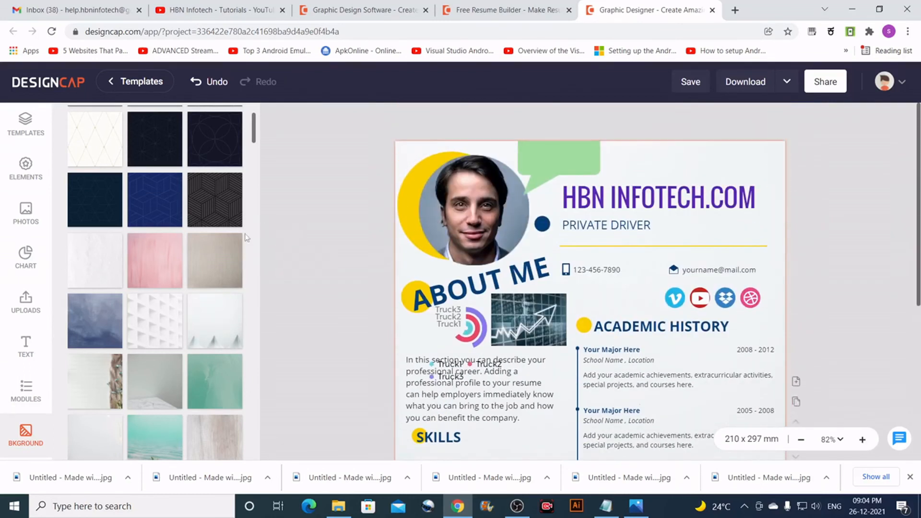
pyautogui.click(155, 260)
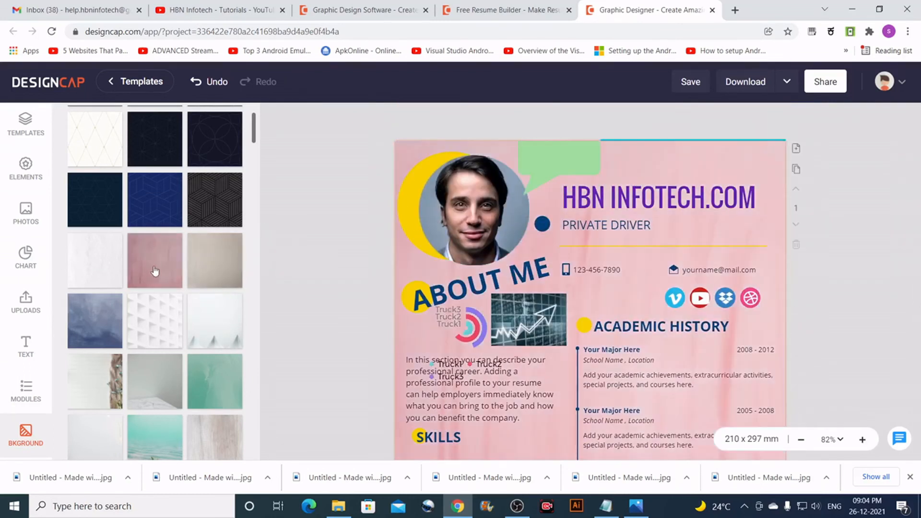
pyautogui.scroll(-3)
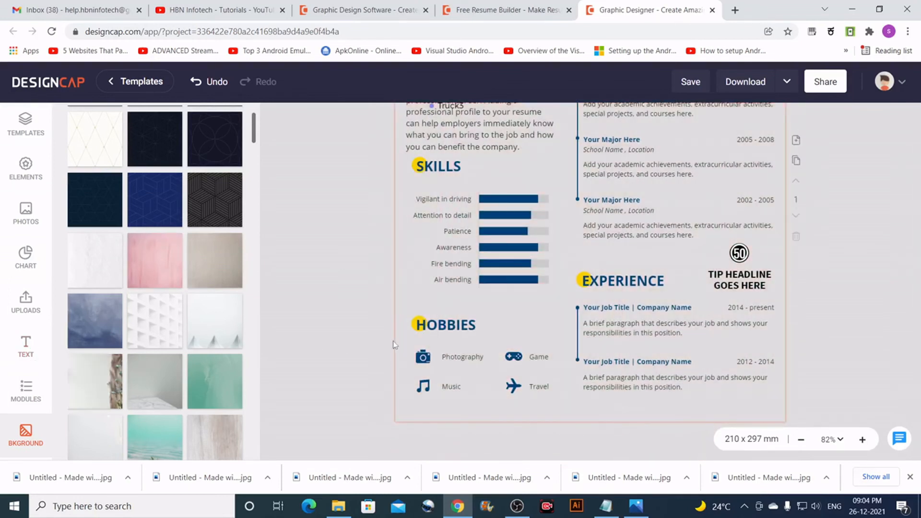
pyautogui.scroll(3)
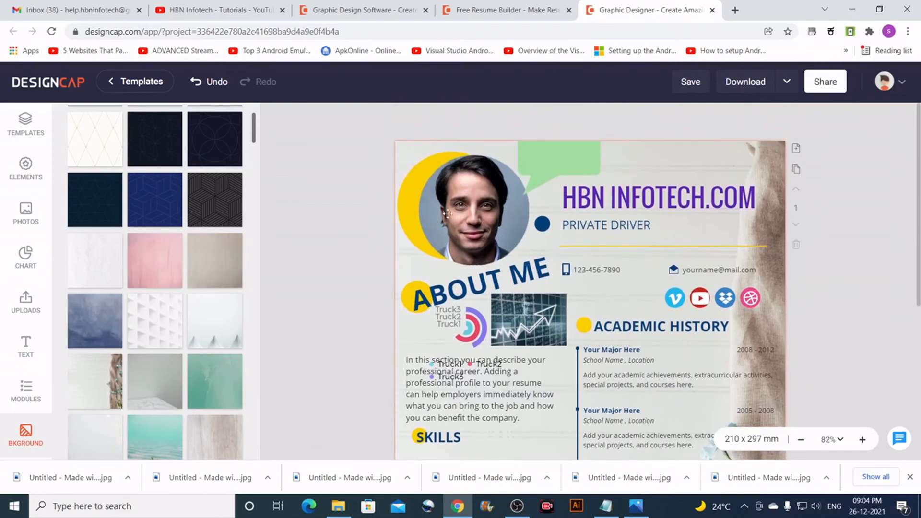
pyautogui.moveTo(760, 176)
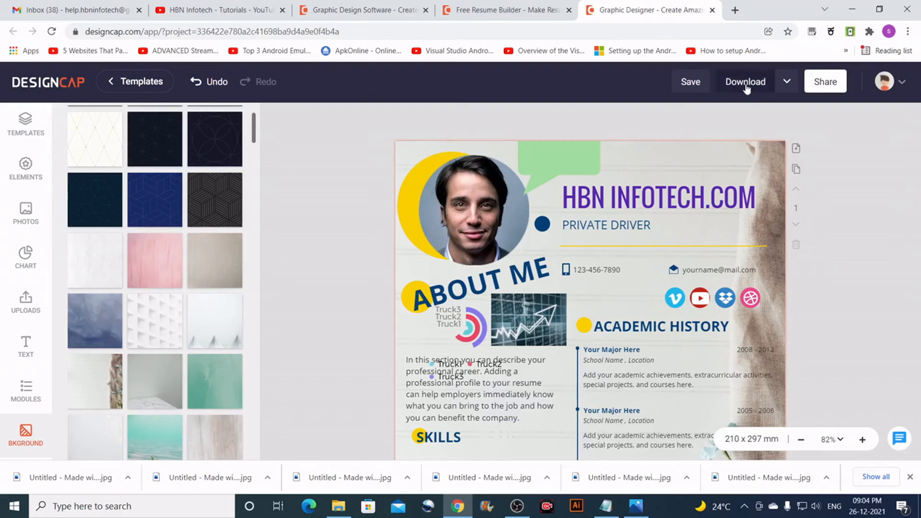
# Step: Set the download format to JPG and size to Small (793 x 1122 px)
pyautogui.click(745, 82)
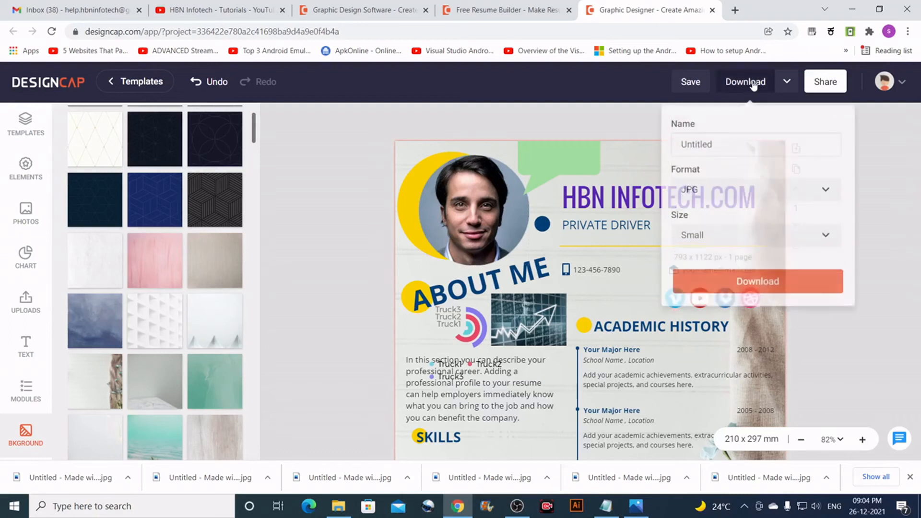
pyautogui.click(690, 81)
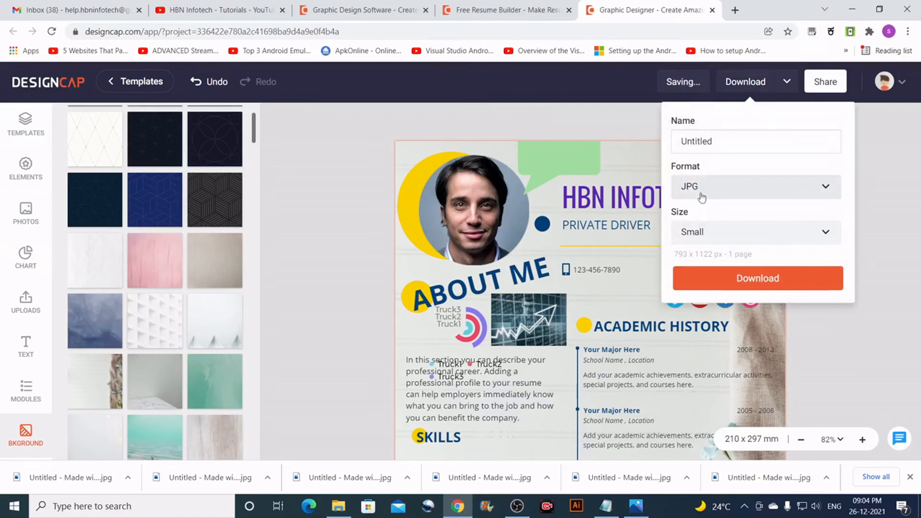
pyautogui.click(823, 187)
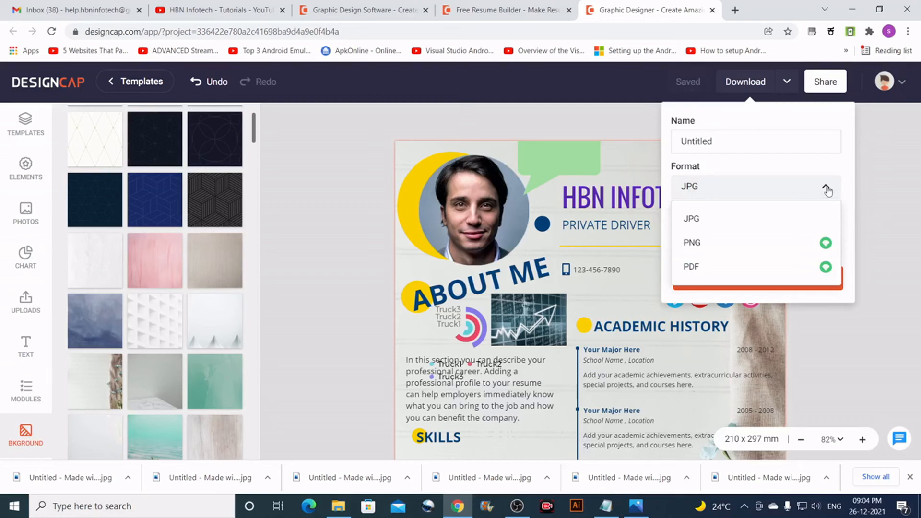
pyautogui.moveTo(704, 229)
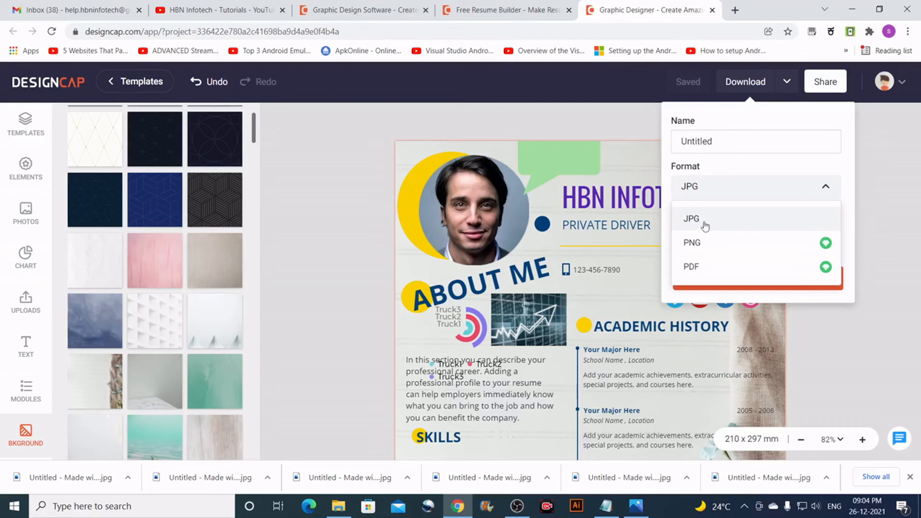
pyautogui.moveTo(699, 241)
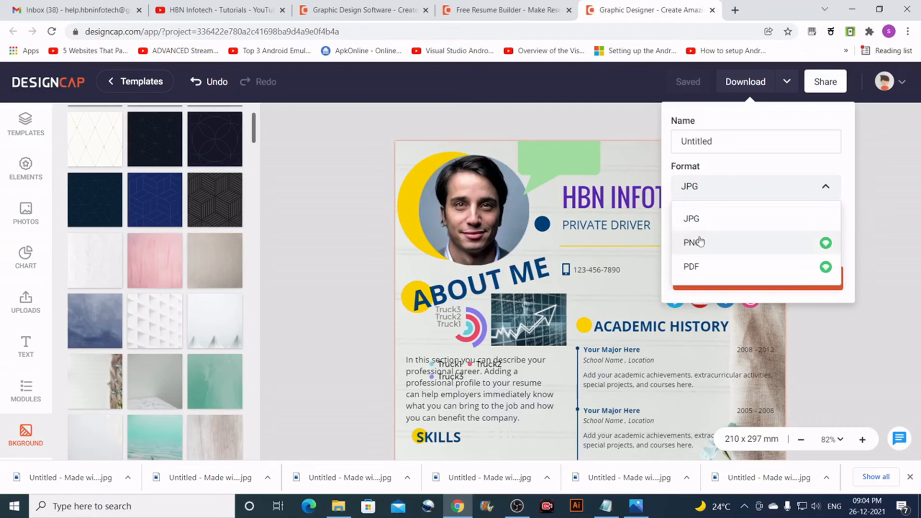
pyautogui.moveTo(707, 261)
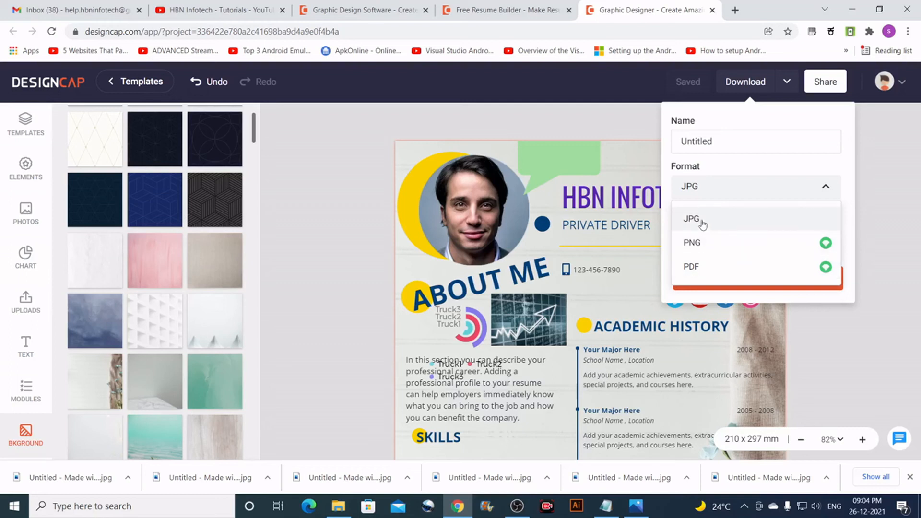
pyautogui.click(692, 218)
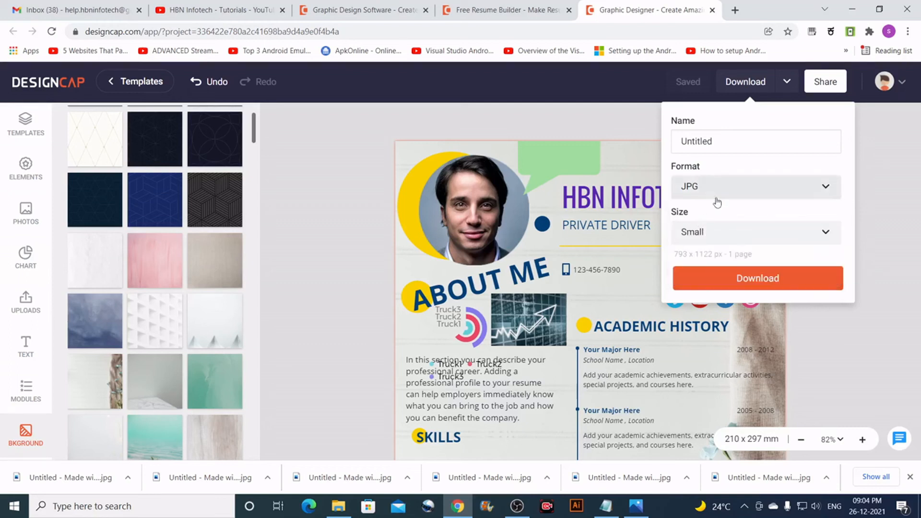
pyautogui.moveTo(716, 238)
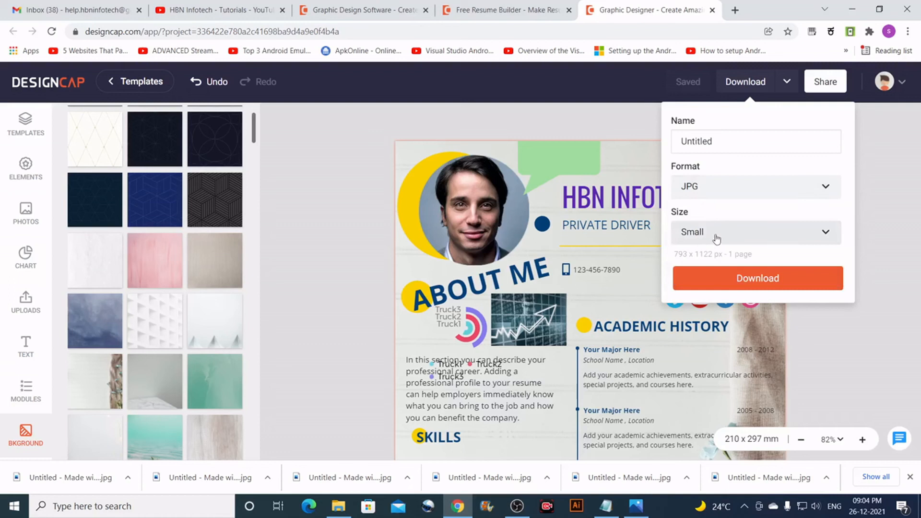
pyautogui.click(755, 232)
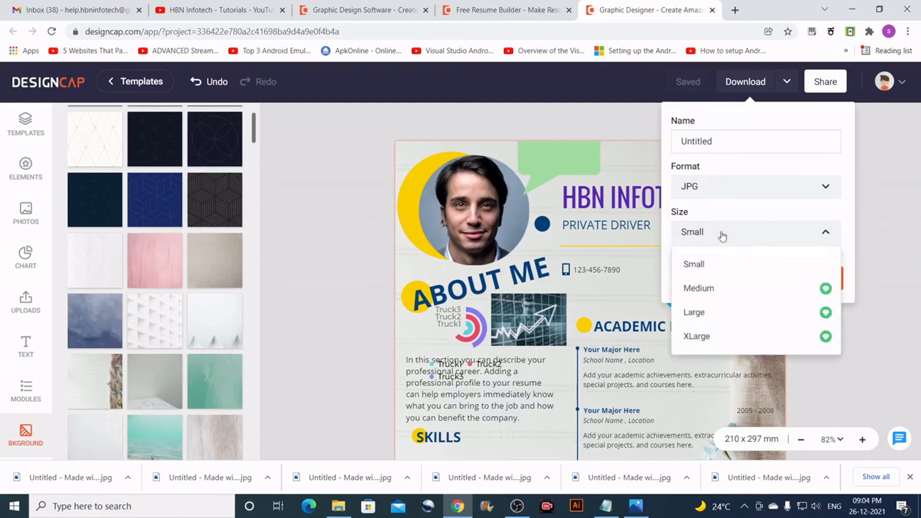
pyautogui.moveTo(694, 265)
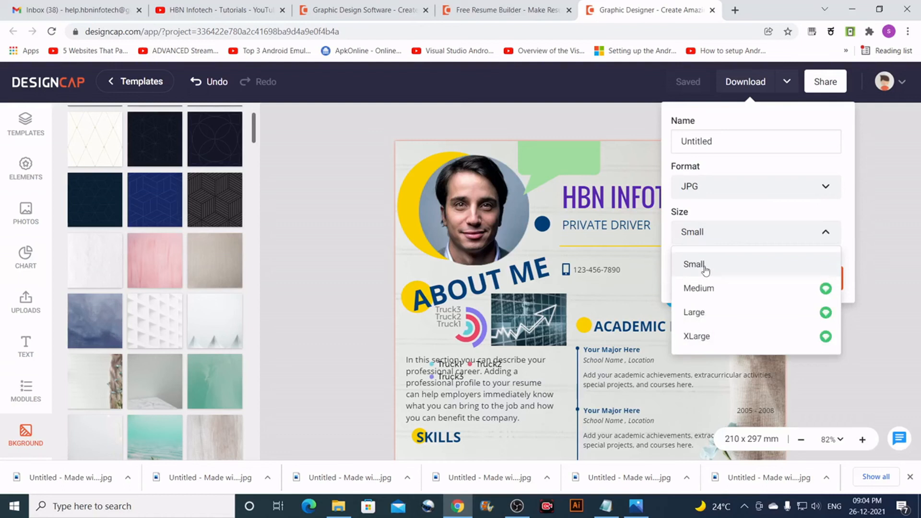
pyautogui.click(694, 264)
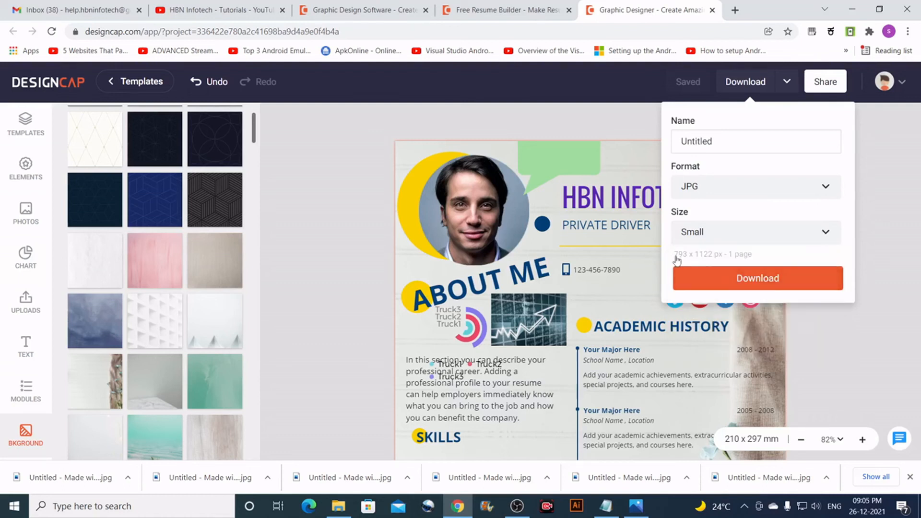
pyautogui.moveTo(679, 265)
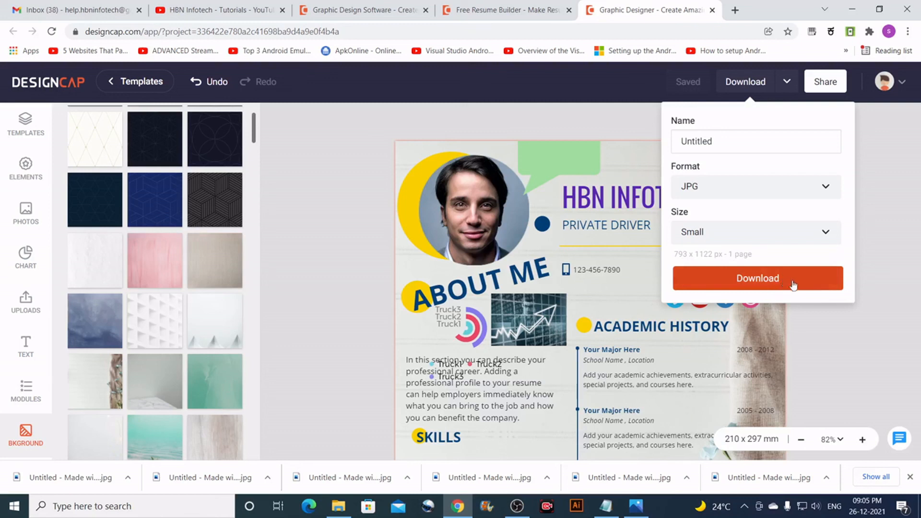
# Step: Download the resume JPG, save it to the hbninfotech.com tutorials folder, and open its options
pyautogui.click(758, 278)
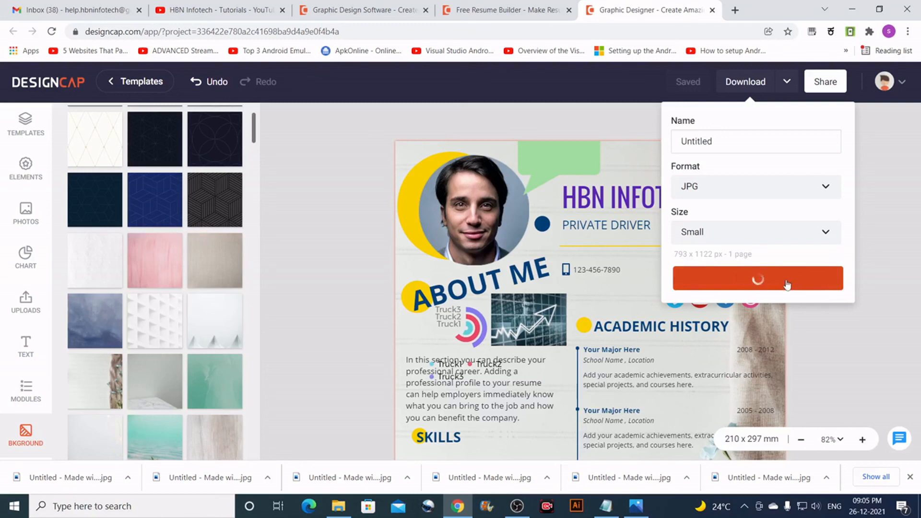
pyautogui.click(757, 278)
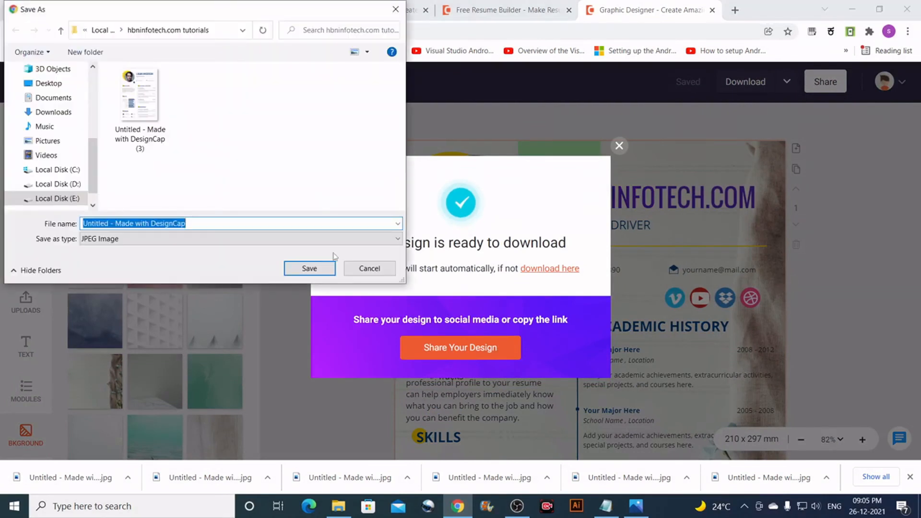
pyautogui.click(309, 268)
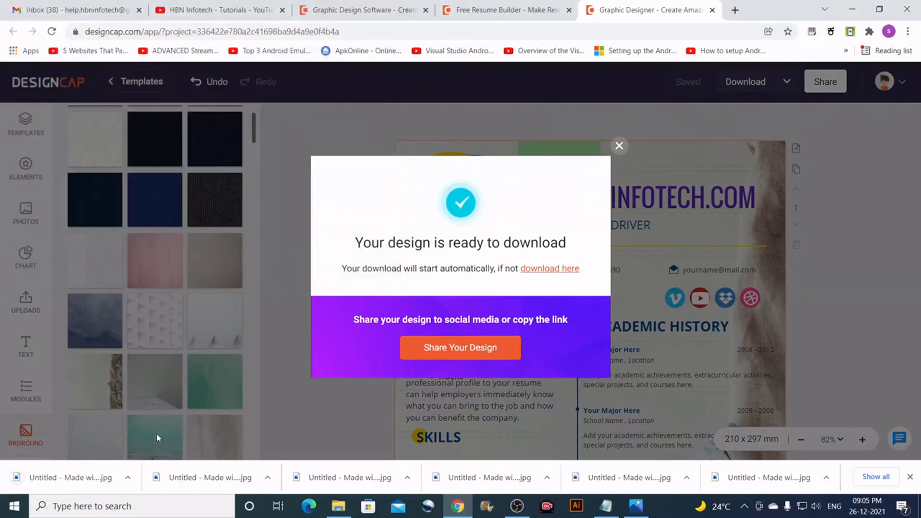
pyautogui.click(127, 478)
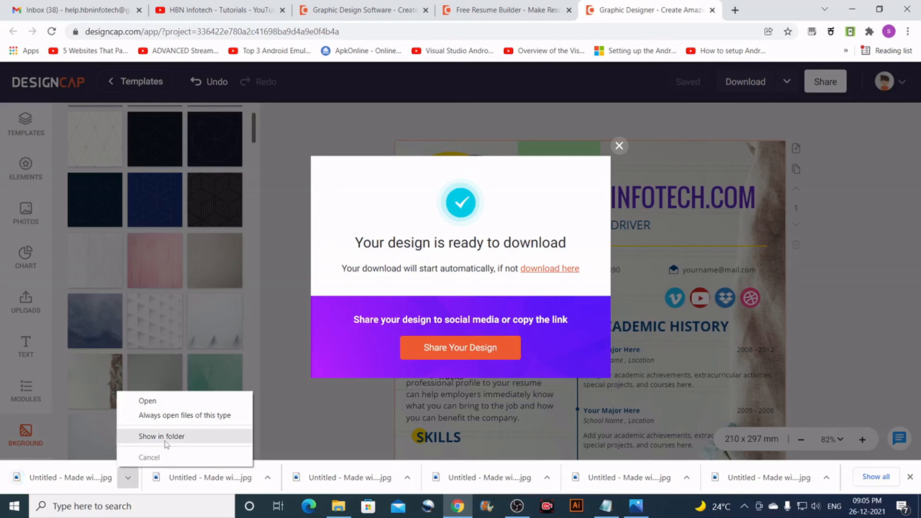
# Step: Show the download in its folder and open 'Untitled - Made with DesignCap' in Photos
pyautogui.click(162, 436)
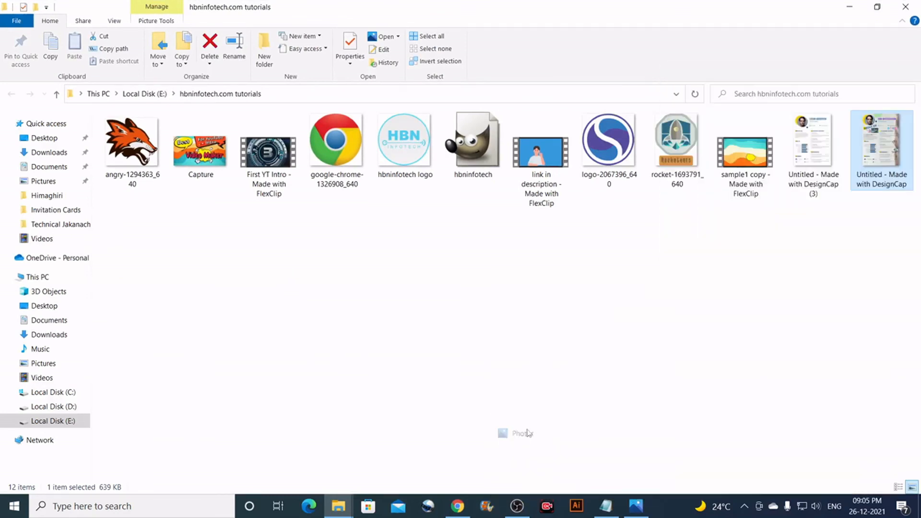
pyautogui.doubleClick(881, 141)
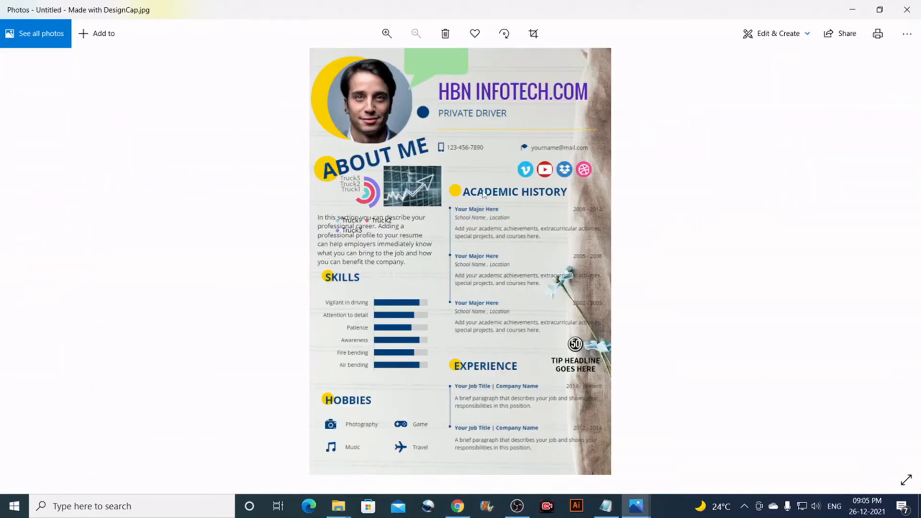
# Step: Zoom into the resume image and scroll through its heading, photo, social icons and academic history
pyautogui.click(387, 34)
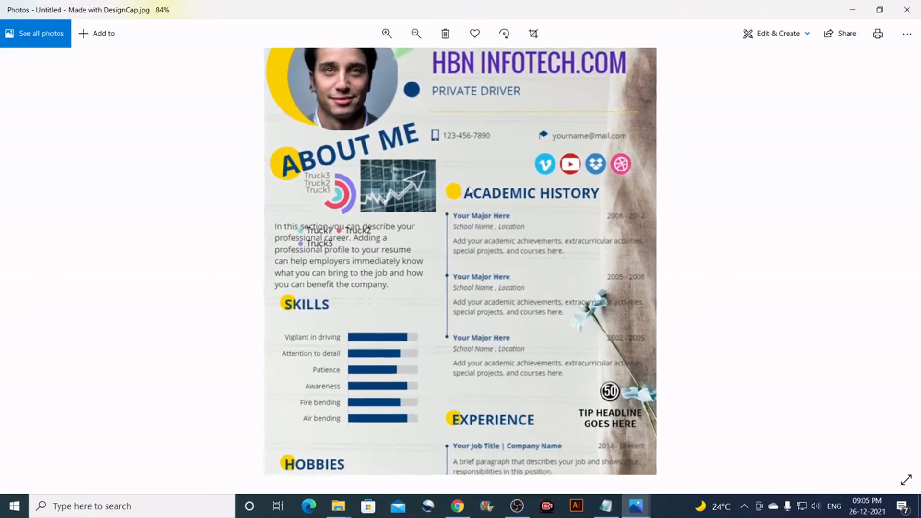
pyautogui.click(385, 33)
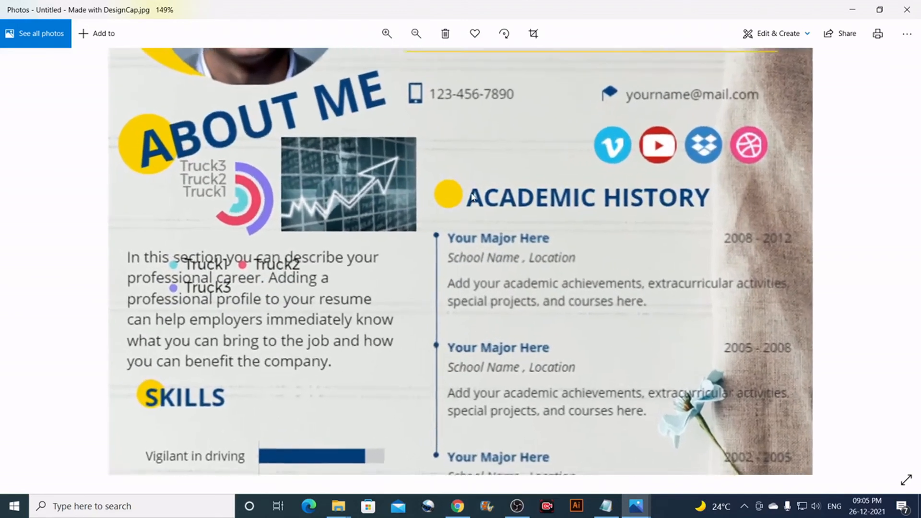
pyautogui.click(416, 34)
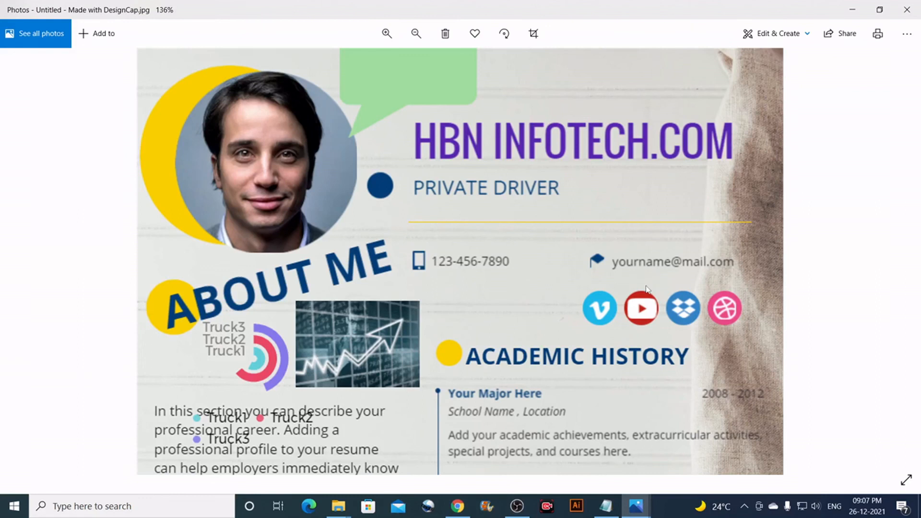
pyautogui.scroll(-3)
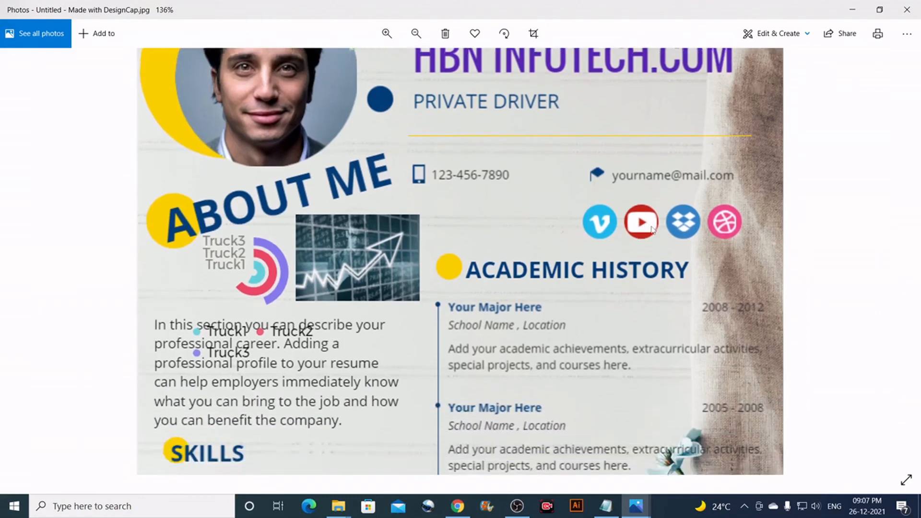
pyautogui.scroll(-3)
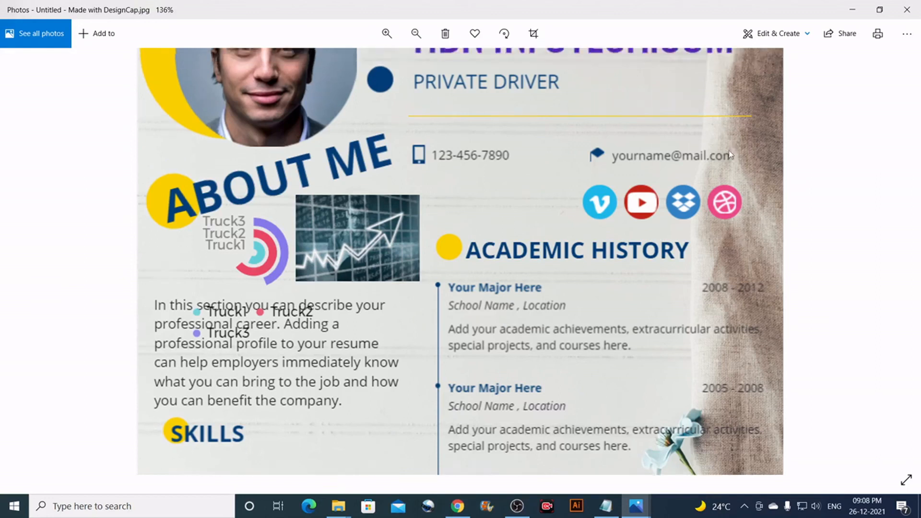
pyautogui.scroll(3)
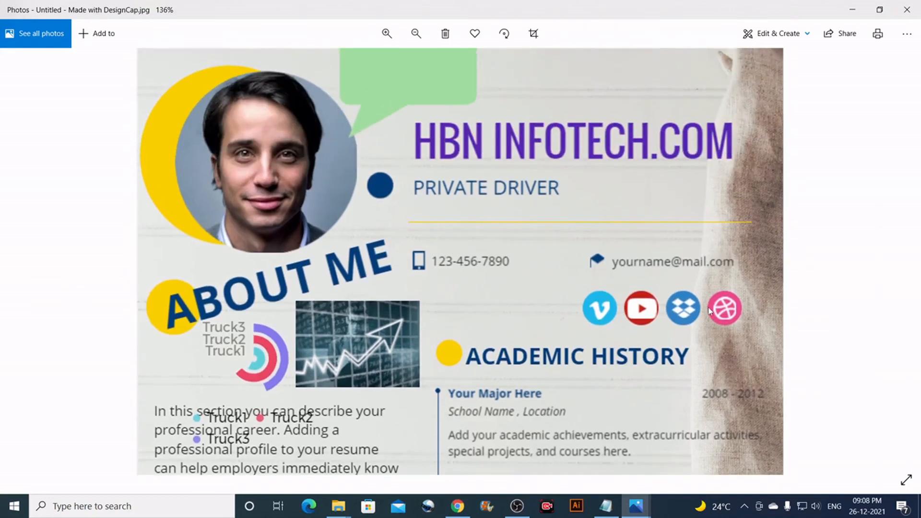